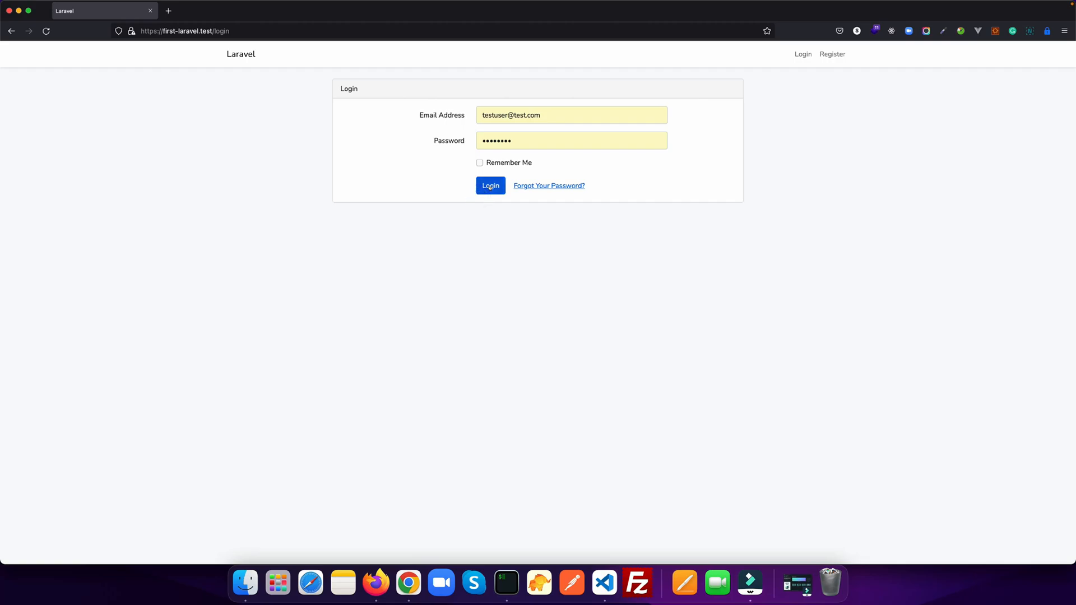
Log into the local Laravel app and reach the /home Dashboard showing 'You are logged in!'
{"action": "left_click", "coordinate": [490, 185]}
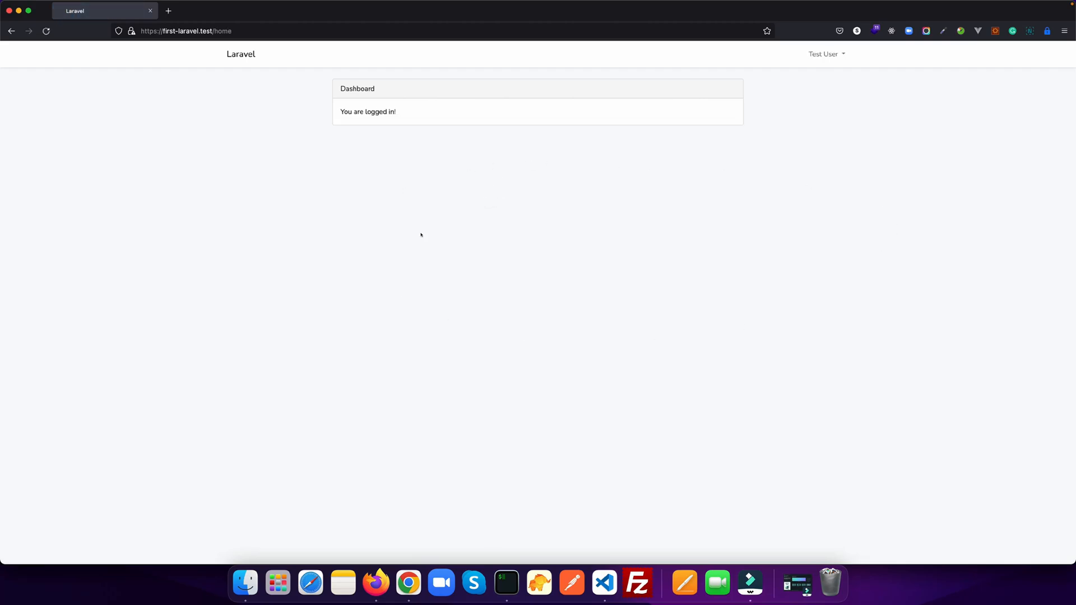
{"action": "mouse_move", "coordinate": [455, 289]}
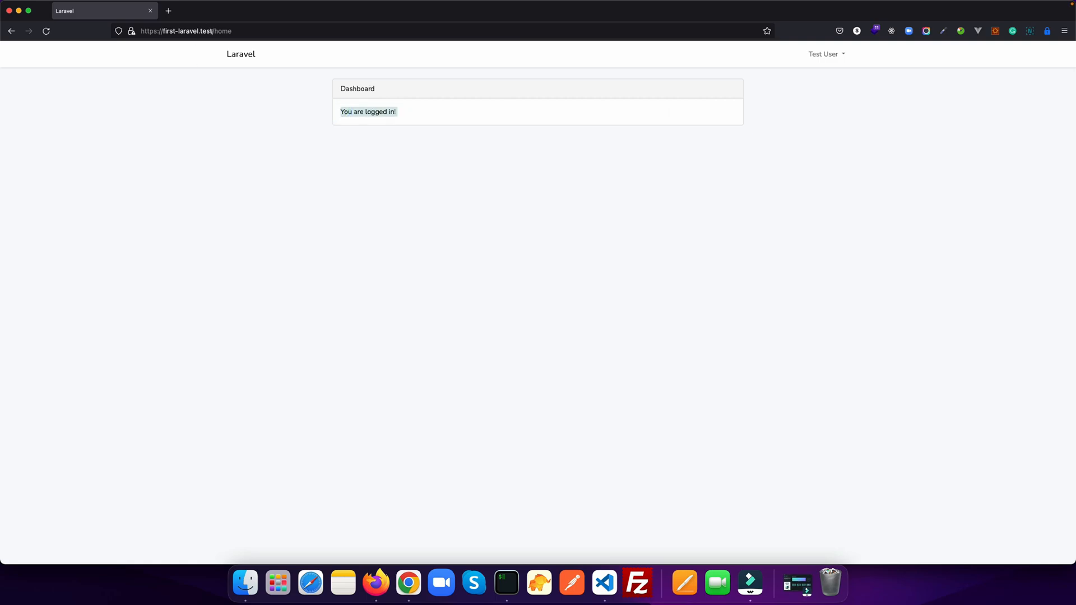
{"action": "left_click", "coordinate": [184, 31]}
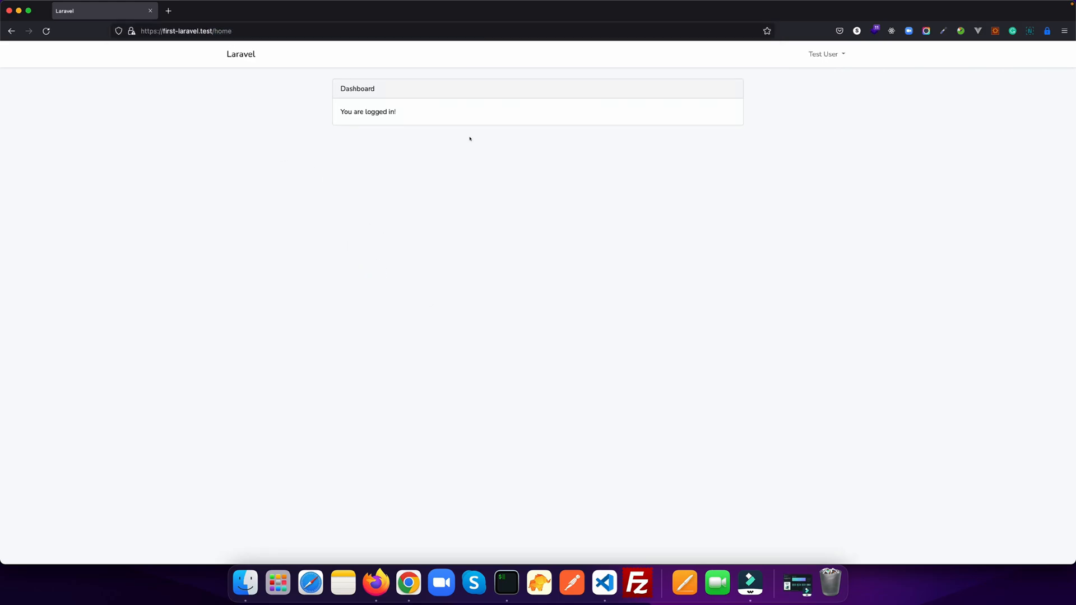
In VS Code, expand the routes folder and open web.php to view the /home route
{"action": "left_click", "coordinate": [603, 588]}
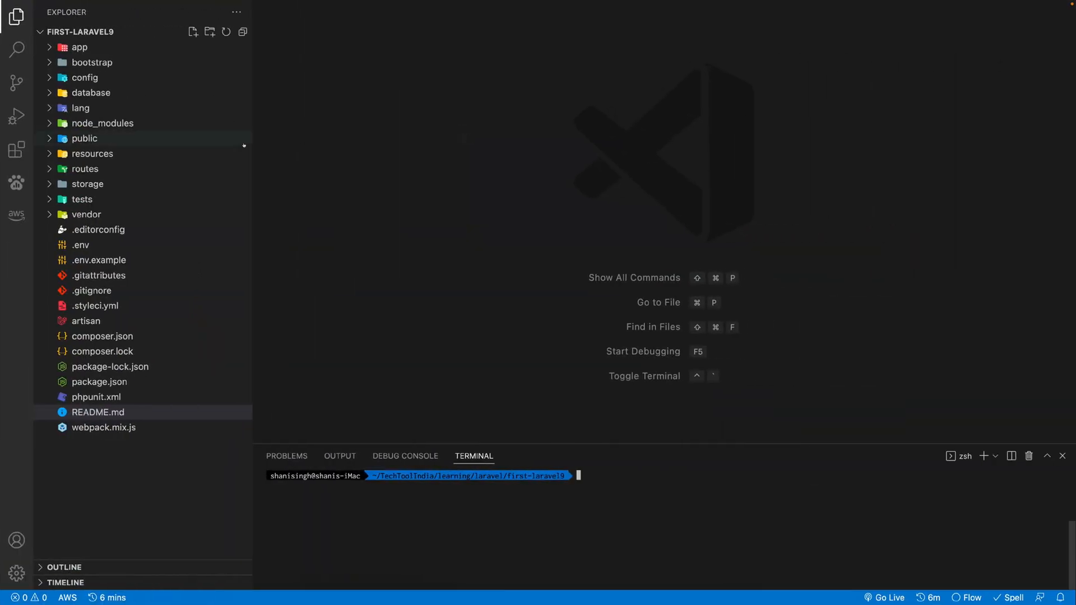
{"action": "mouse_move", "coordinate": [129, 128]}
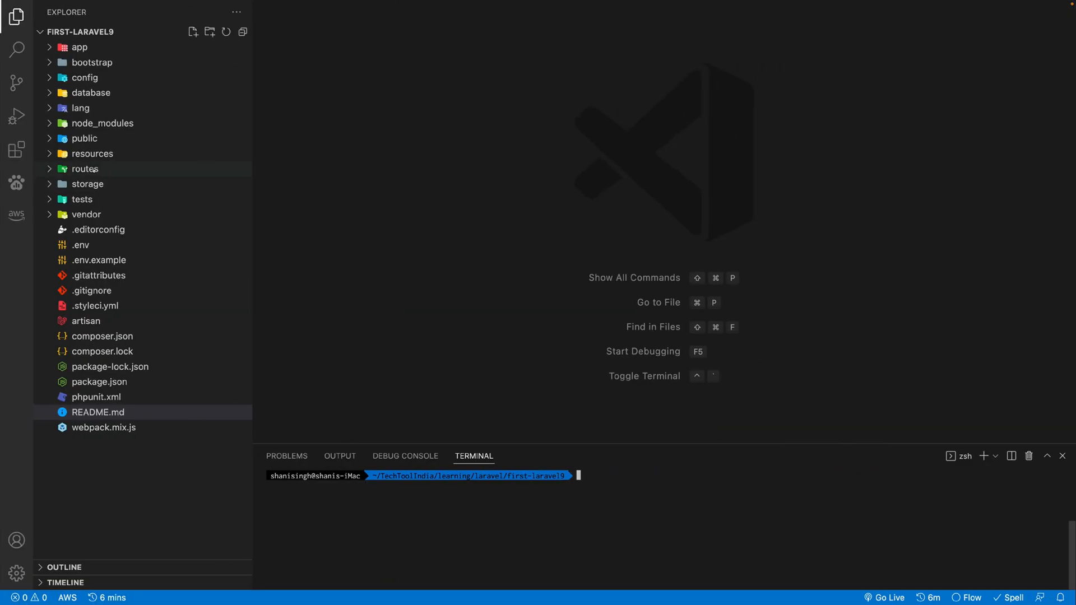
{"action": "left_click", "coordinate": [86, 169]}
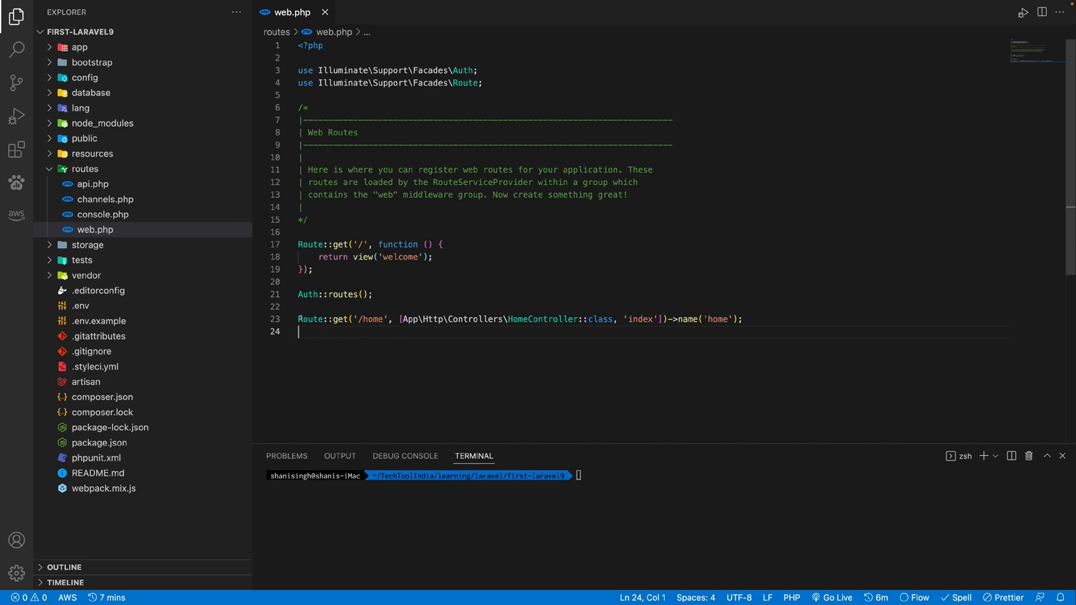
{"action": "double_click", "coordinate": [310, 319]}
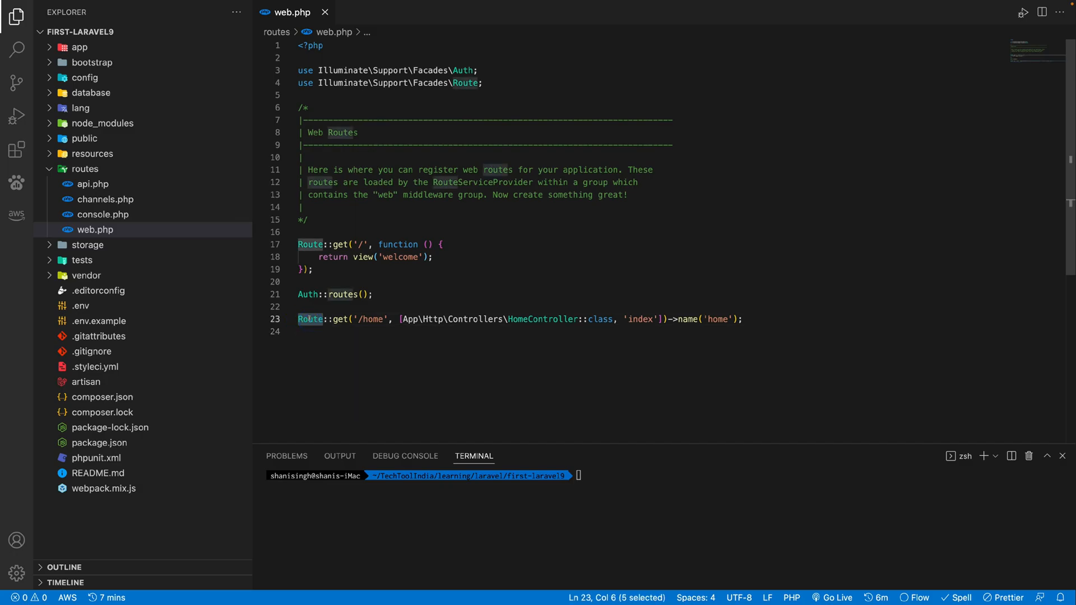
{"action": "double_click", "coordinate": [310, 319]}
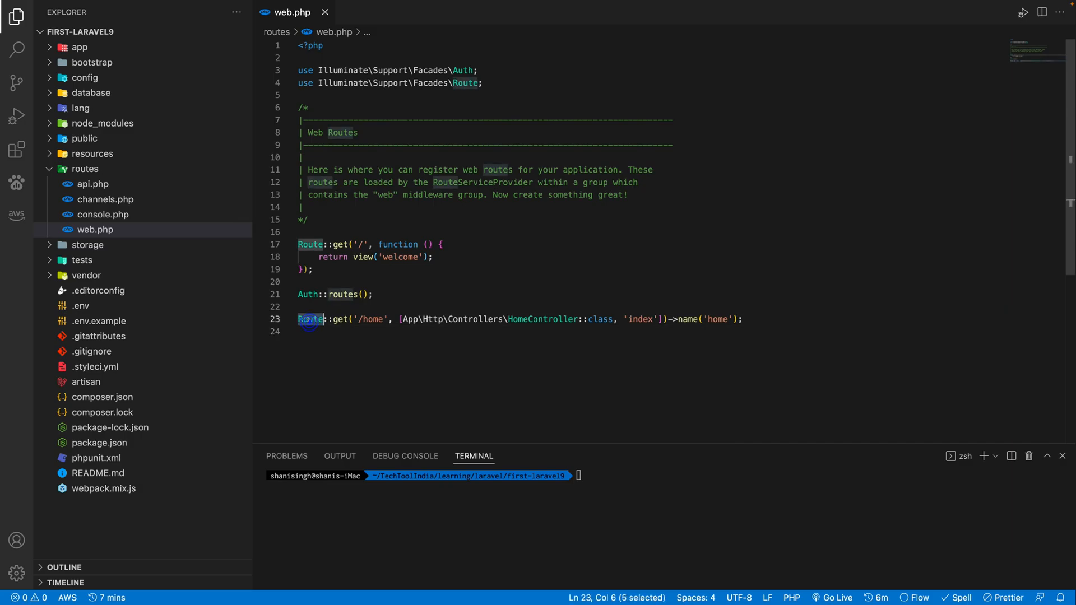
{"action": "double_click", "coordinate": [337, 319]}
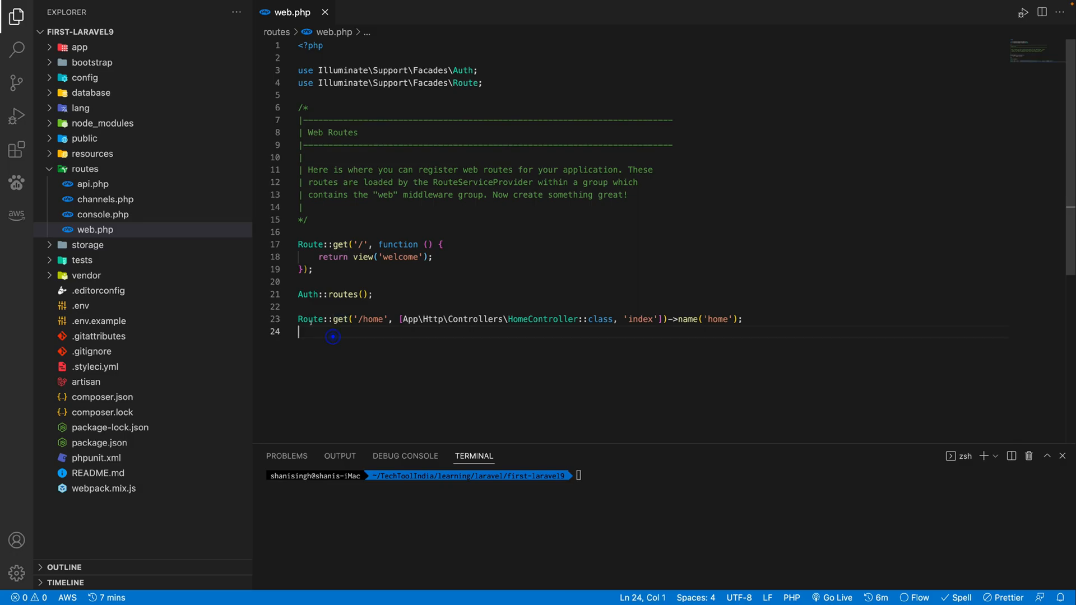
{"action": "double_click", "coordinate": [341, 319]}
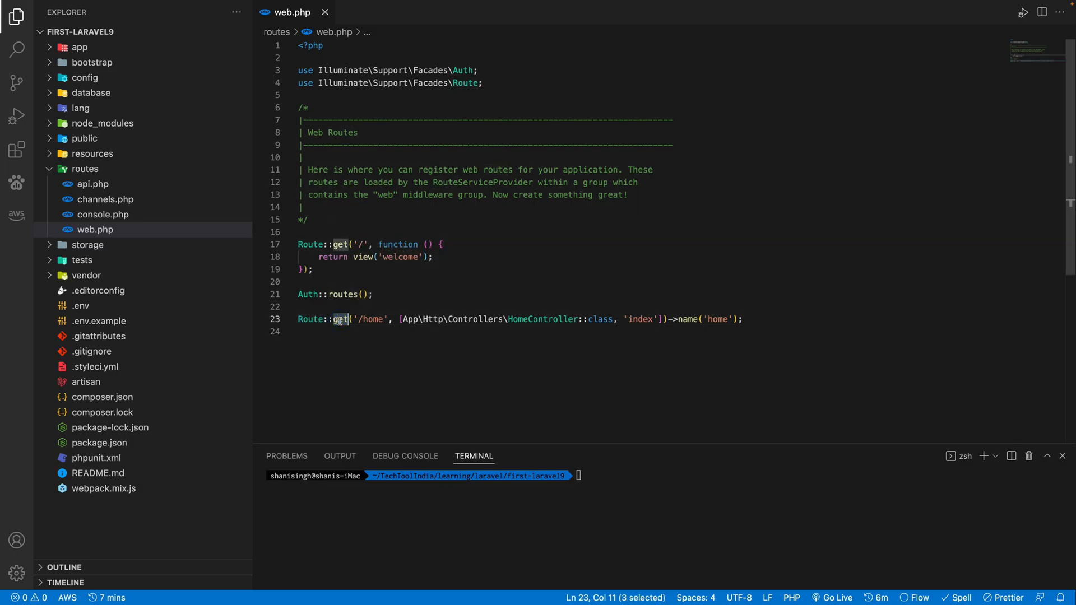
{"action": "left_click", "coordinate": [344, 319]}
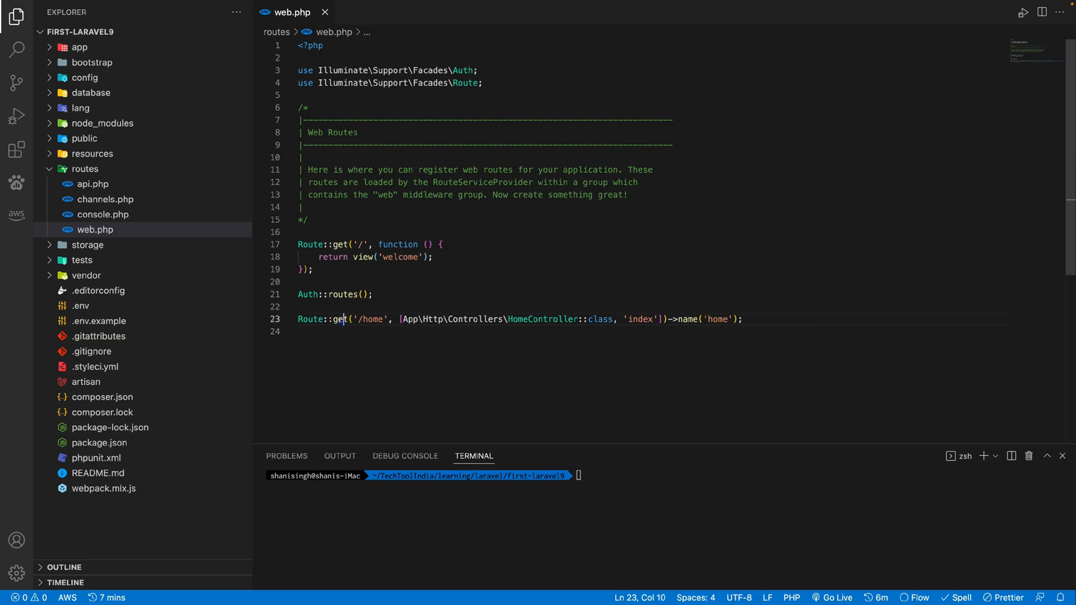
{"action": "double_click", "coordinate": [339, 319]}
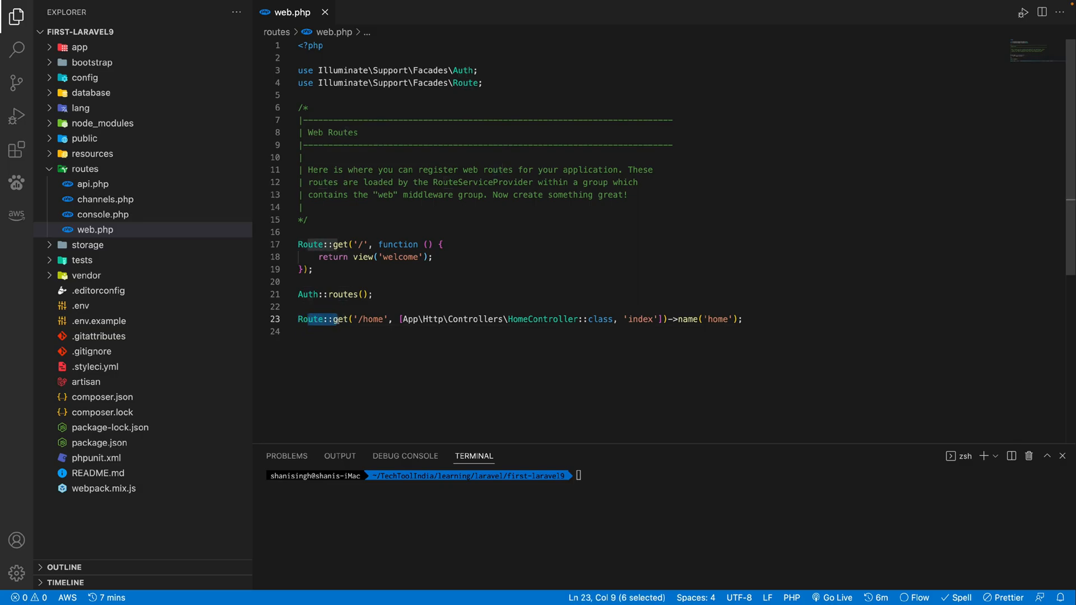
{"action": "mouse_move", "coordinate": [339, 319]}
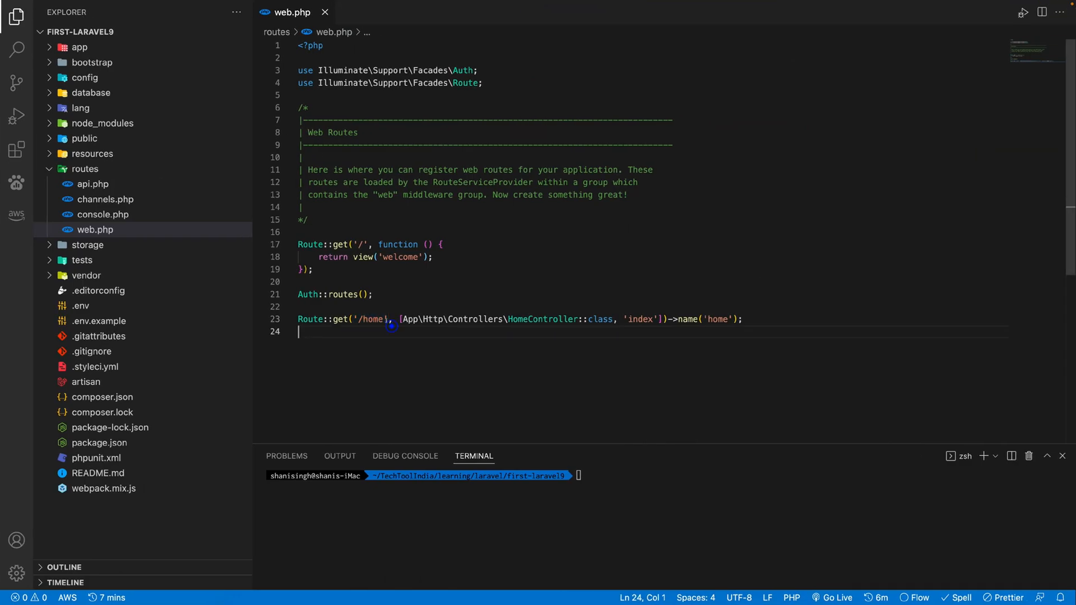
{"action": "double_click", "coordinate": [372, 315]}
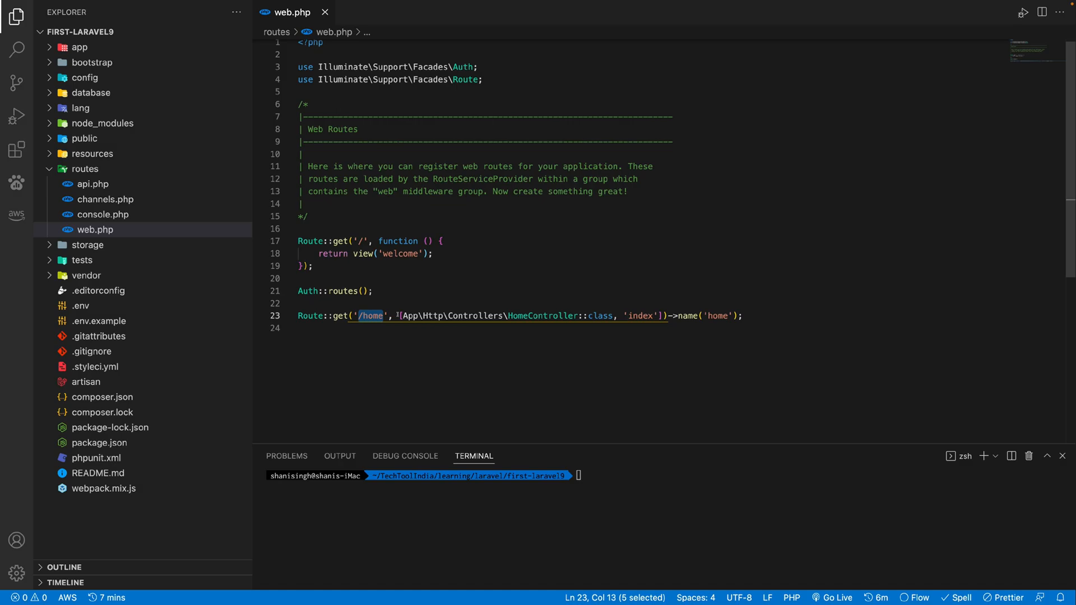
{"action": "left_click", "coordinate": [470, 315]}
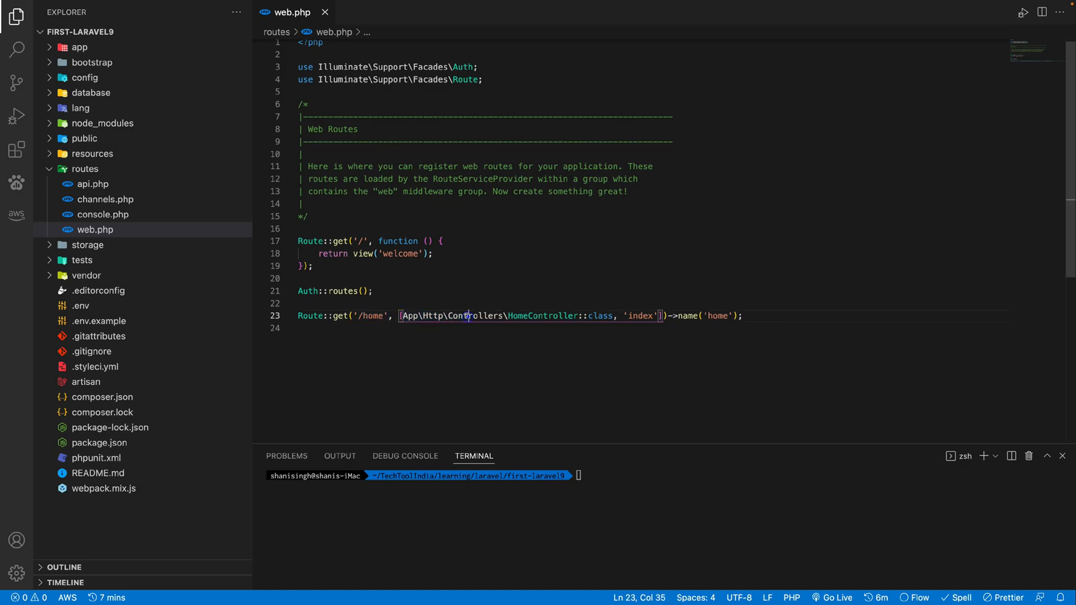
{"action": "left_click_drag", "start_coordinate": [400, 316], "coordinate": [578, 316]}
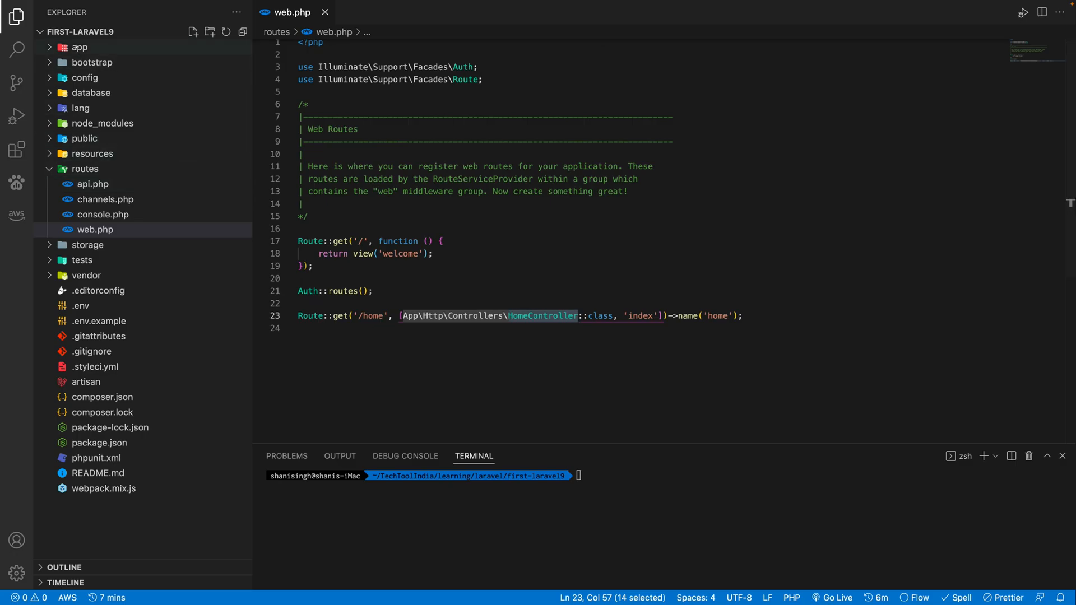
Open HomeController.php from app/Http/Controllers
{"action": "left_click", "coordinate": [79, 47]}
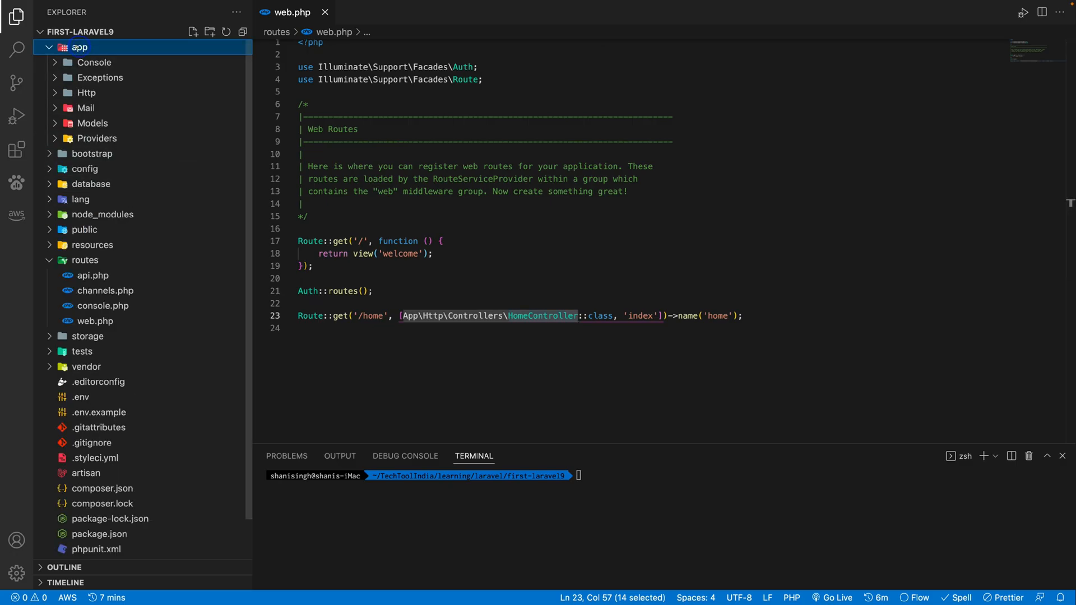
{"action": "left_click", "coordinate": [86, 92]}
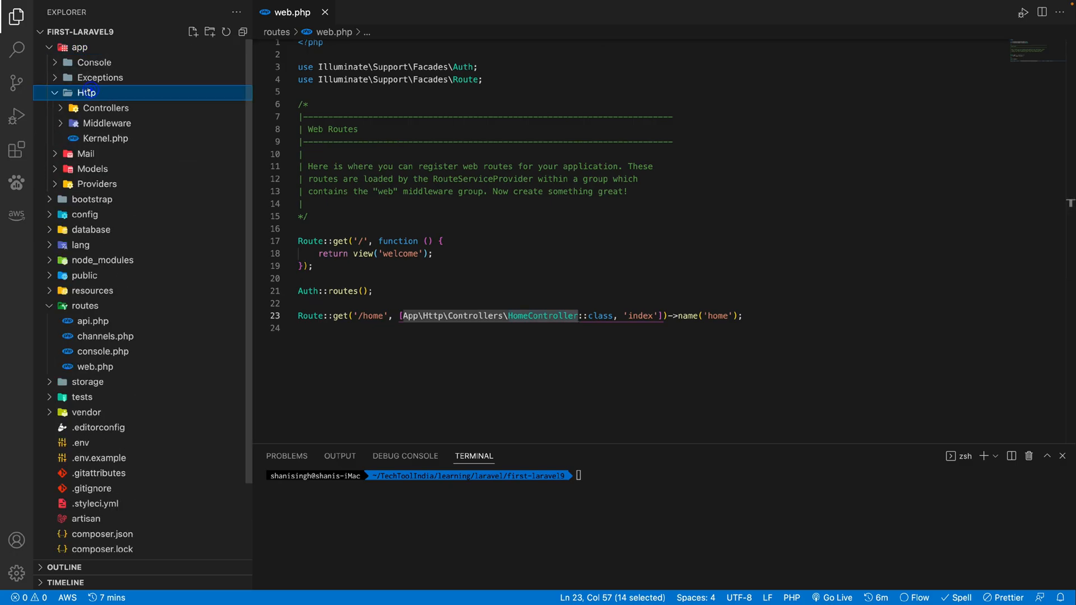
{"action": "left_click", "coordinate": [106, 107]}
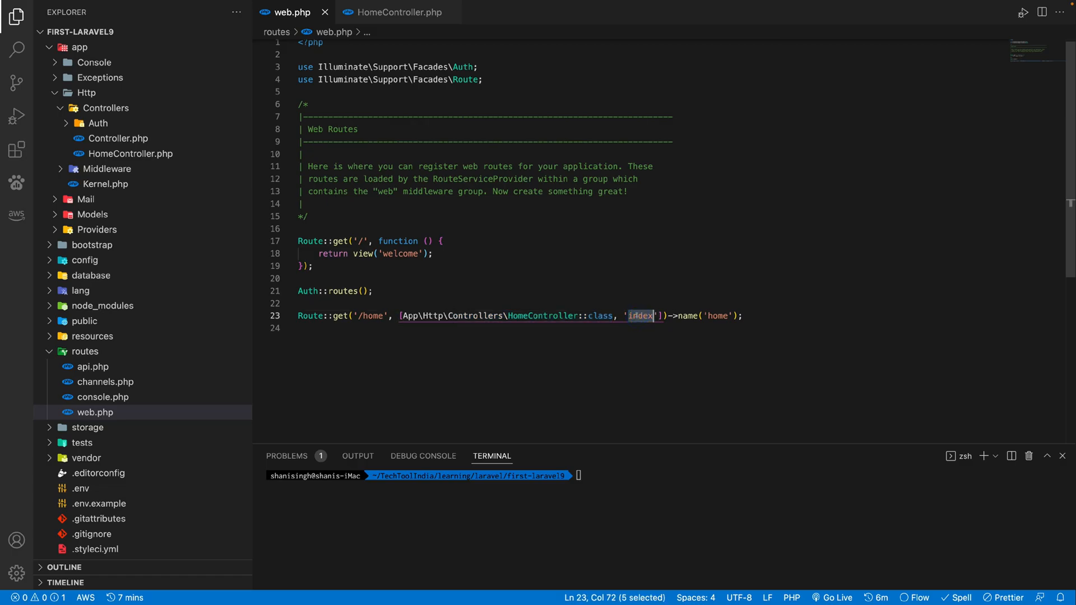
{"action": "mouse_move", "coordinate": [639, 315]}
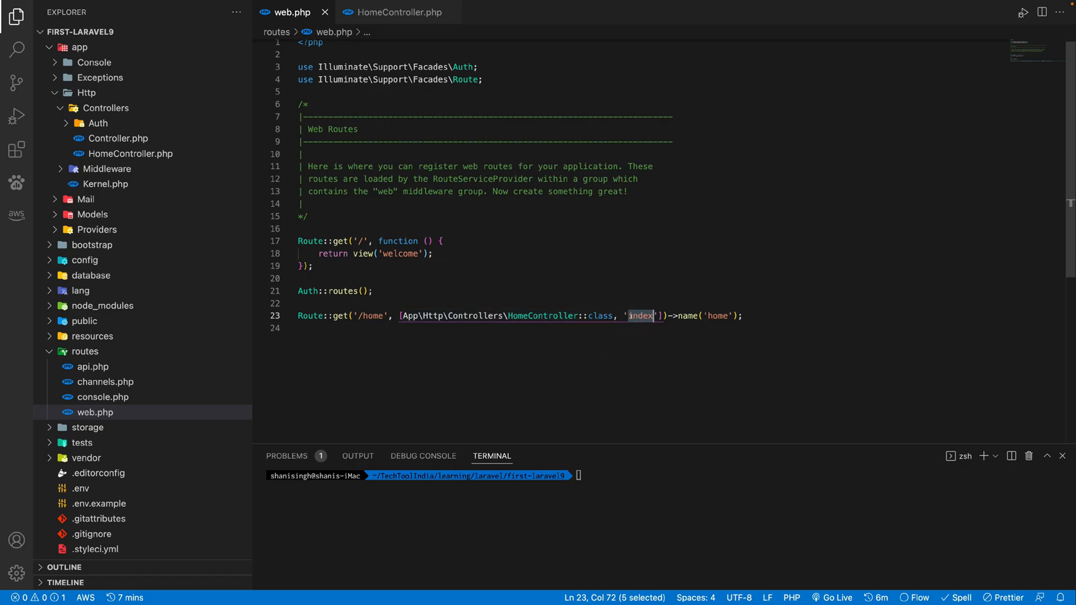
{"action": "left_click", "coordinate": [398, 13]}
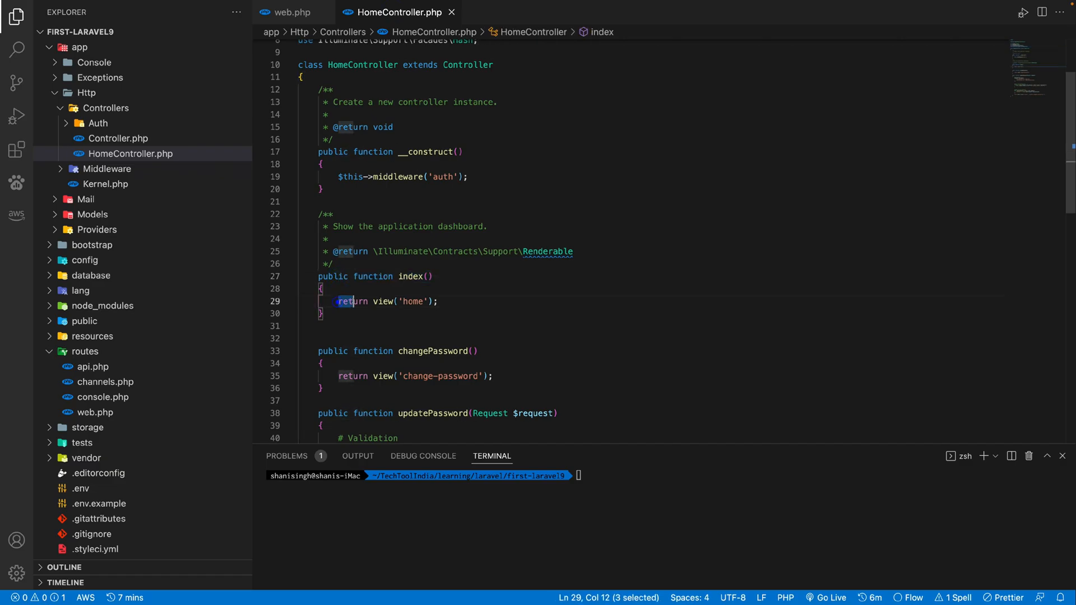
Compare the 'home' view name in index() against the /home route in web.php
{"action": "double_click", "coordinate": [411, 301]}
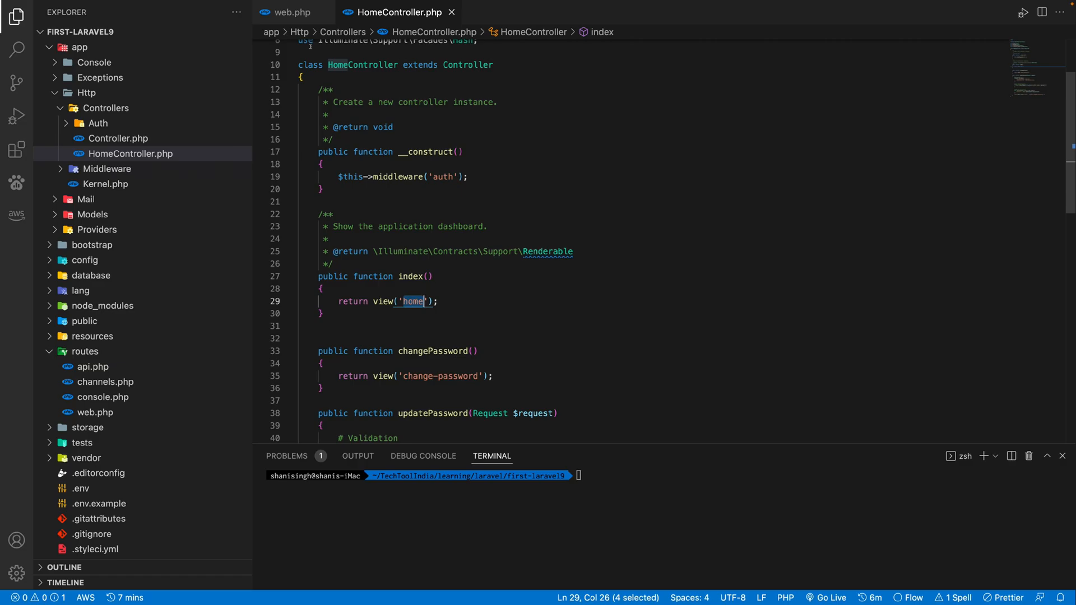
{"action": "left_click", "coordinate": [291, 12]}
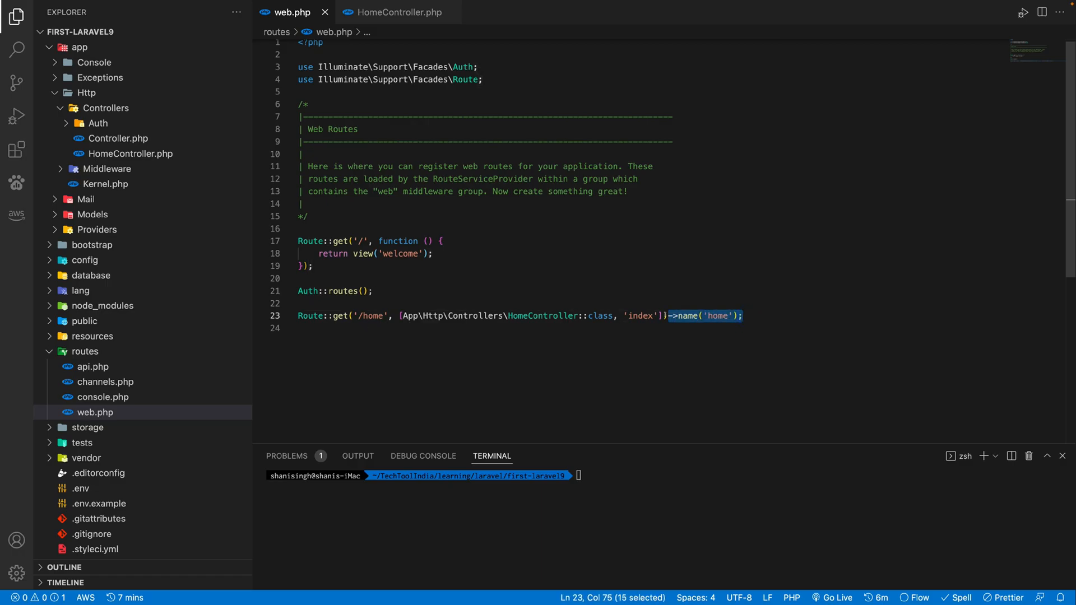
{"action": "type", "text": "hpme"}
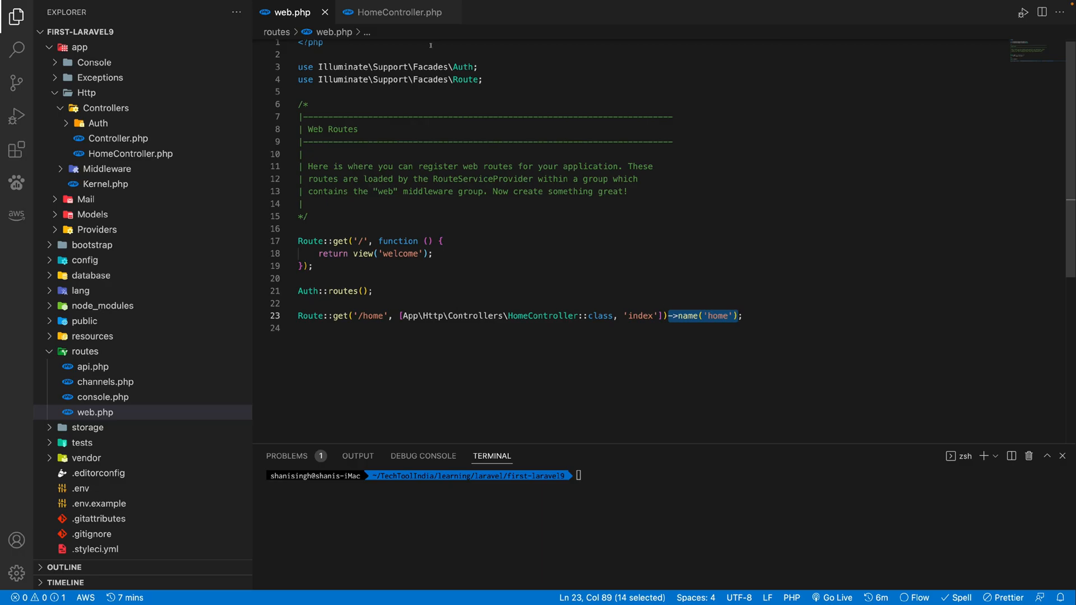
{"action": "left_click", "coordinate": [395, 13]}
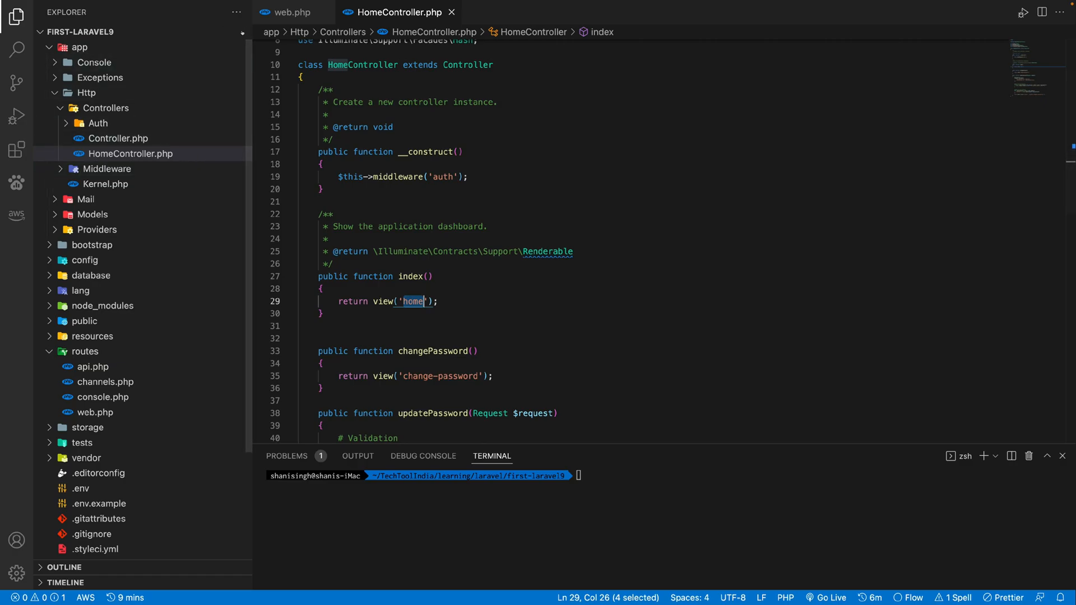
Open home.blade.php and its layouts/app.blade.php layout from resources/views
{"action": "left_click", "coordinate": [78, 46]}
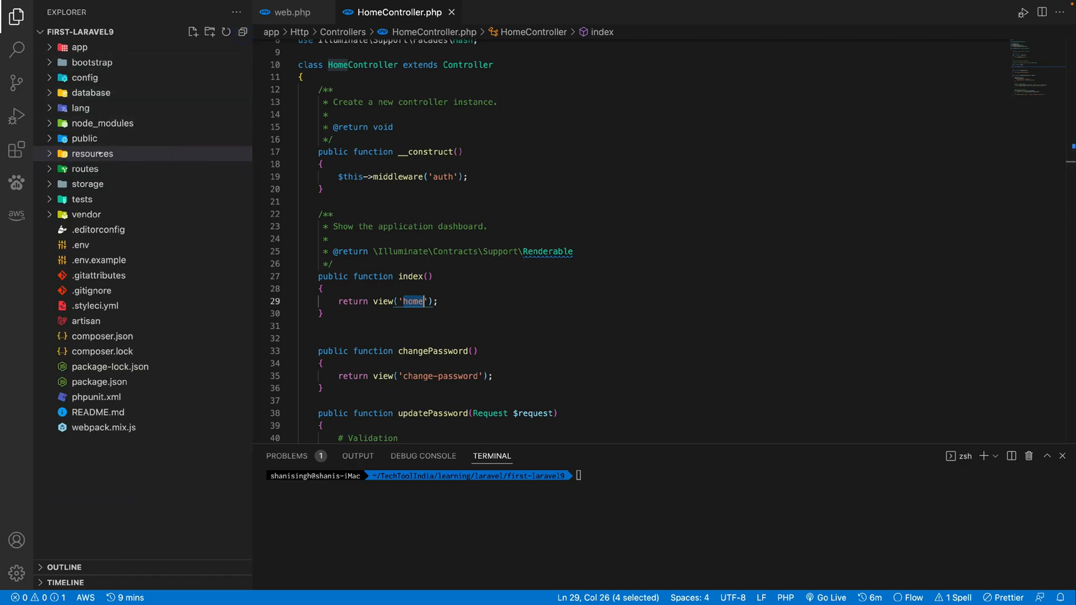
{"action": "left_click", "coordinate": [92, 153]}
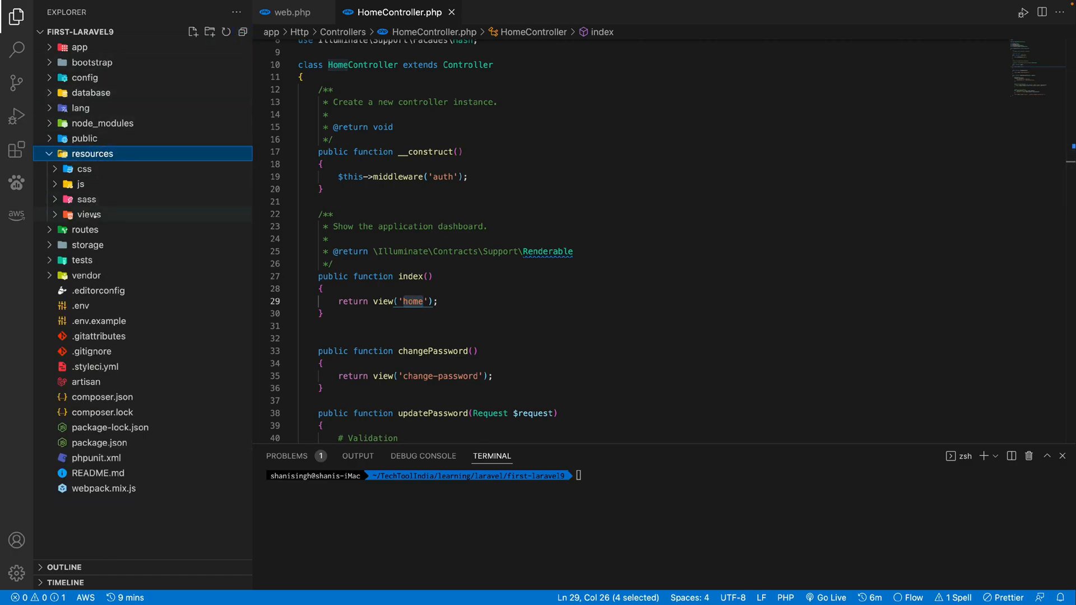
{"action": "left_click", "coordinate": [89, 214]}
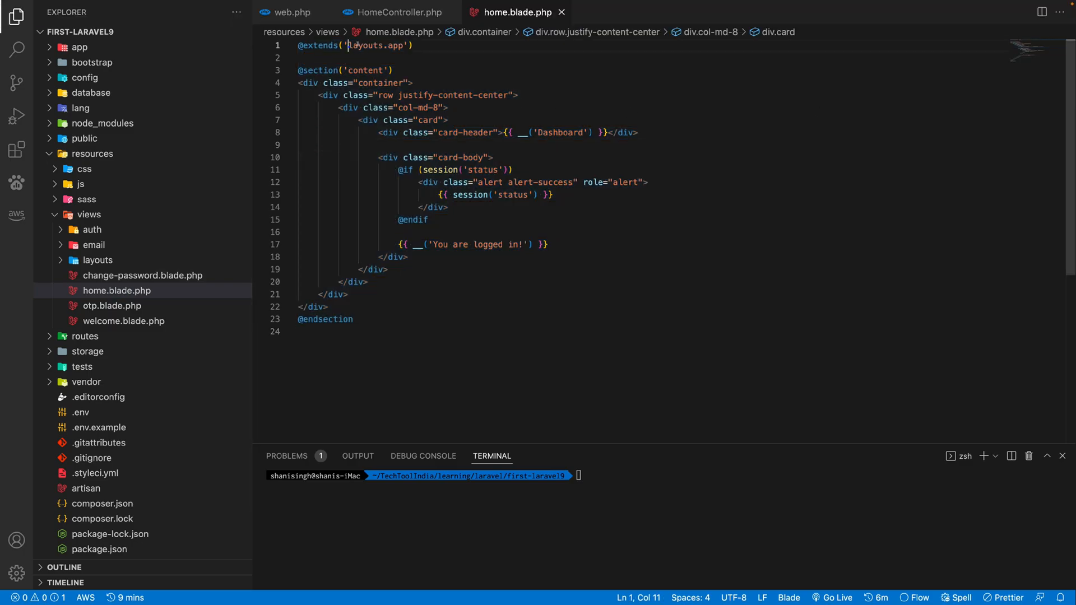
{"action": "double_click", "coordinate": [375, 46]}
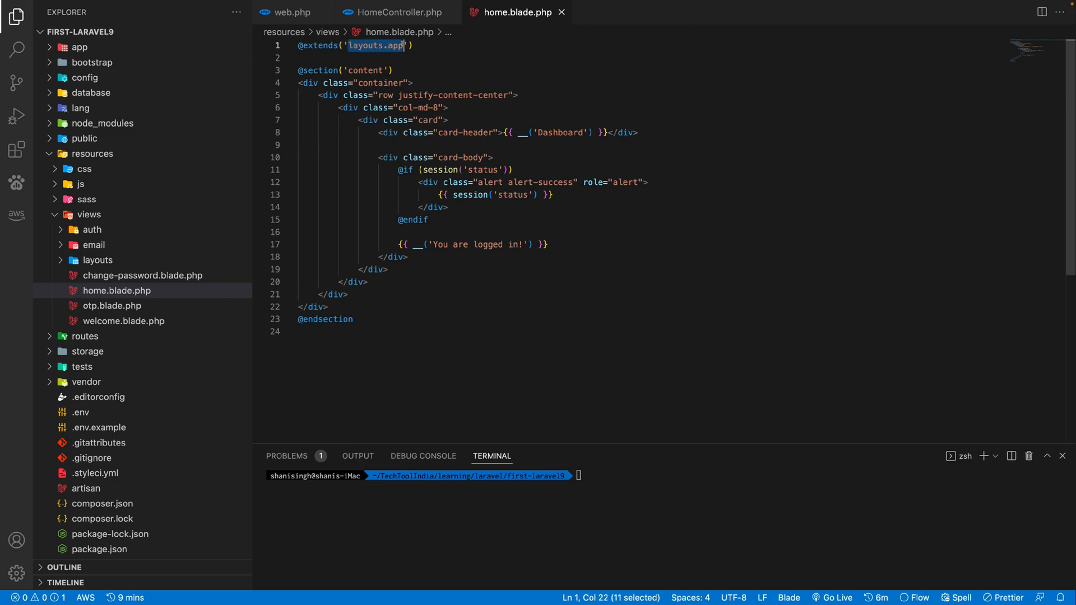
{"action": "left_click", "coordinate": [98, 260]}
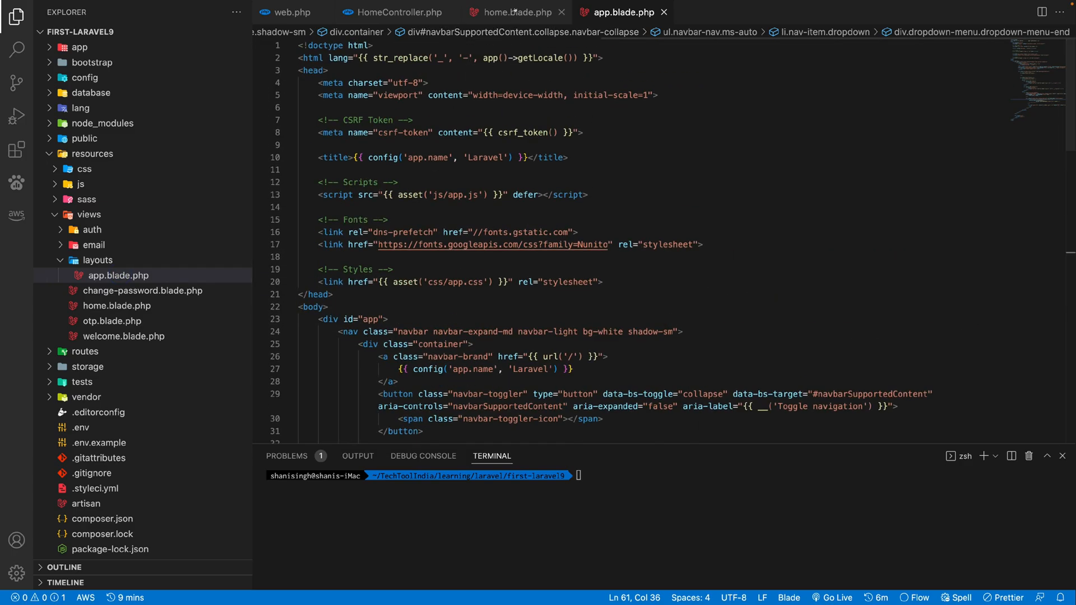
Compare home.blade.php's card header with the Dashboard heading in the browser
{"action": "left_click", "coordinate": [513, 13]}
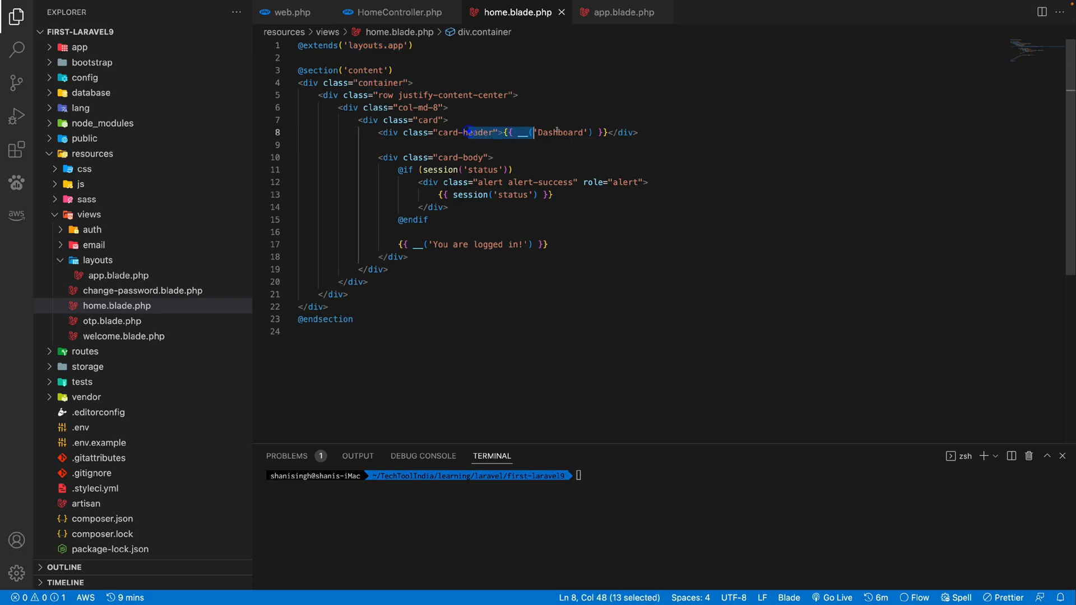
{"action": "double_click", "coordinate": [554, 132]}
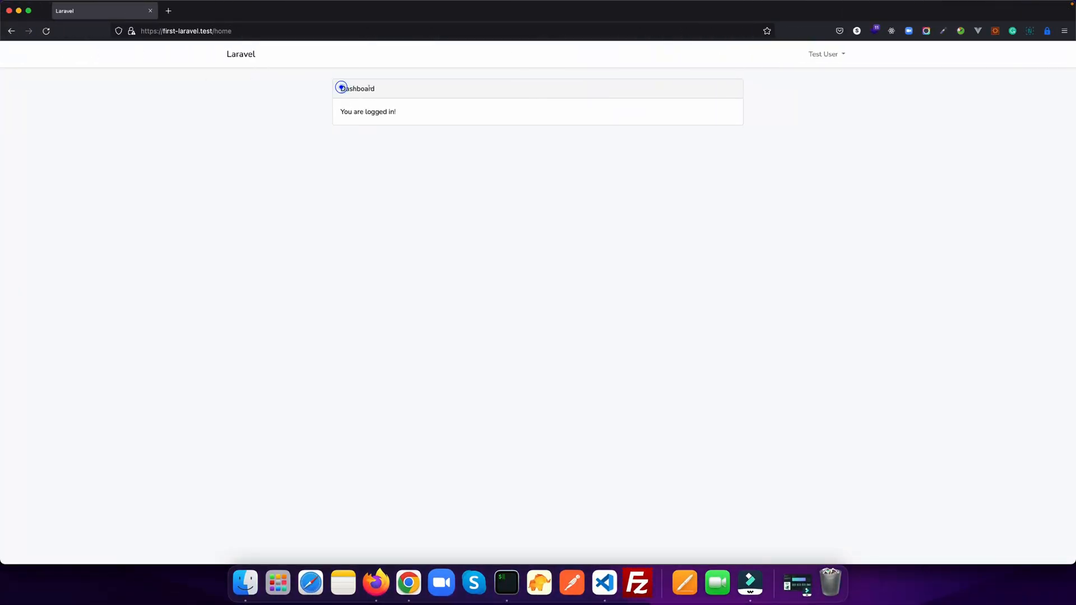
{"action": "double_click", "coordinate": [357, 89]}
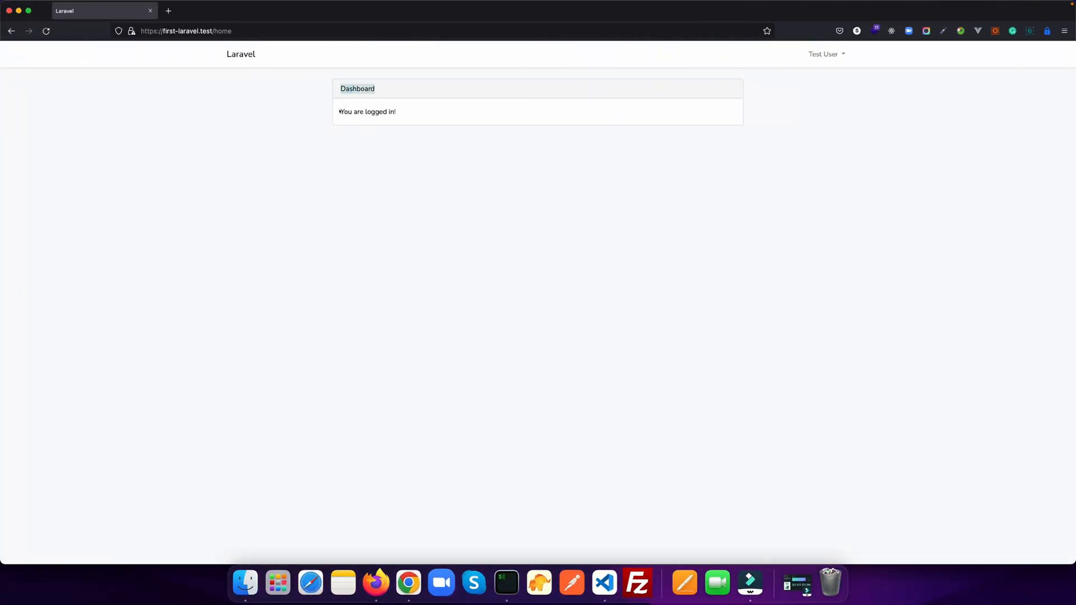
{"action": "left_click", "coordinate": [603, 583]}
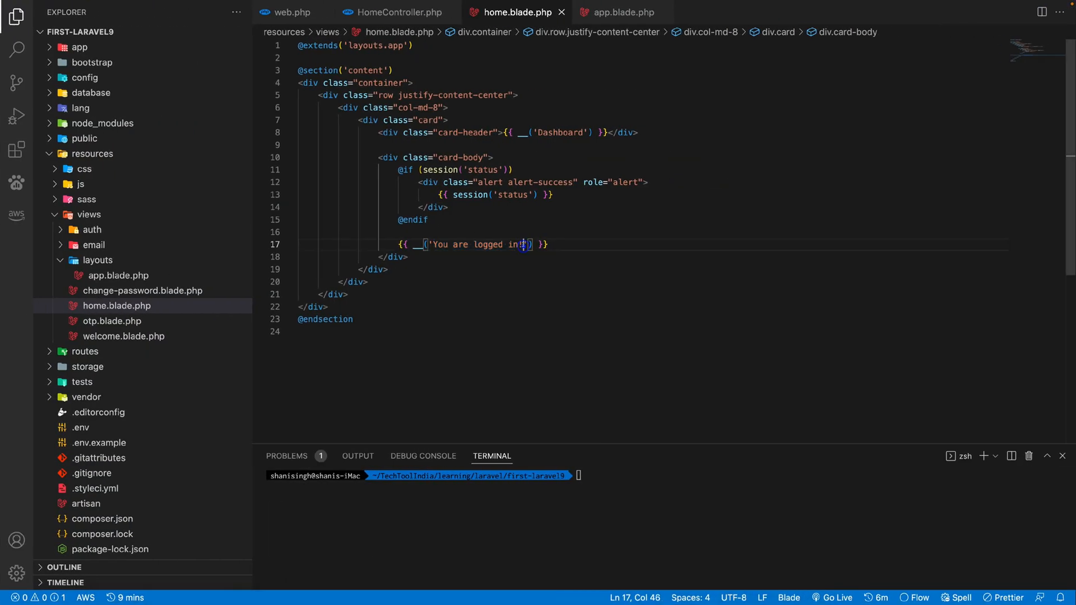
Change the home view message to 'You are logged in! Thanks' and save
{"action": "type", "text": "!"}
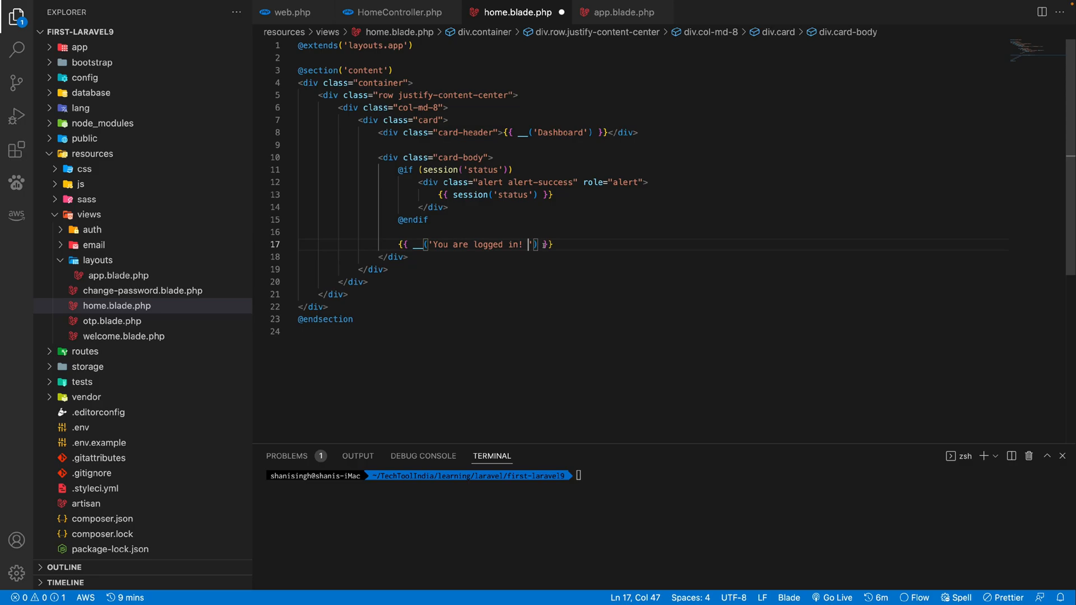
{"action": "type", "text": "Thanks"}
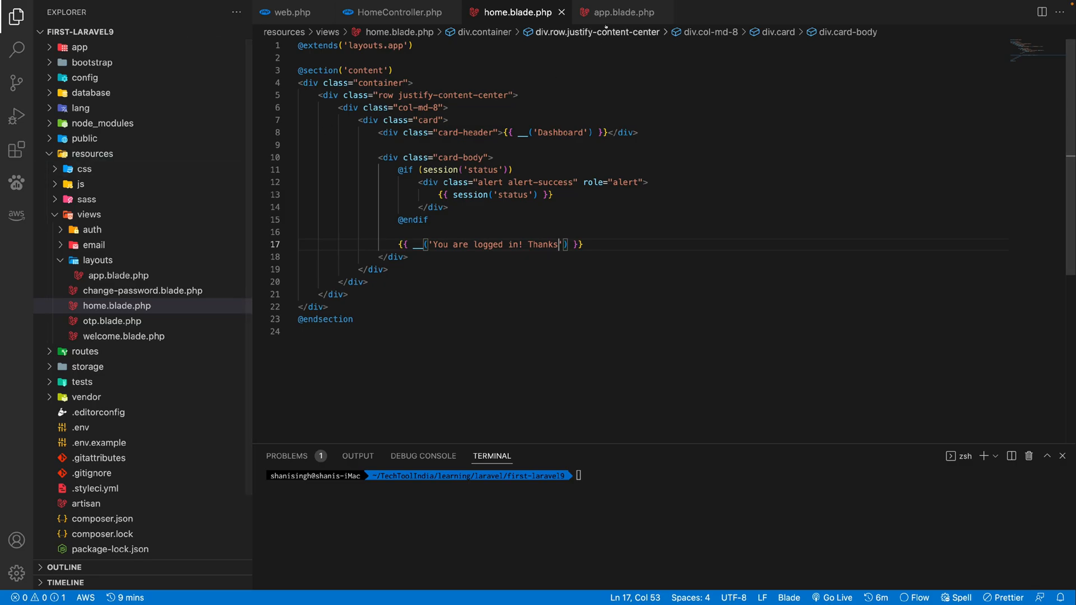
{"action": "left_click", "coordinate": [619, 13]}
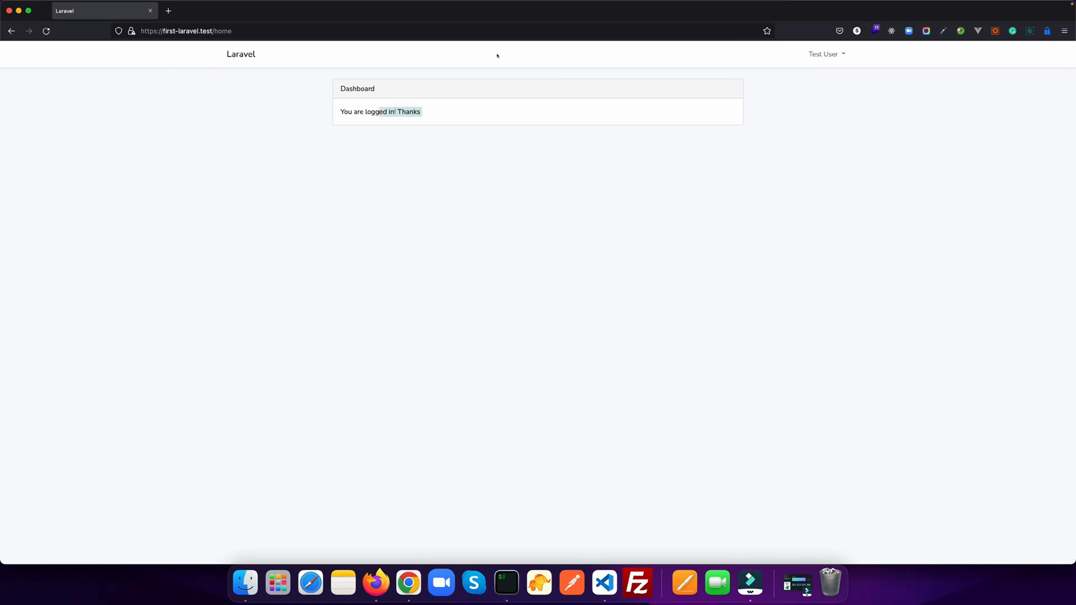
{"action": "mouse_move", "coordinate": [337, 499]}
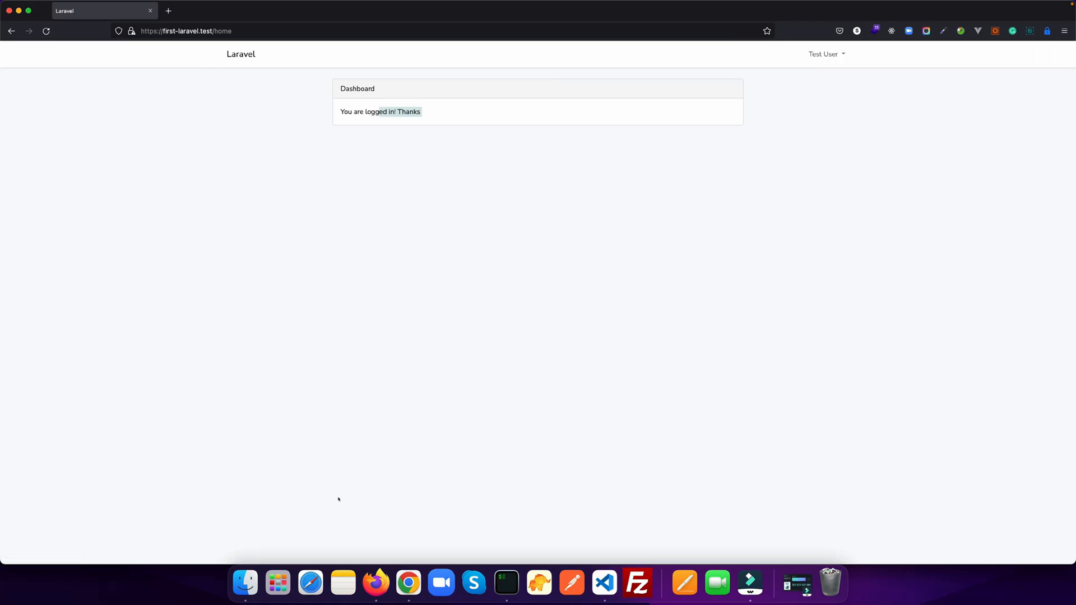
{"action": "mouse_move", "coordinate": [276, 161]}
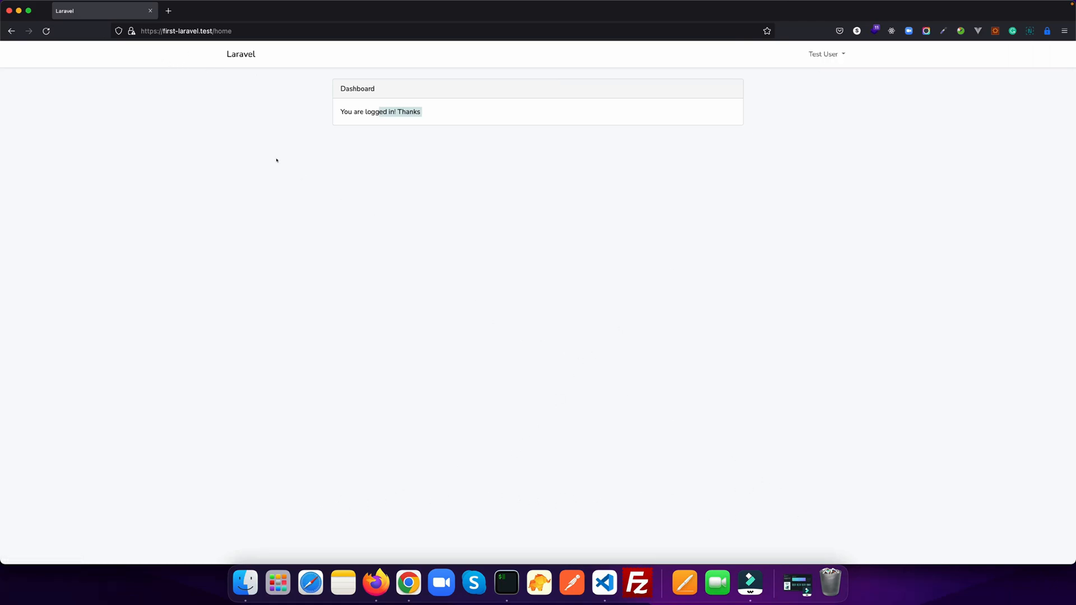
{"action": "mouse_move", "coordinate": [266, 92]}
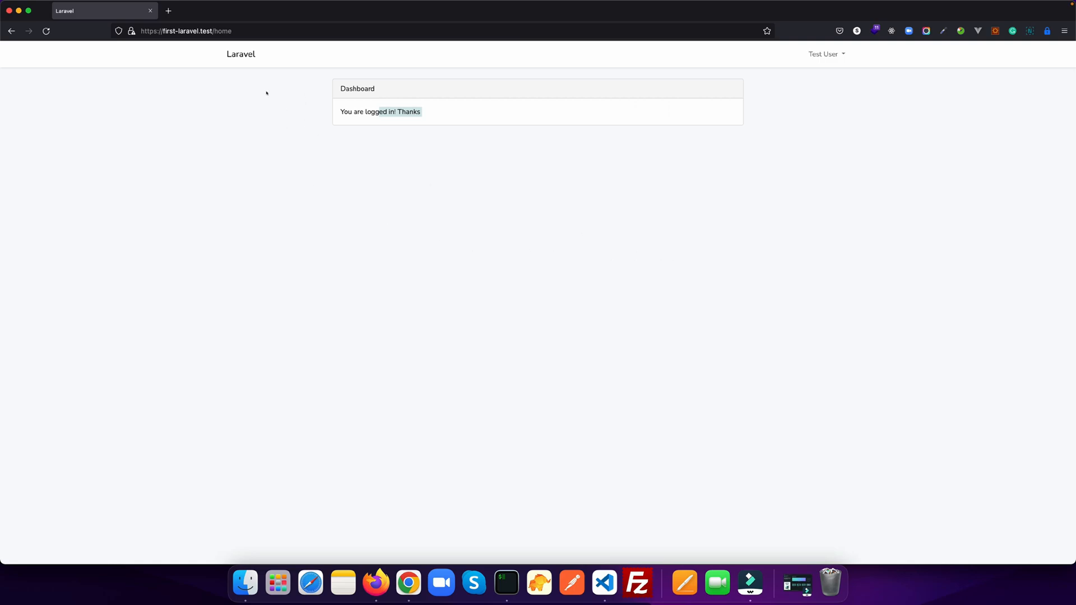
{"action": "mouse_move", "coordinate": [236, 95]}
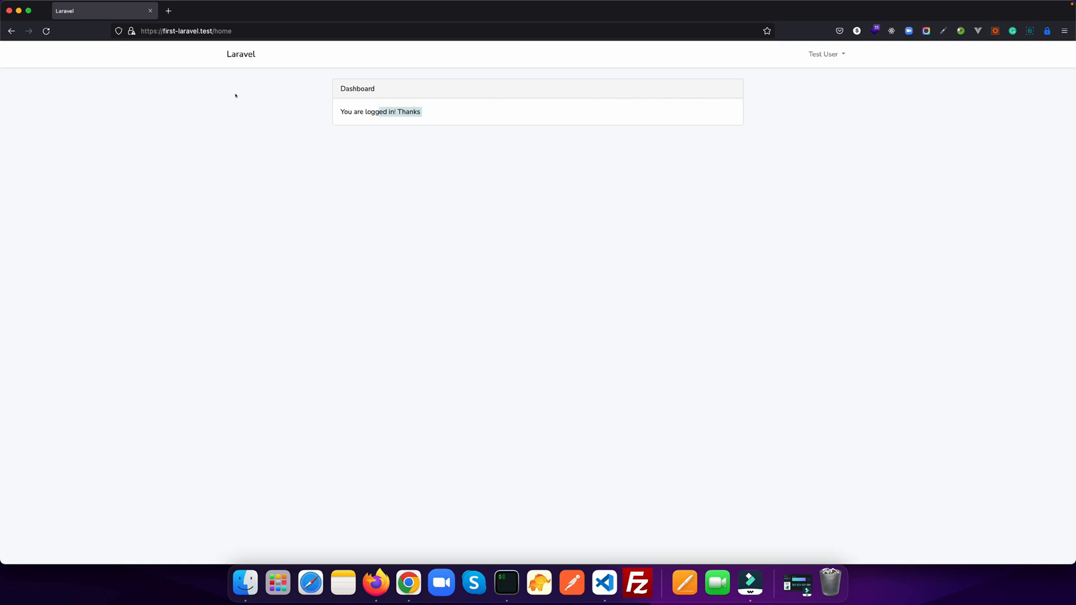
{"action": "mouse_move", "coordinate": [402, 82]}
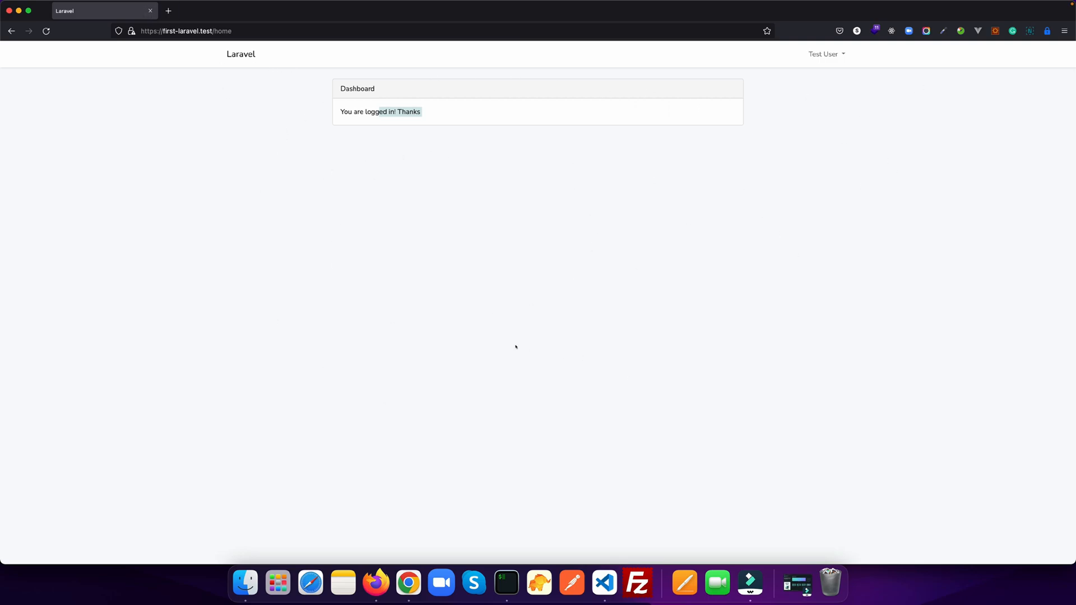
{"action": "mouse_move", "coordinate": [467, 226]}
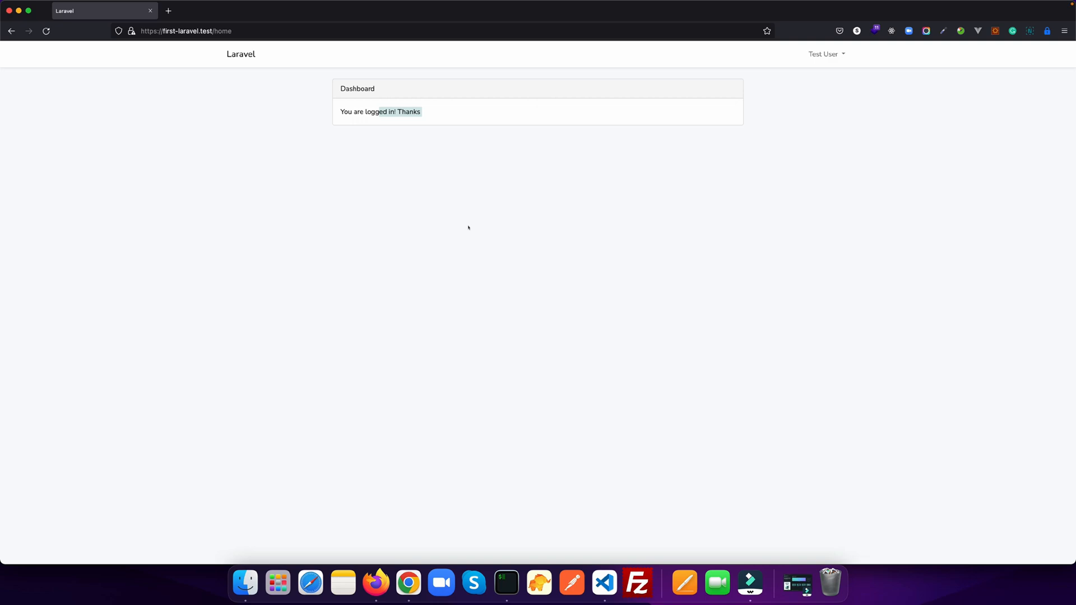
Review app.blade.php's navbar login and register links, then return to home.blade.php
{"action": "left_click", "coordinate": [604, 582]}
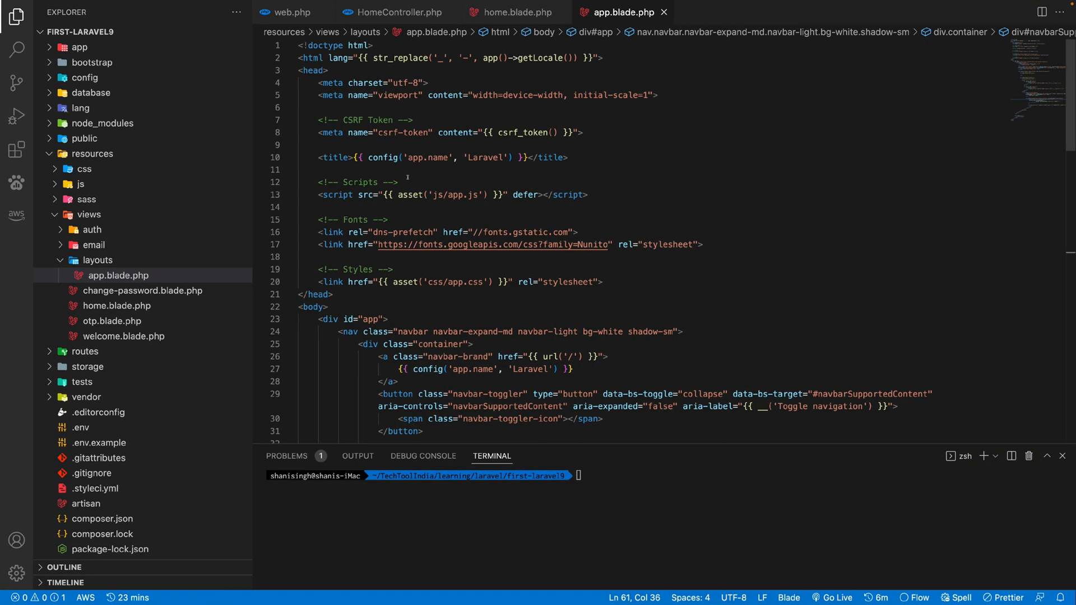
{"action": "scroll", "scroll_direction": "down", "scroll_amount": 3}
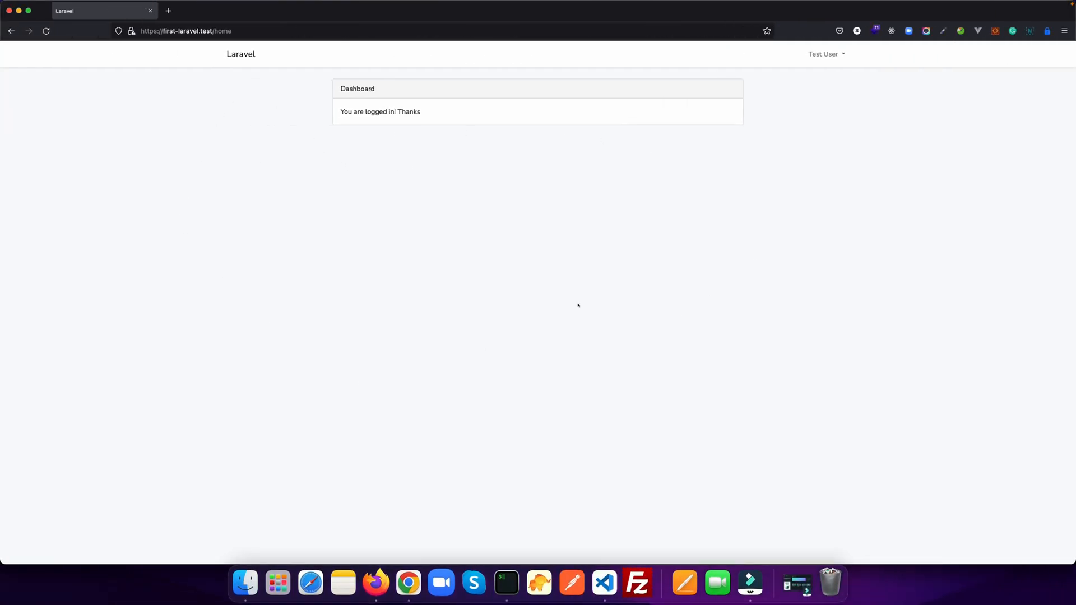
{"action": "mouse_move", "coordinate": [608, 312]}
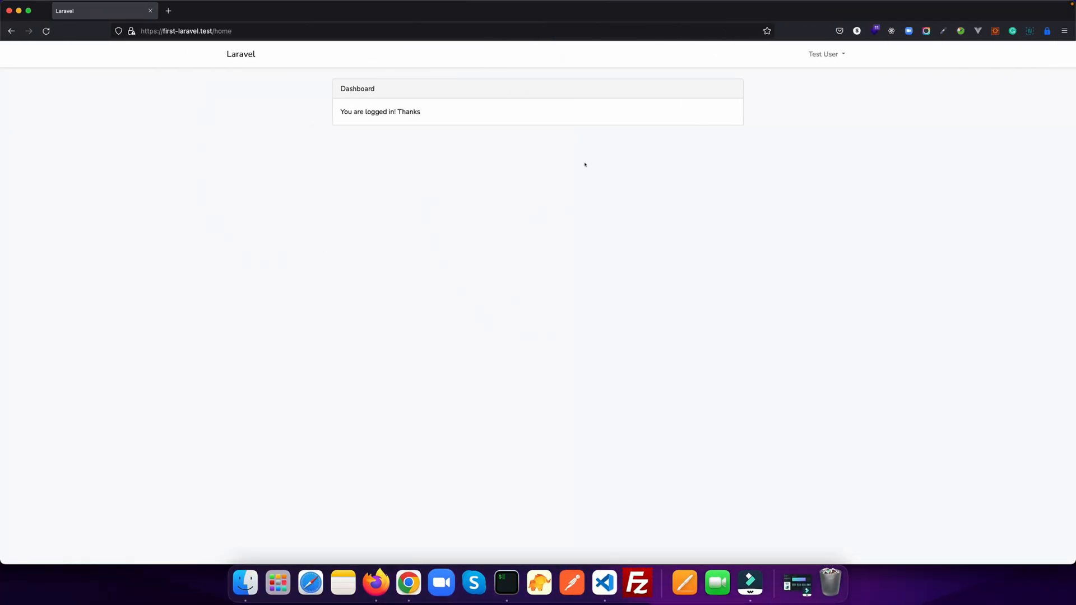
{"action": "mouse_move", "coordinate": [541, 199]}
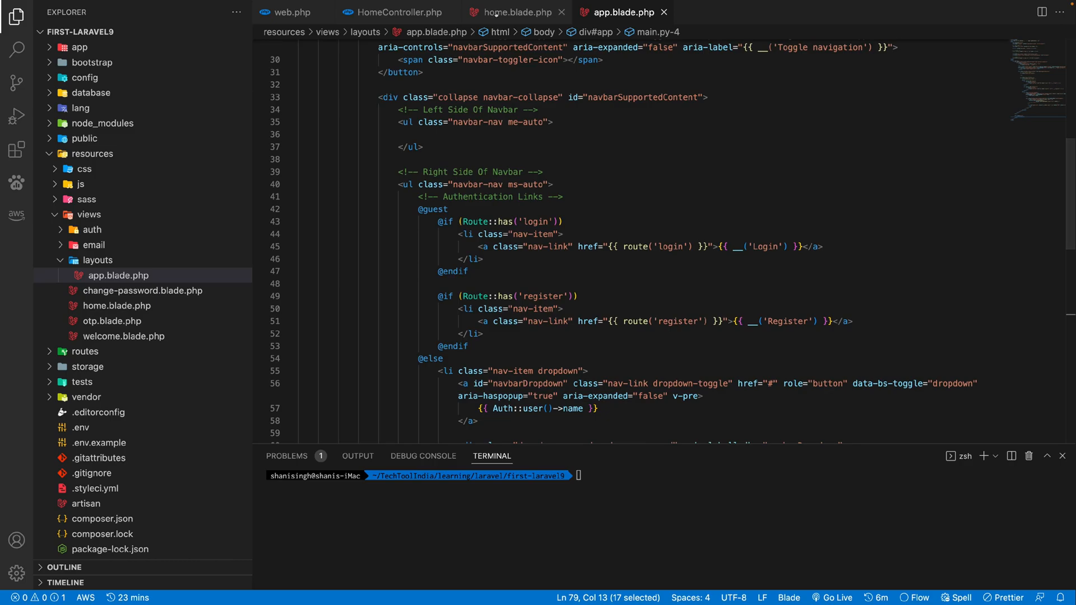
{"action": "left_click", "coordinate": [511, 12]}
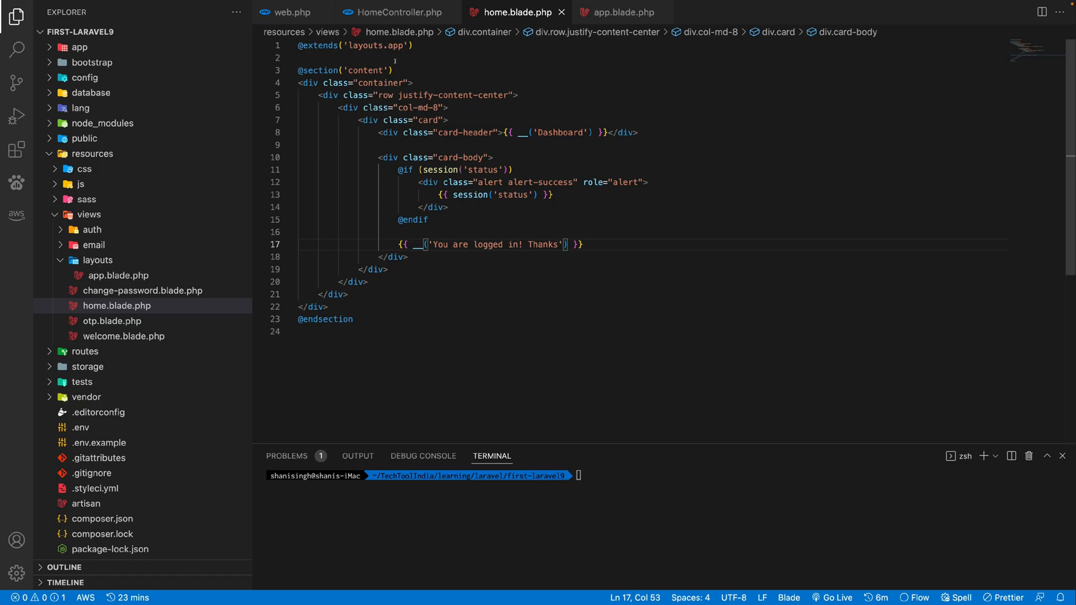
Add a '/new-home' route using HomeController@newHome, named 'new-home', in web.php
{"action": "left_click", "coordinate": [293, 11]}
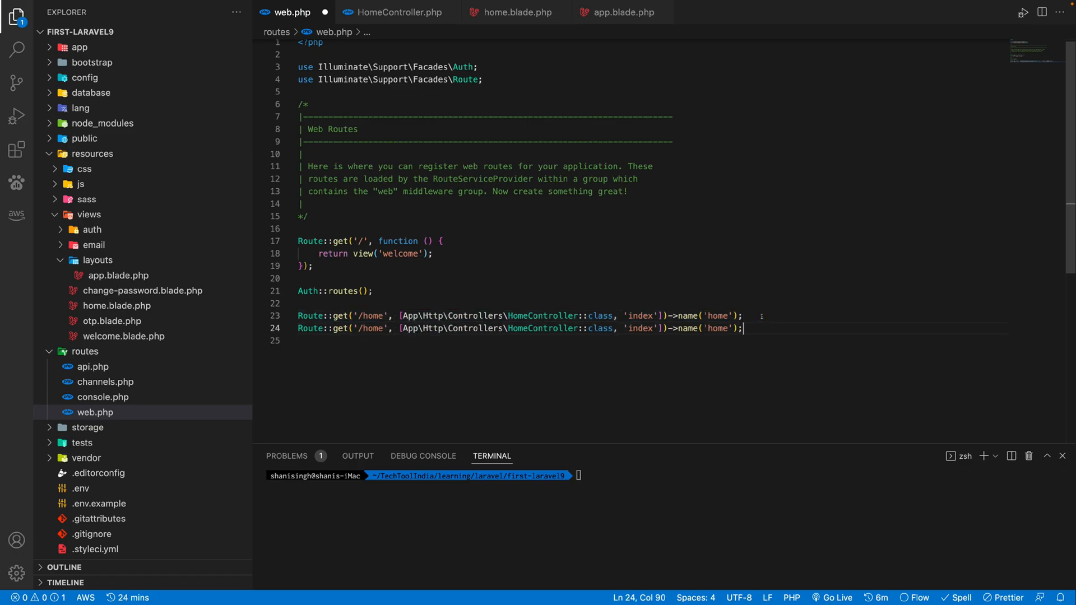
{"action": "double_click", "coordinate": [372, 328]}
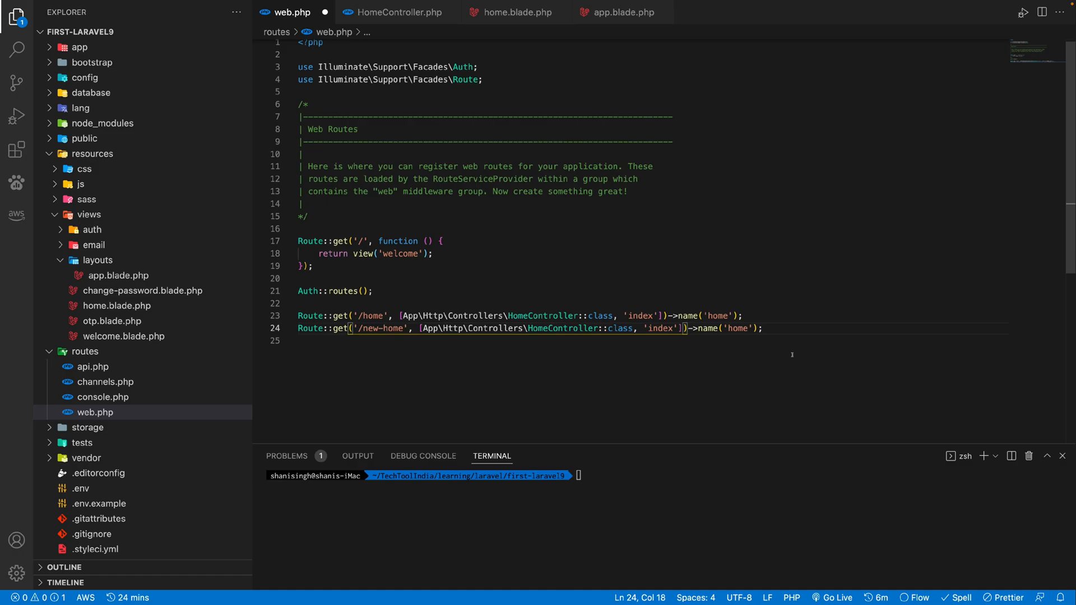
{"action": "double_click", "coordinate": [661, 327]}
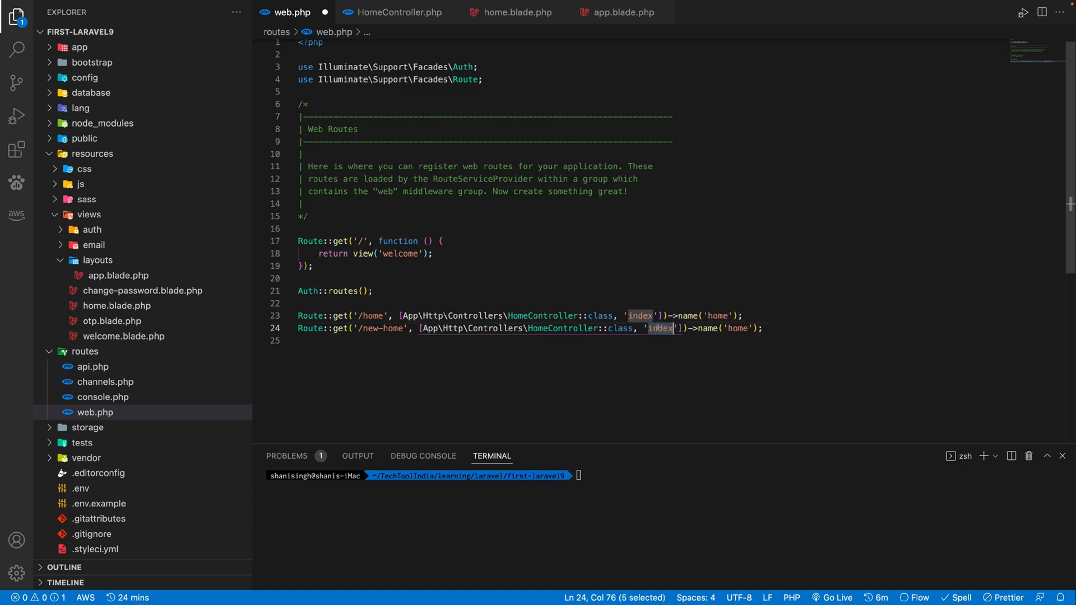
{"action": "type", "text": "new"}
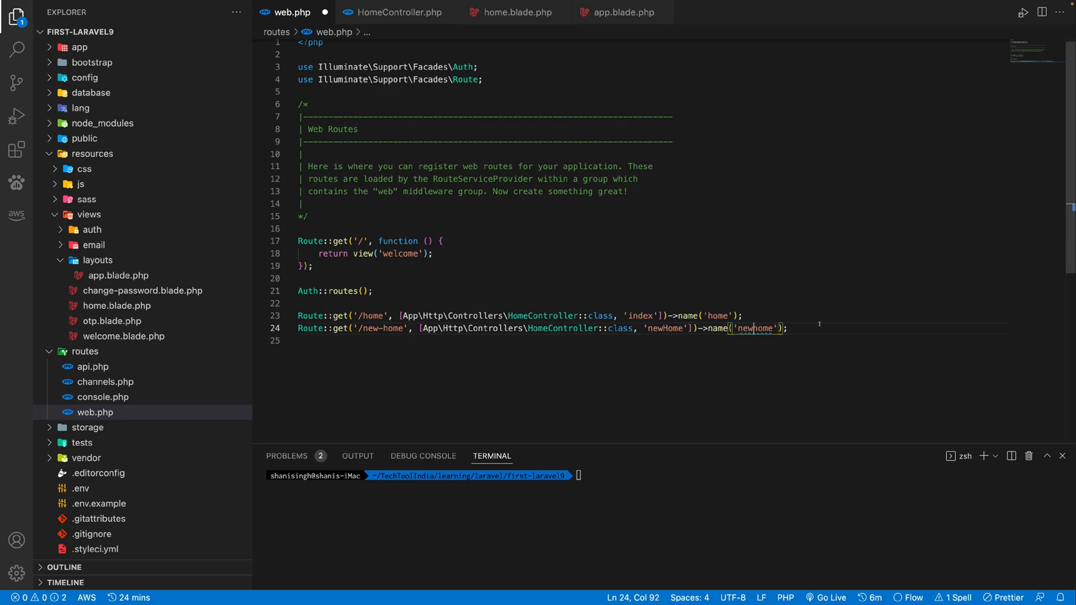
{"action": "type", "text": "-"}
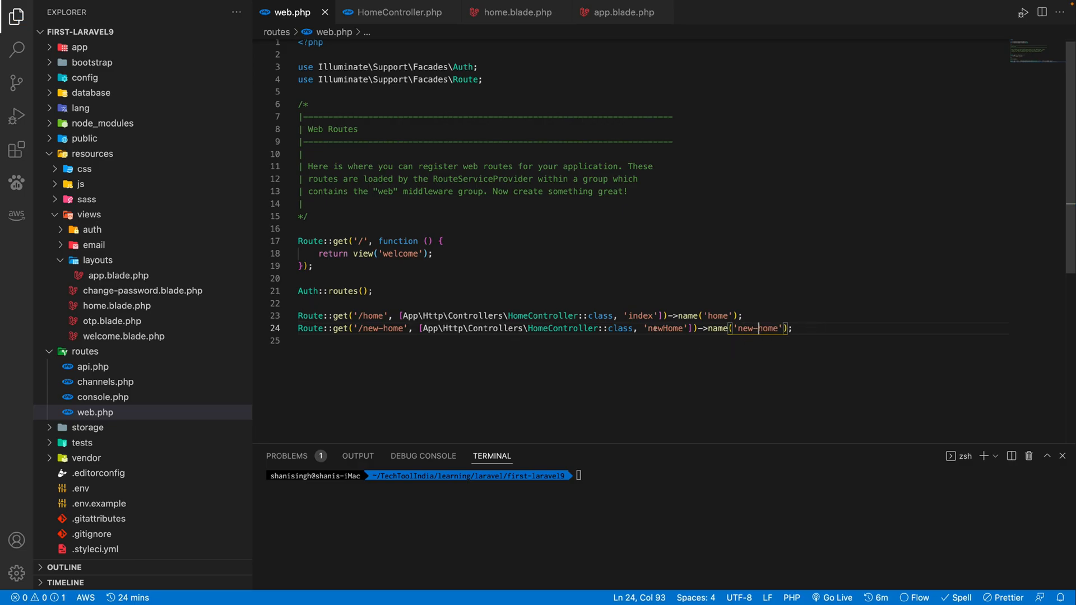
{"action": "double_click", "coordinate": [664, 327]}
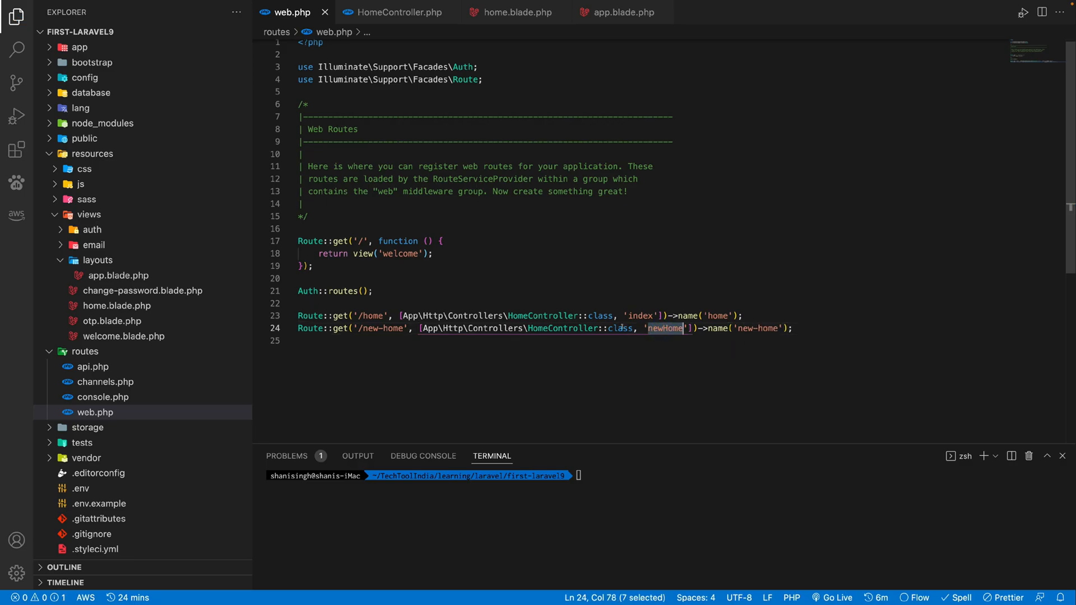
{"action": "mouse_move", "coordinate": [562, 316]}
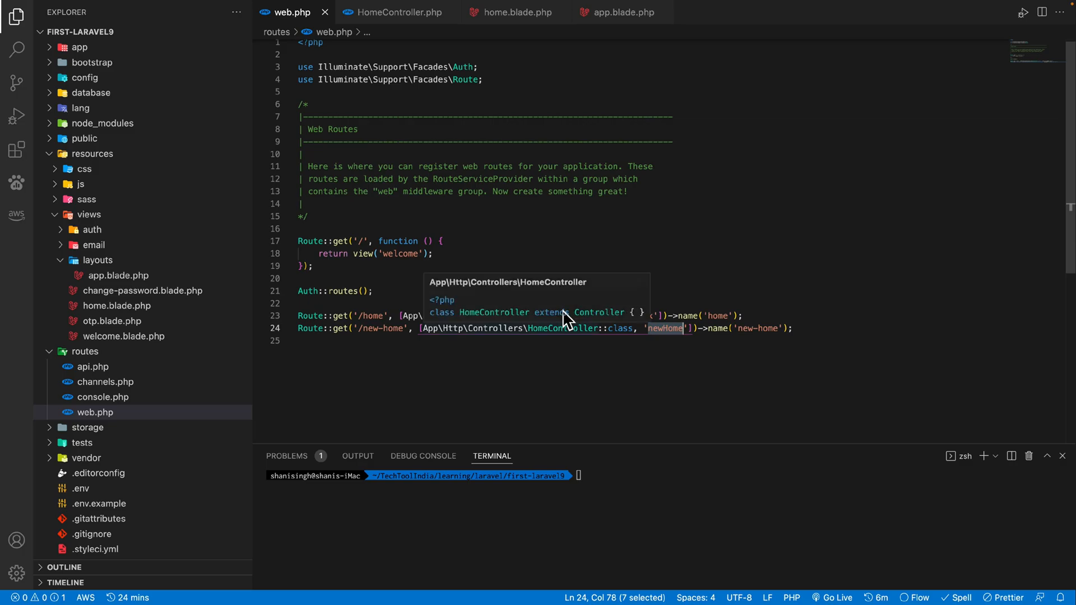
{"action": "left_click", "coordinate": [398, 12]}
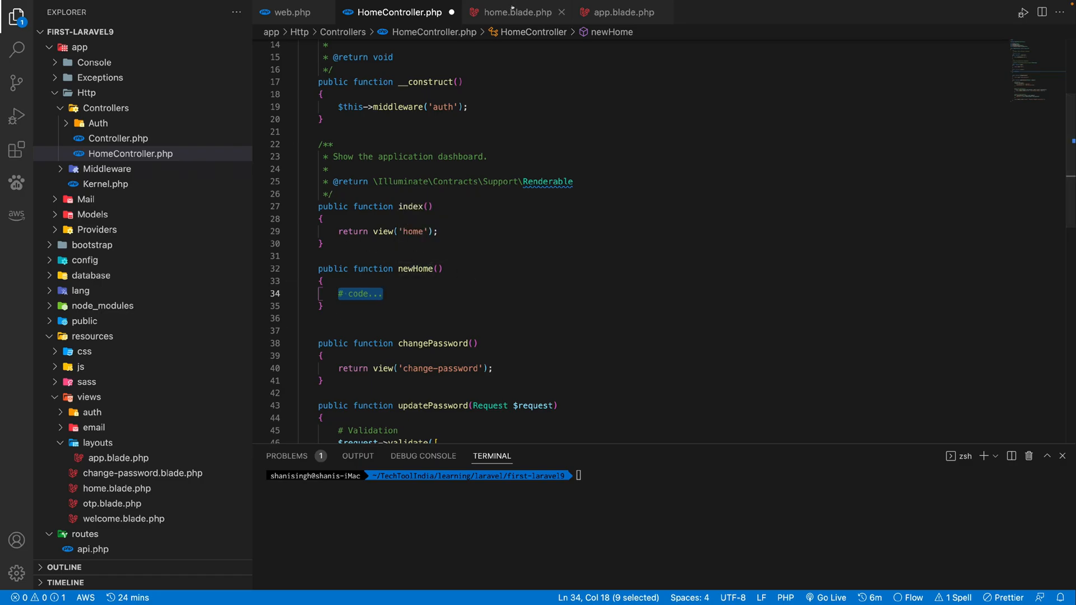
Return to the home.blade.php tab, leaving newHome as an empty stub
{"action": "left_click", "coordinate": [516, 12]}
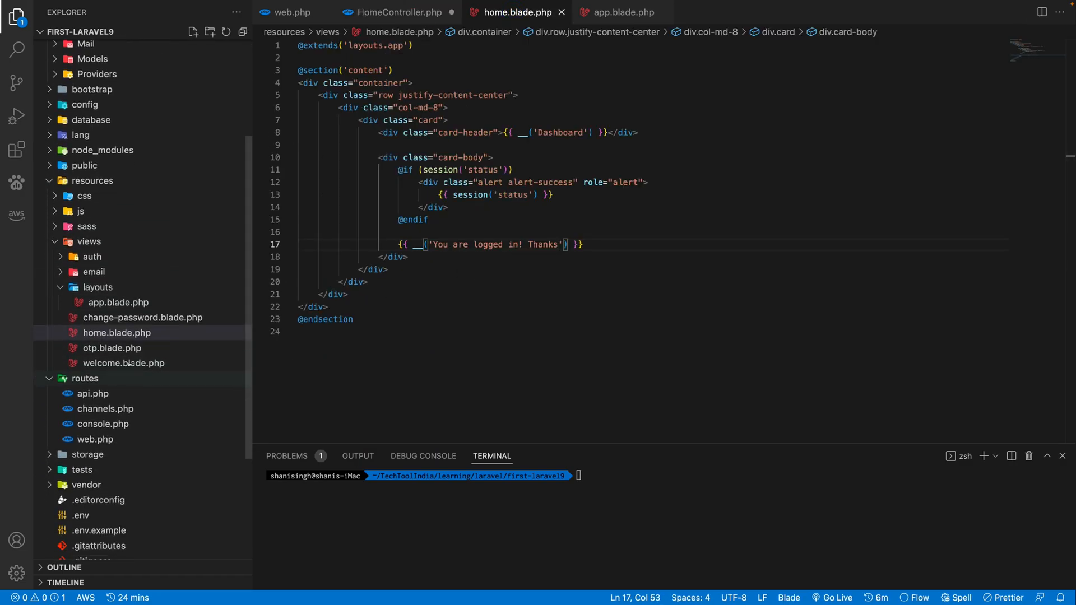
Create a 'dashboard' folder under views containing new-home.blade.php
{"action": "left_click", "coordinate": [97, 287]}
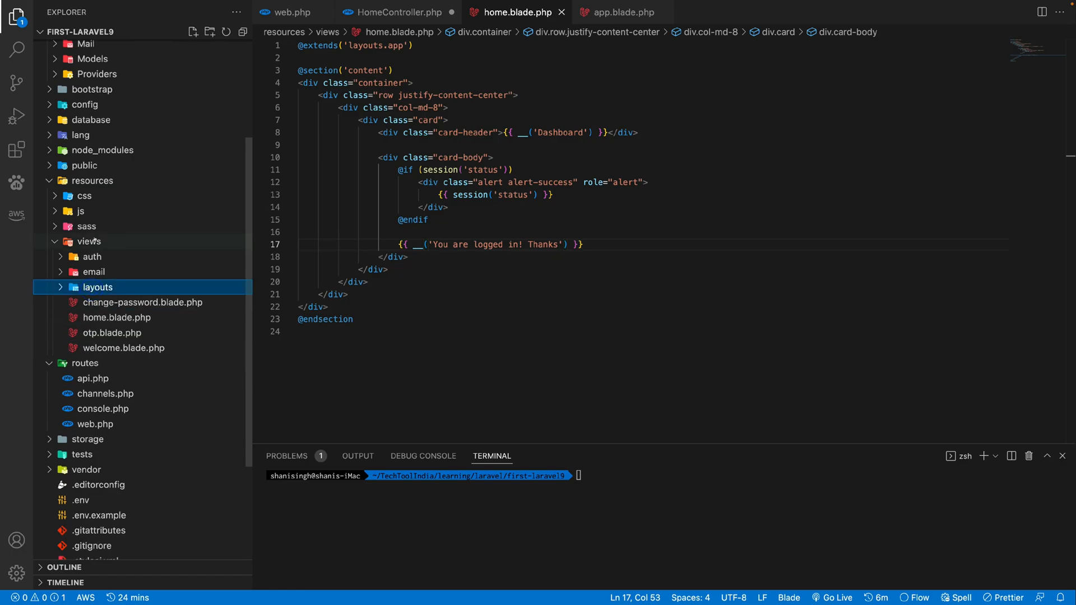
{"action": "right_click", "coordinate": [89, 240]}
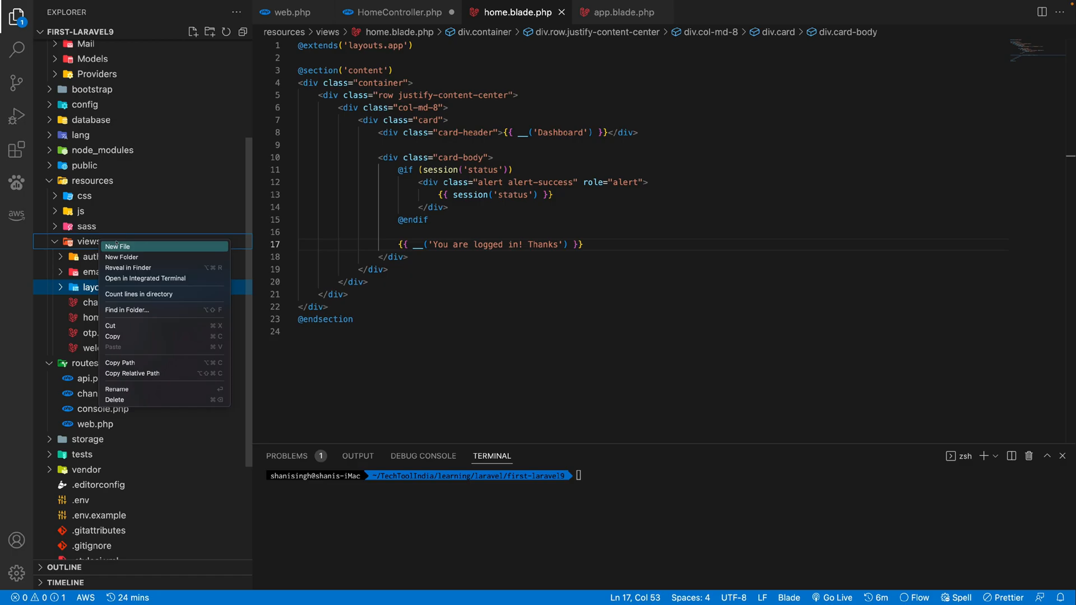
{"action": "mouse_move", "coordinate": [122, 256]}
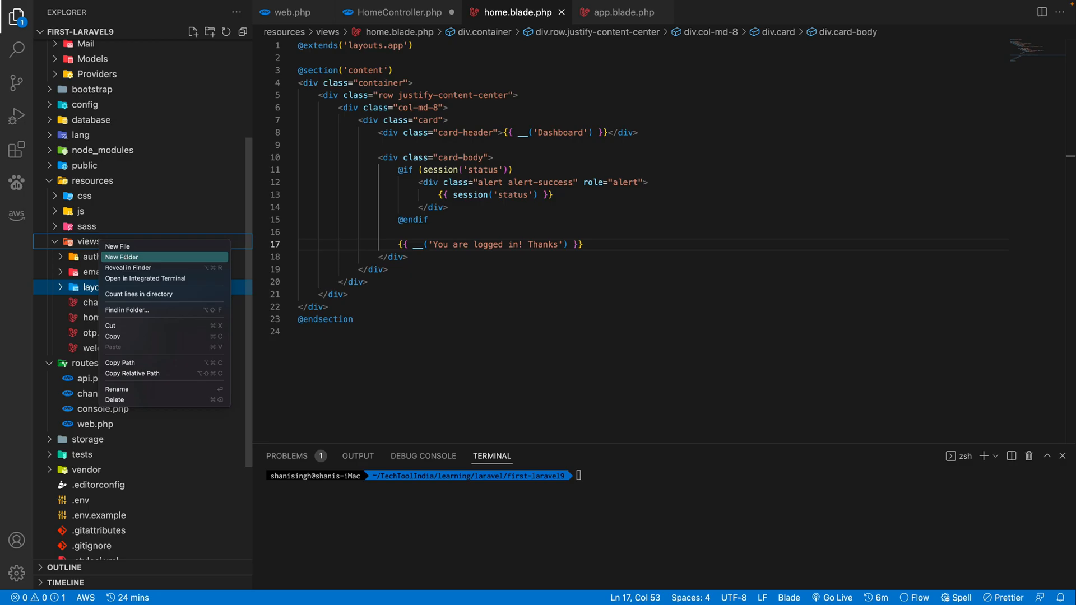
{"action": "left_click", "coordinate": [122, 257]}
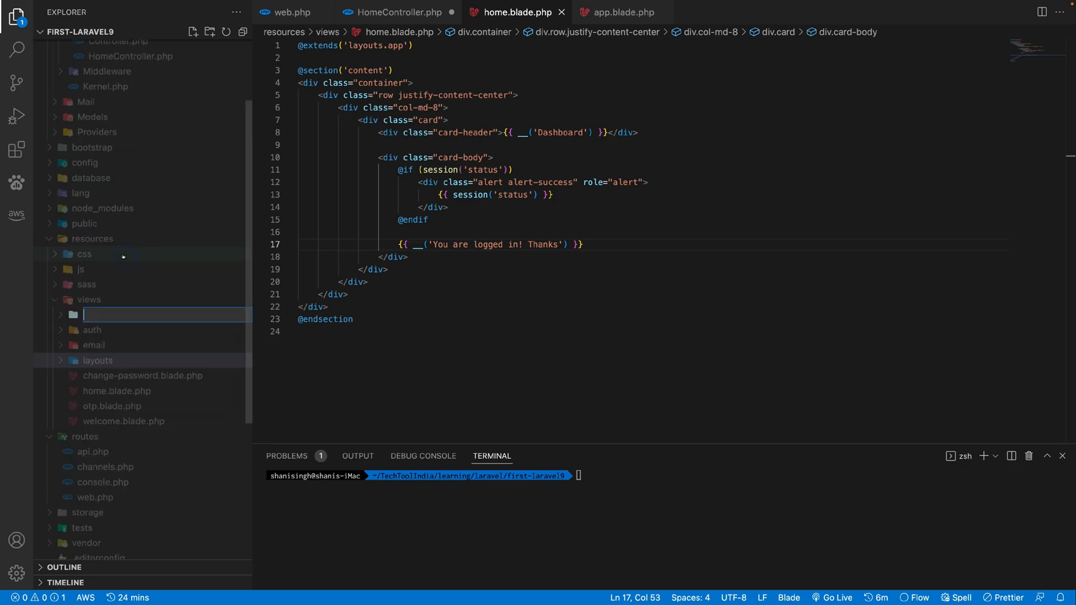
{"action": "type", "text": "dash"}
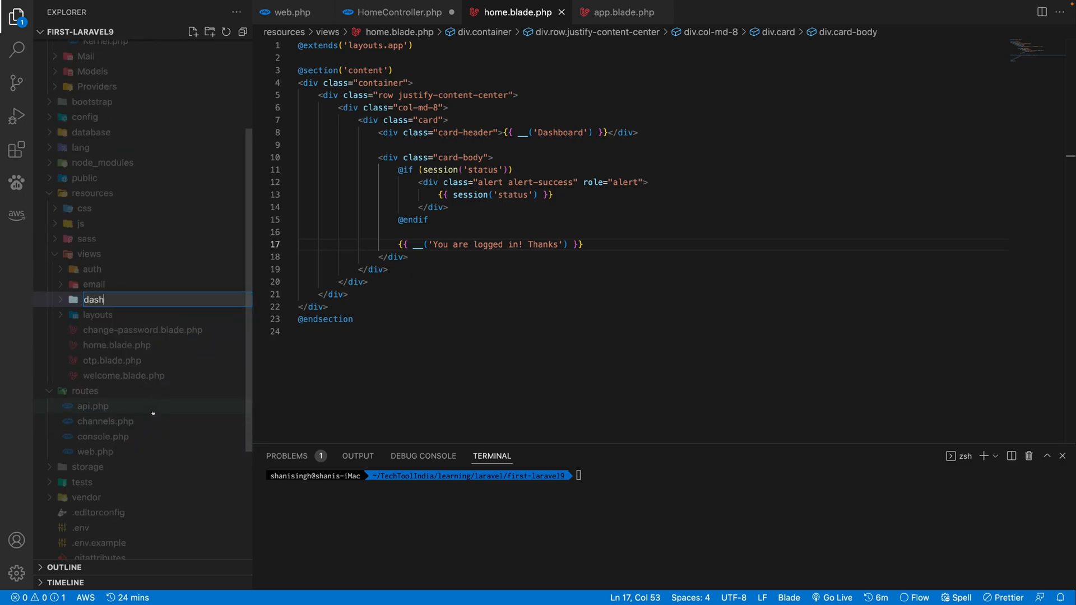
{"action": "type", "text": "board"}
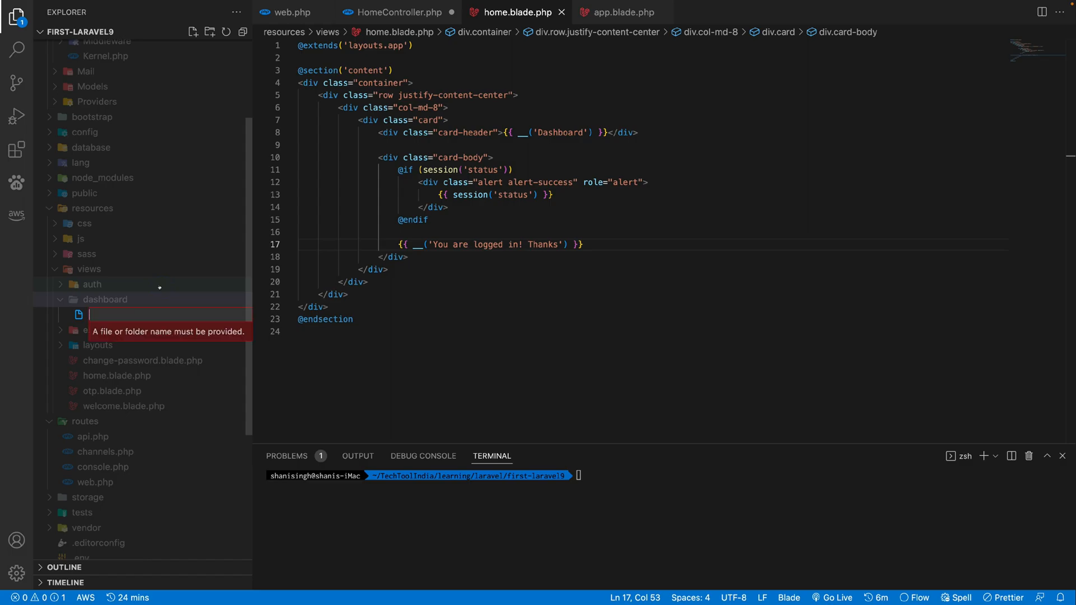
{"action": "type", "text": "new-home."}
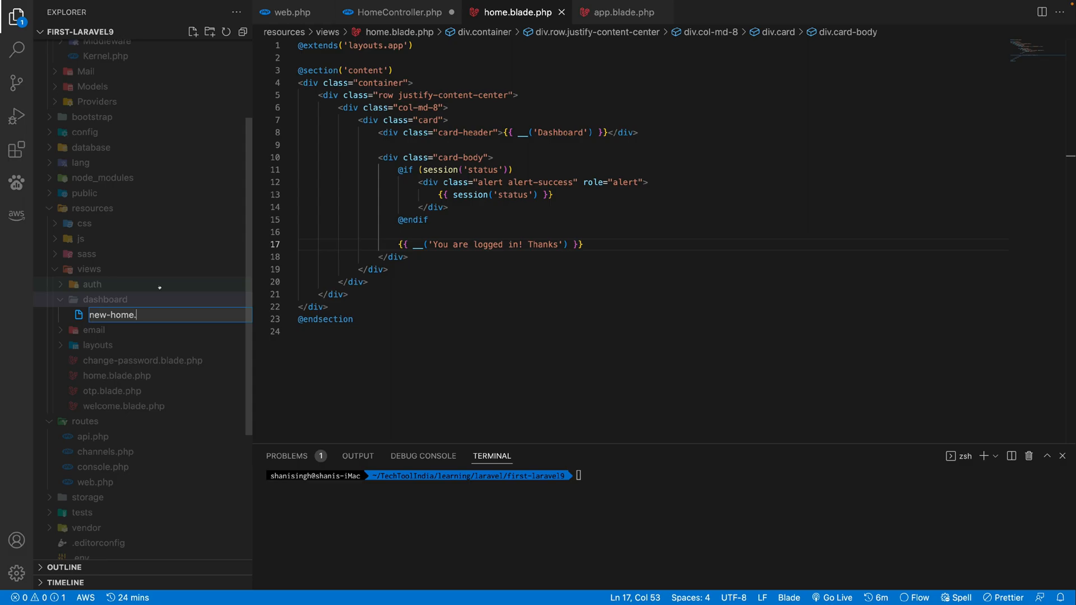
{"action": "type", "text": "blade.php"}
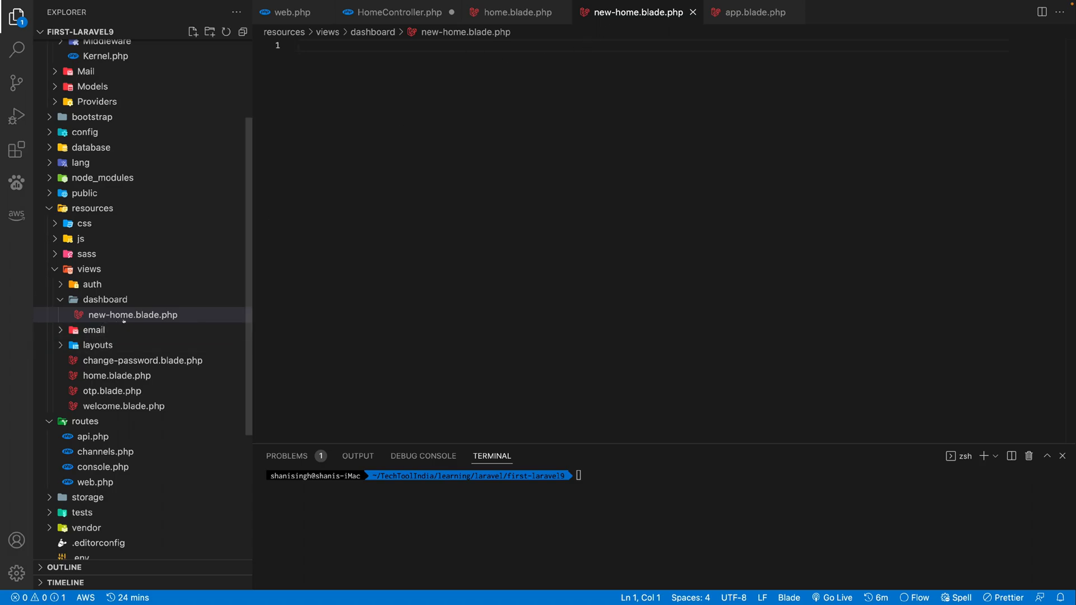
{"action": "mouse_move", "coordinate": [132, 315]}
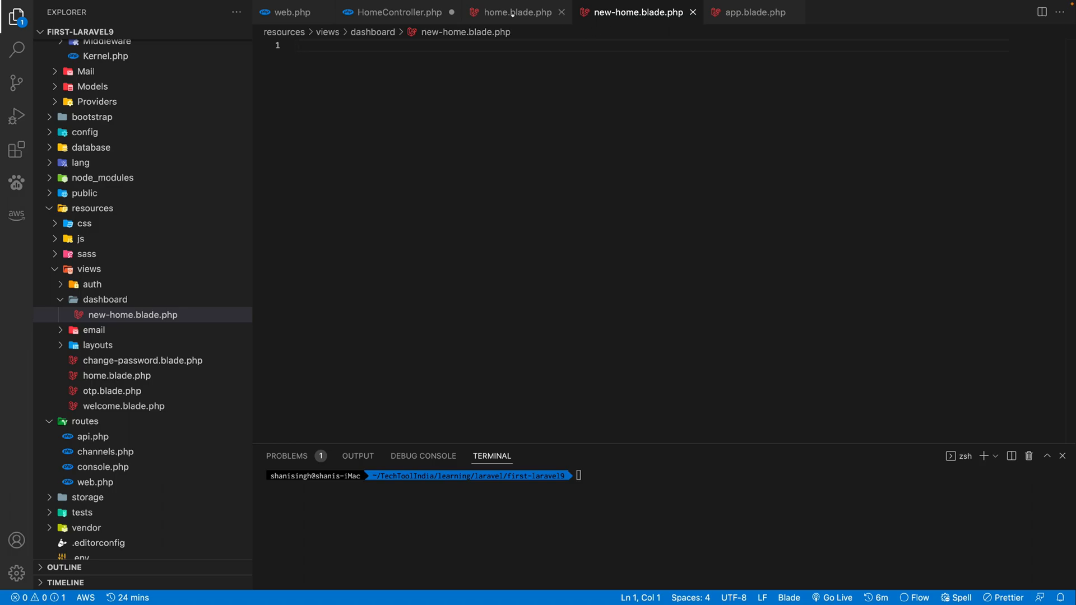
{"action": "mouse_move", "coordinate": [514, 12]}
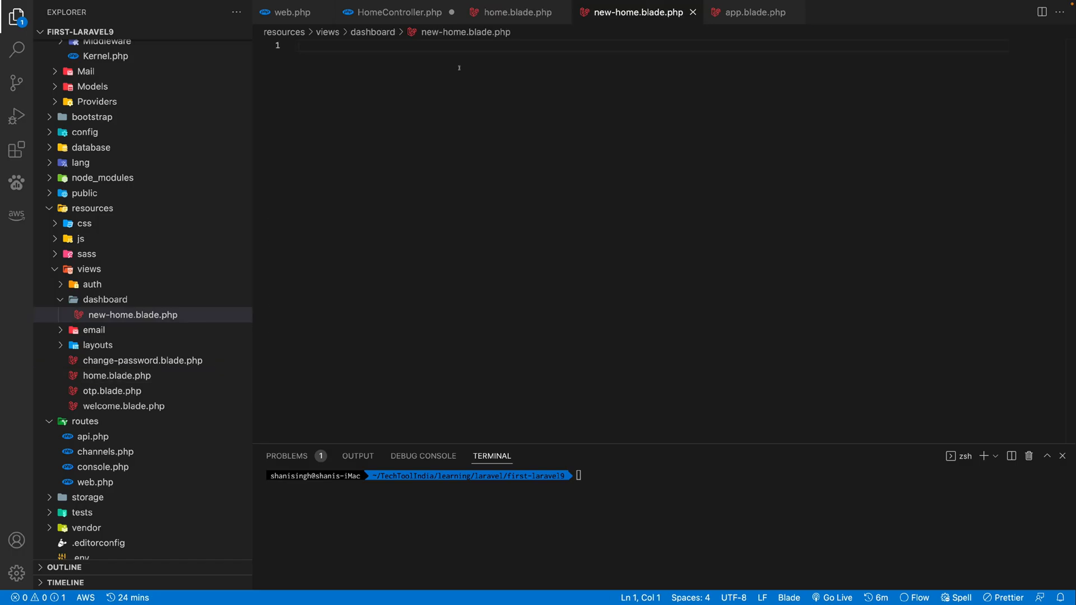
{"action": "type", "text": "@ext"}
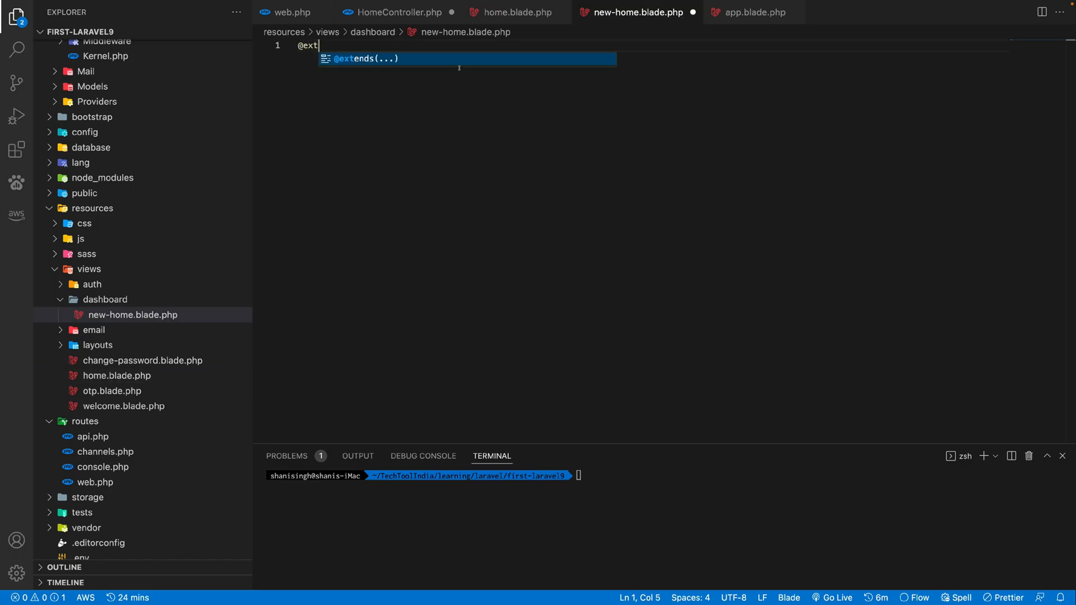
{"action": "key", "text": "Tab"}
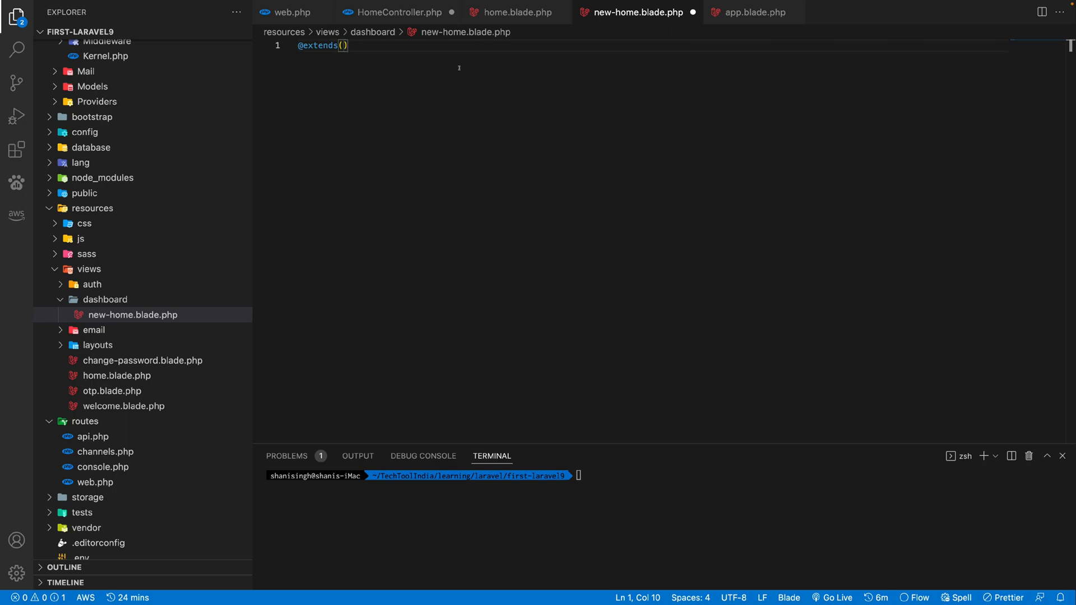
{"action": "type", "text": "'layouts.app"}
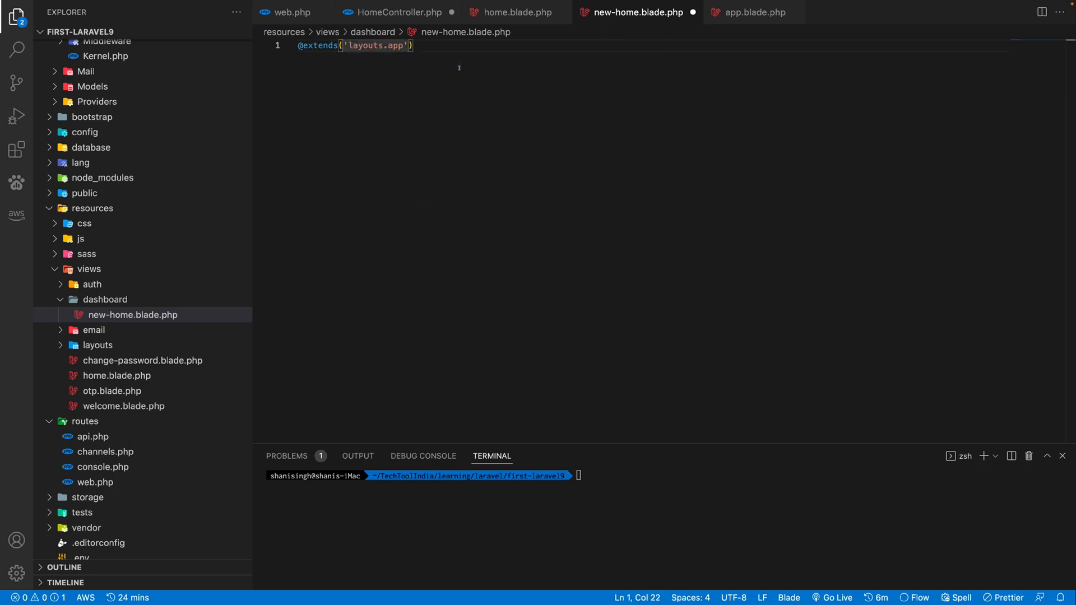
{"action": "key", "text": "Enter"}
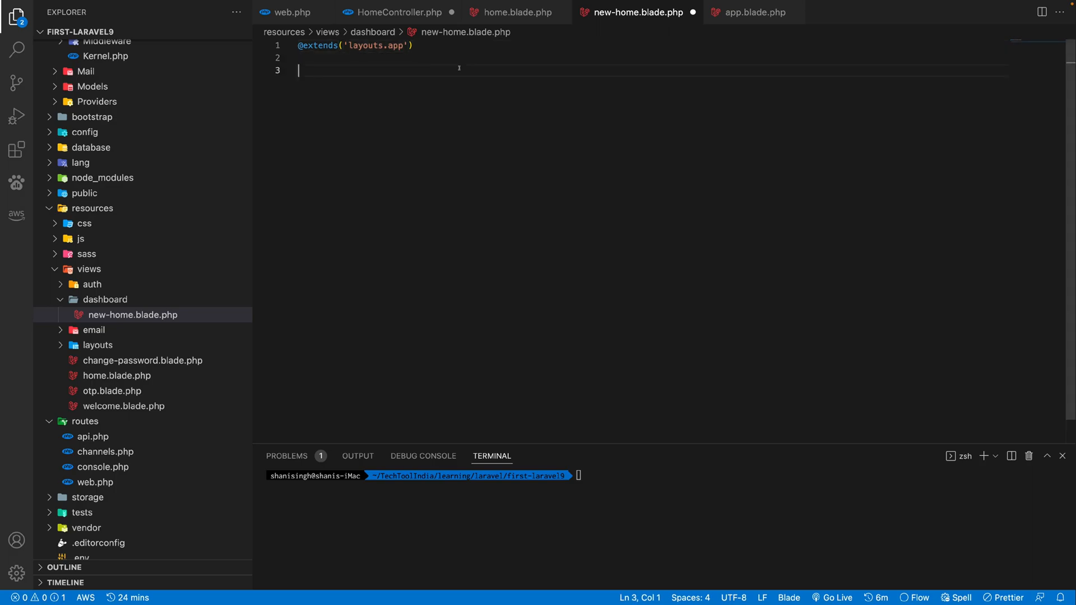
{"action": "type", "text": "@section()"}
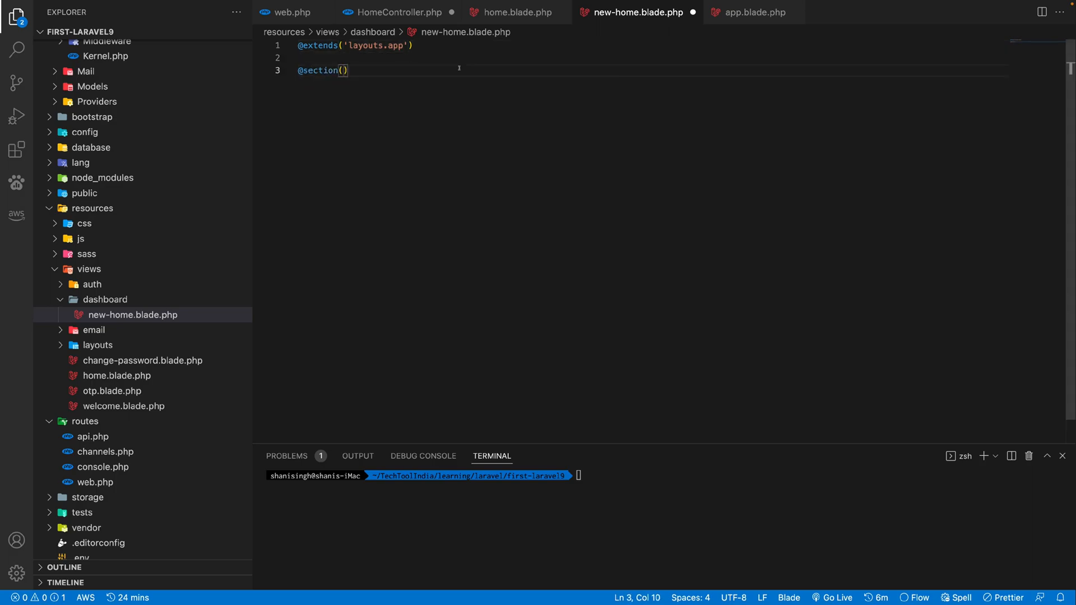
{"action": "type", "text": "'content'"}
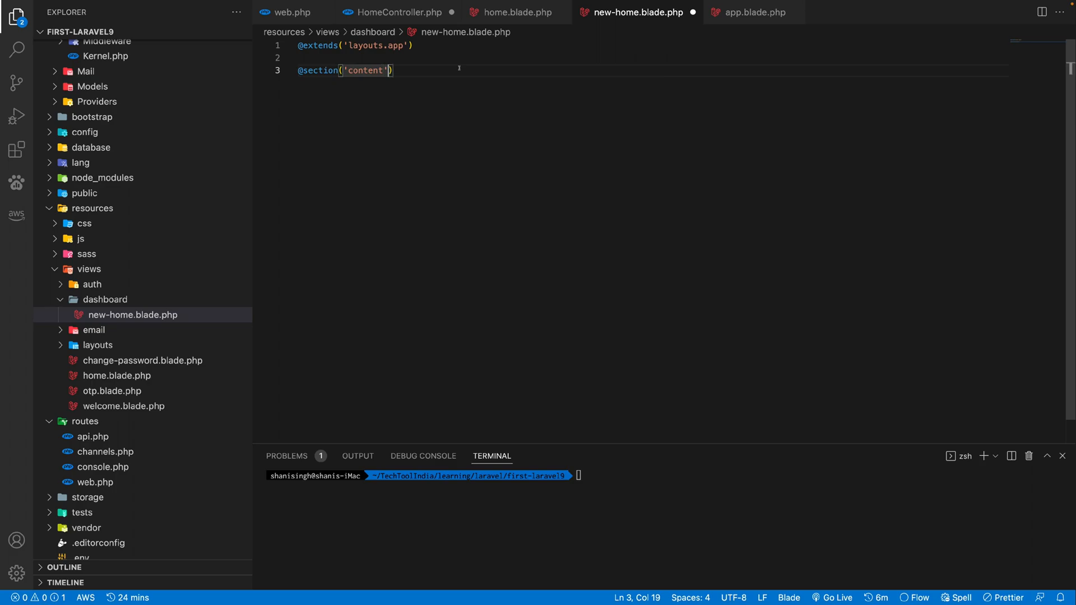
{"action": "type", "text": "@e"}
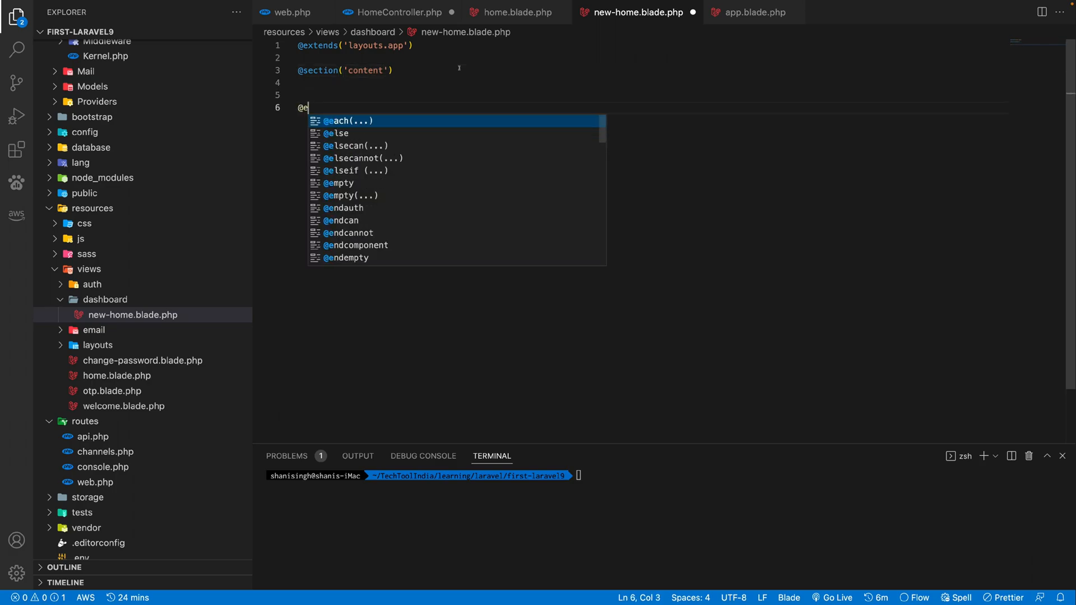
{"action": "type", "text": "ndse"}
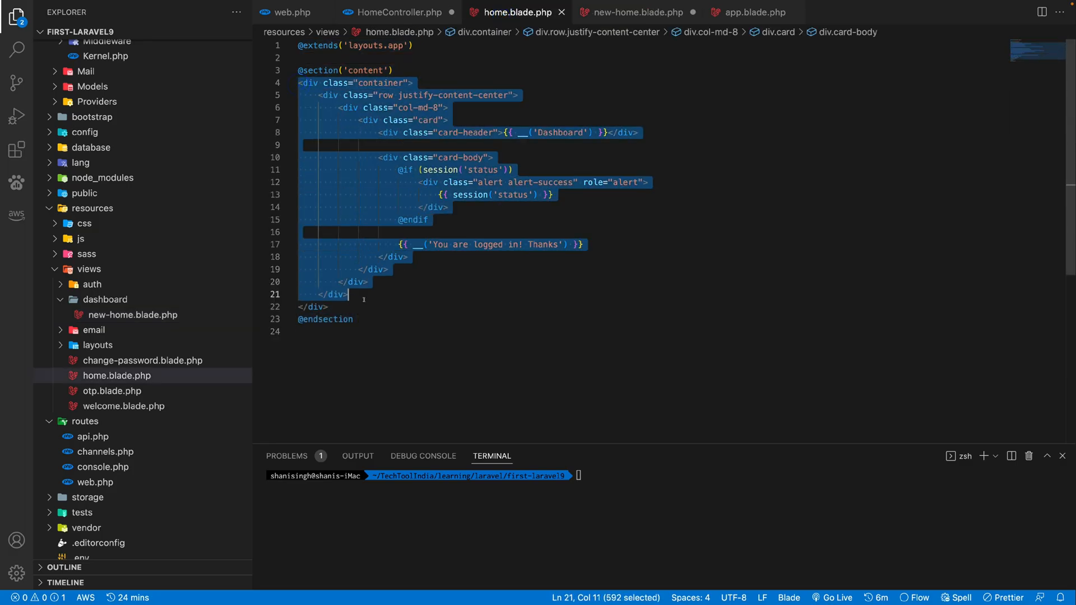
Paste the dashboard card, heading it 'New Dashboard' with message 'Welcome to the new Home Page!'
{"action": "left_click", "coordinate": [642, 12]}
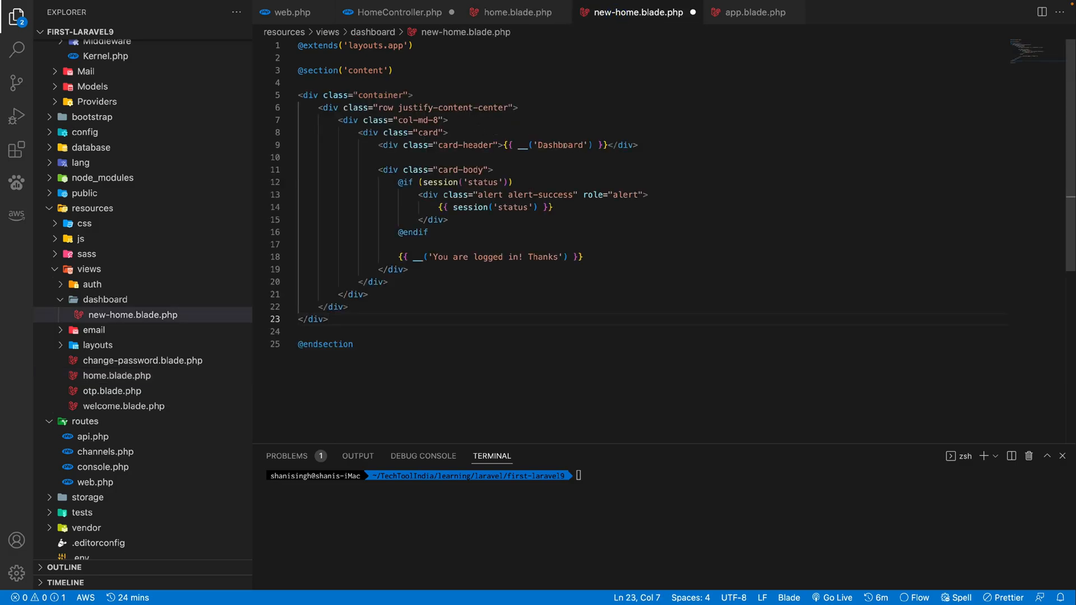
{"action": "type", "text": "New"}
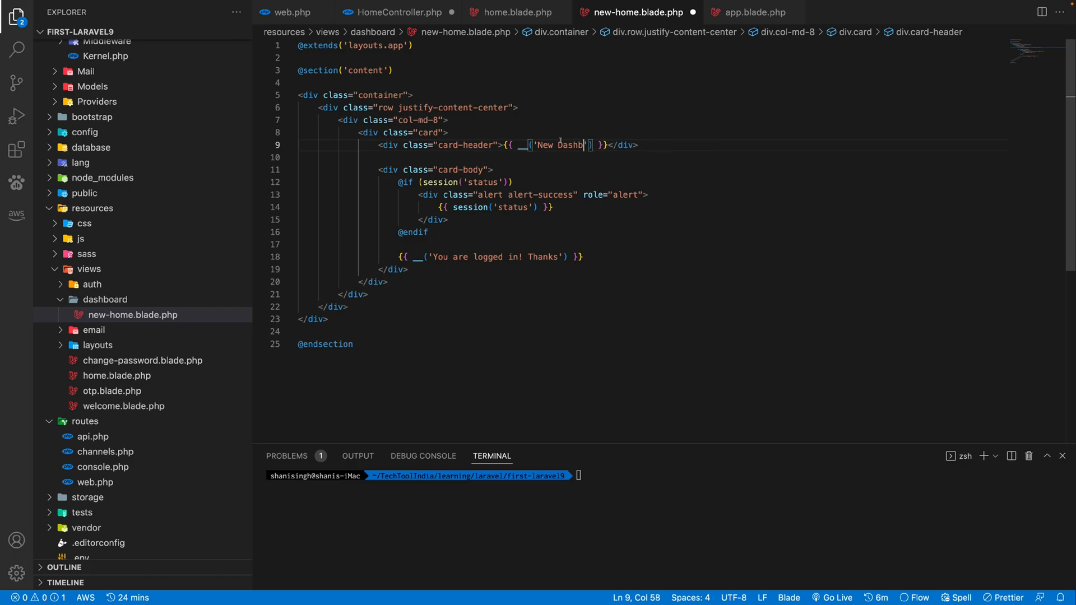
{"action": "type", "text": "oard"}
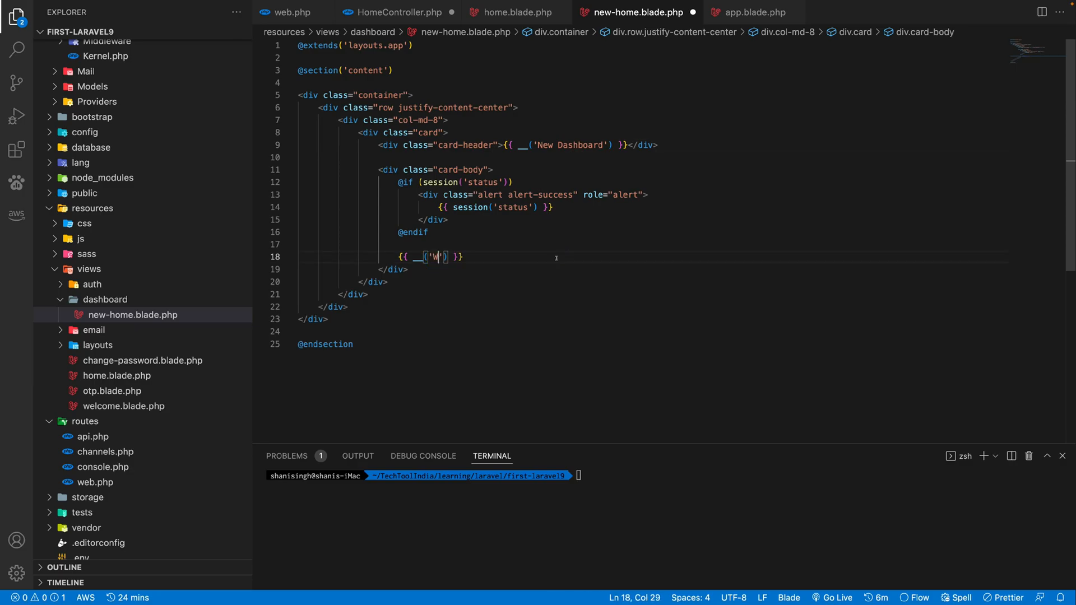
{"action": "type", "text": "elcome t"}
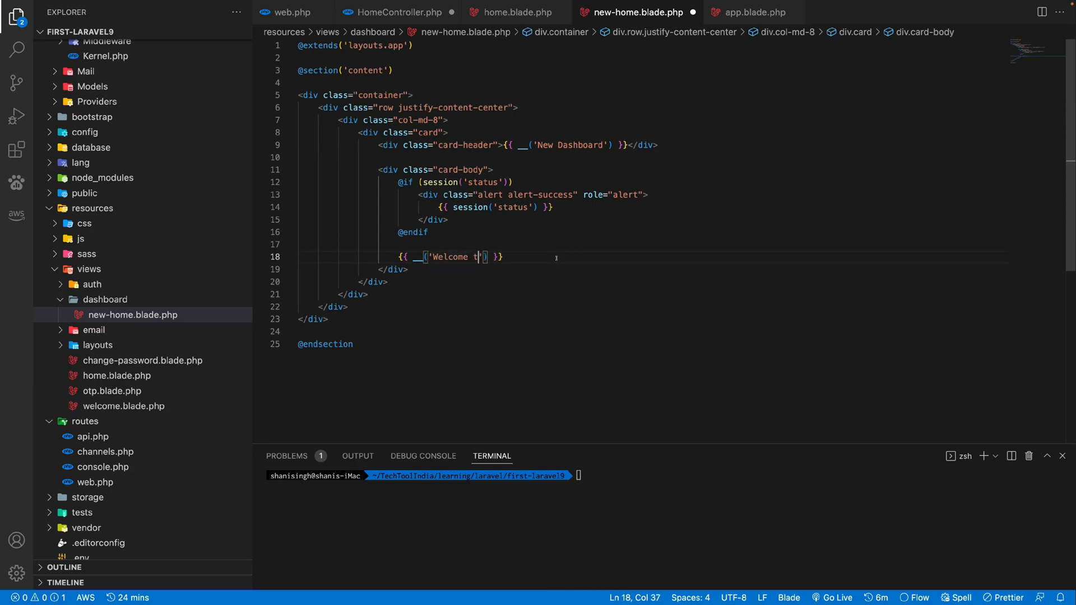
{"action": "type", "text": "o the ne"}
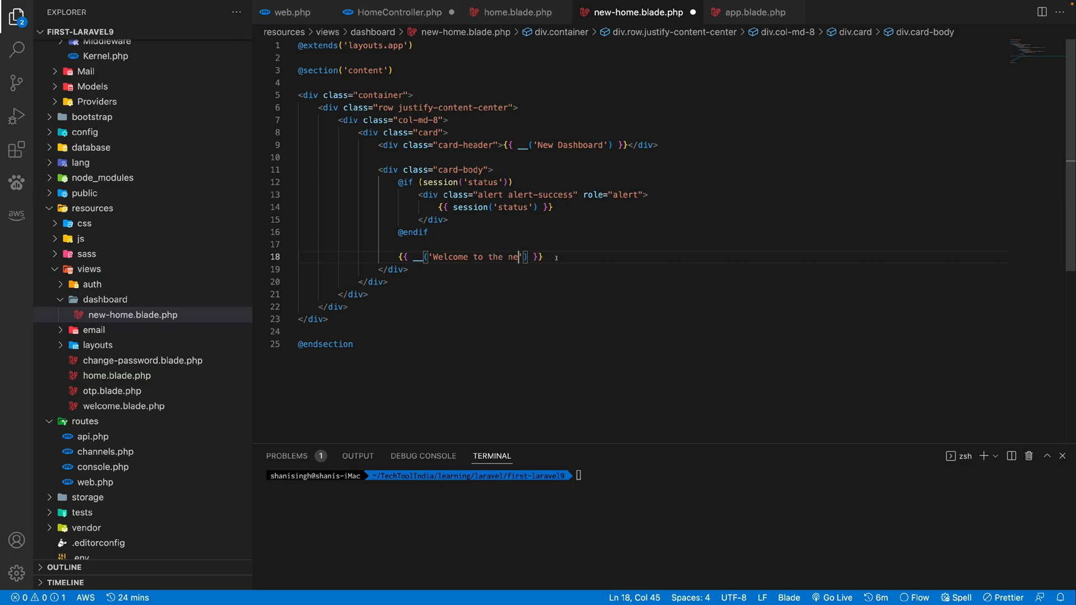
{"action": "type", "text": "Home Page!"}
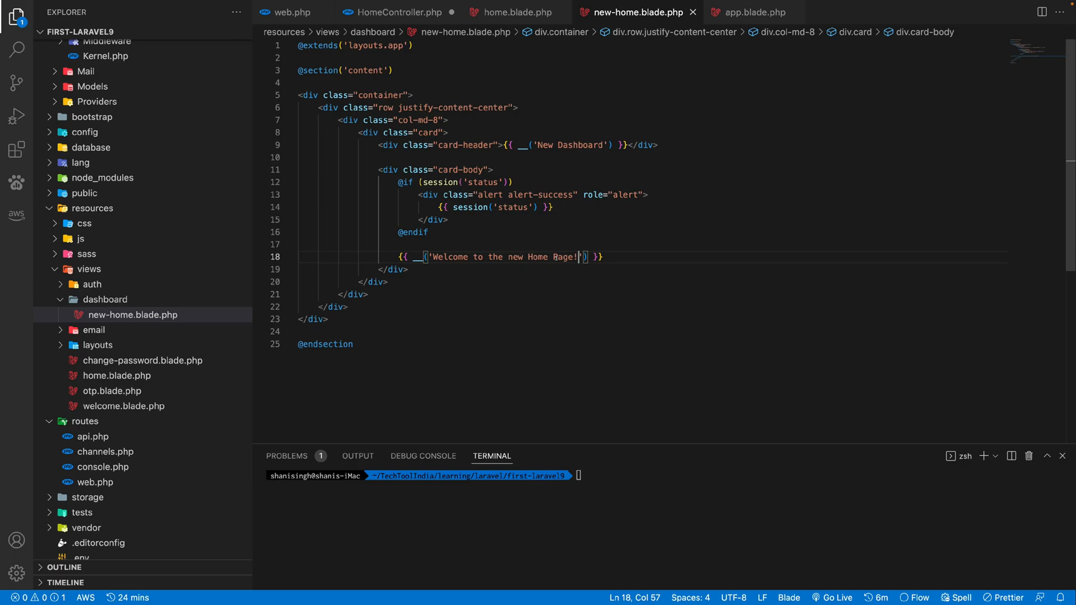
Make HomeController's newHome() return view('dashboard.new-home') and save the controller
{"action": "left_click", "coordinate": [394, 12]}
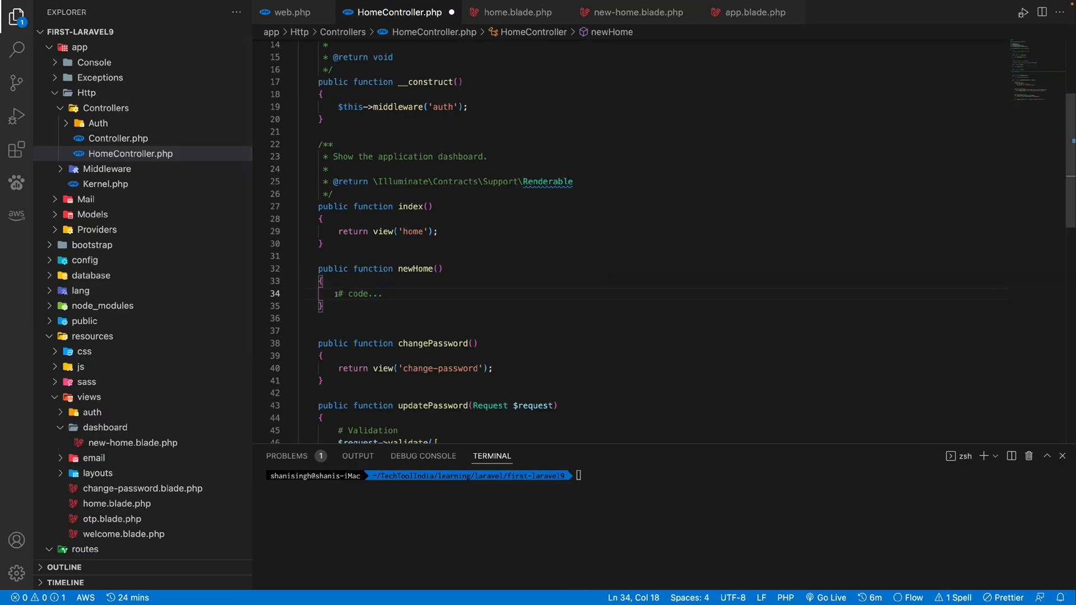
{"action": "type", "text": "return view("}
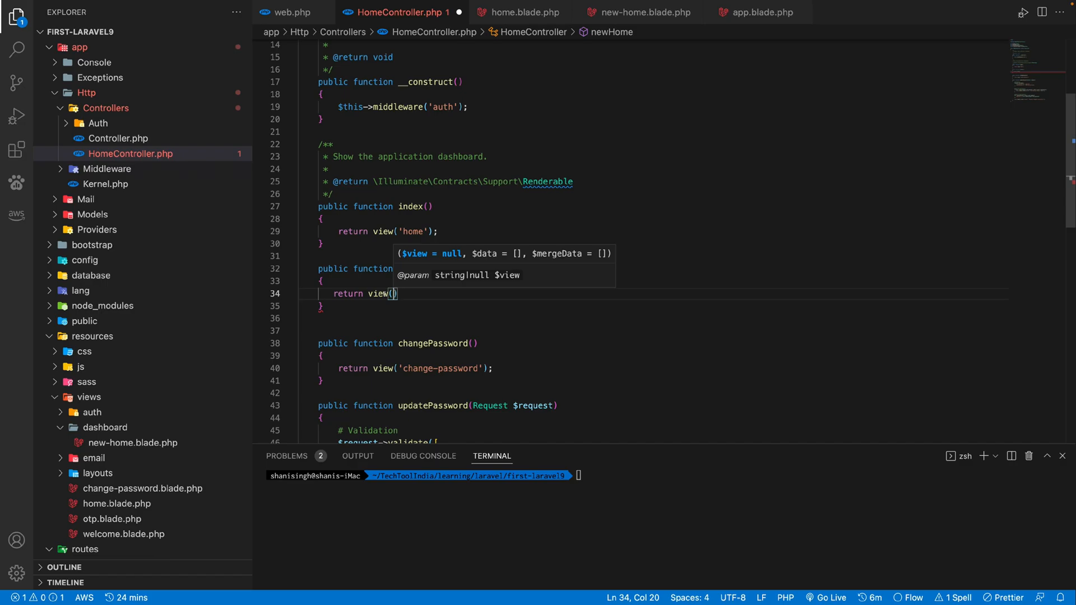
{"action": "type", "text": "'dashboard.new-home"}
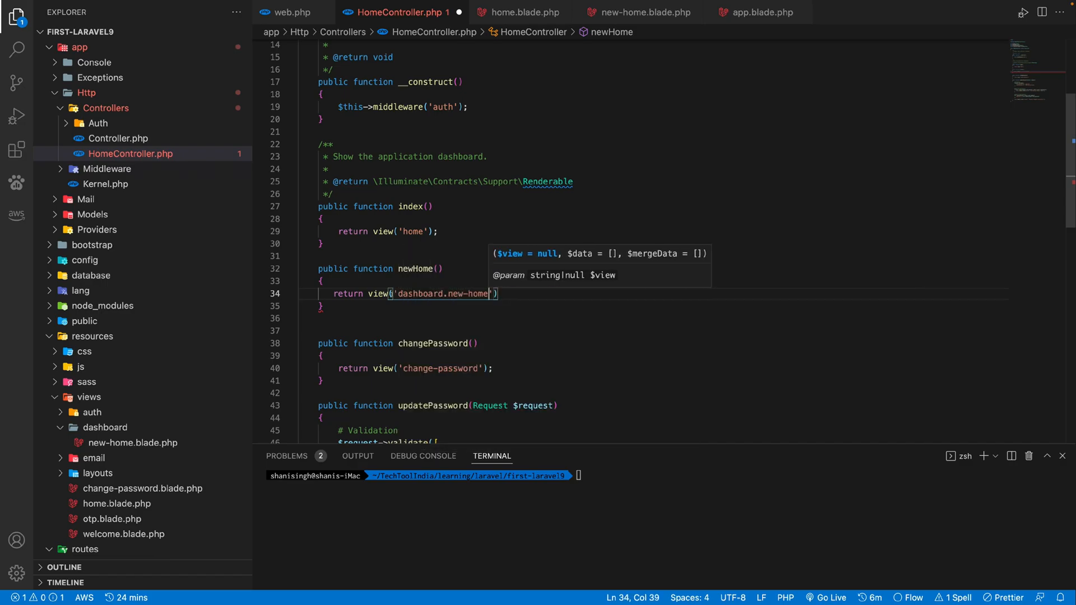
{"action": "double_click", "coordinate": [419, 294]}
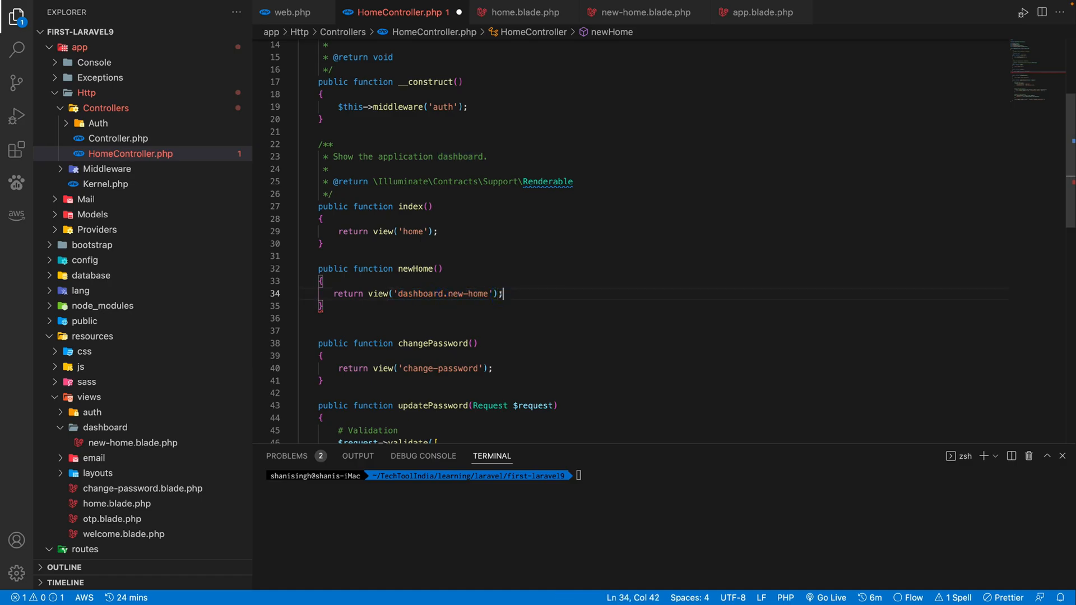
{"action": "key", "text": "cmd+s"}
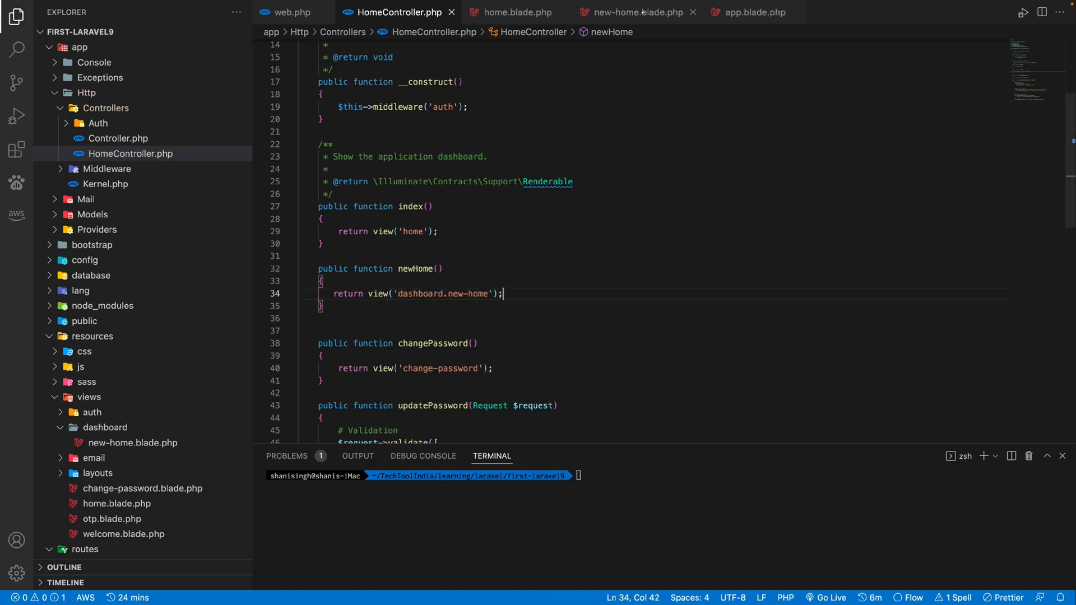
{"action": "double_click", "coordinate": [420, 293]}
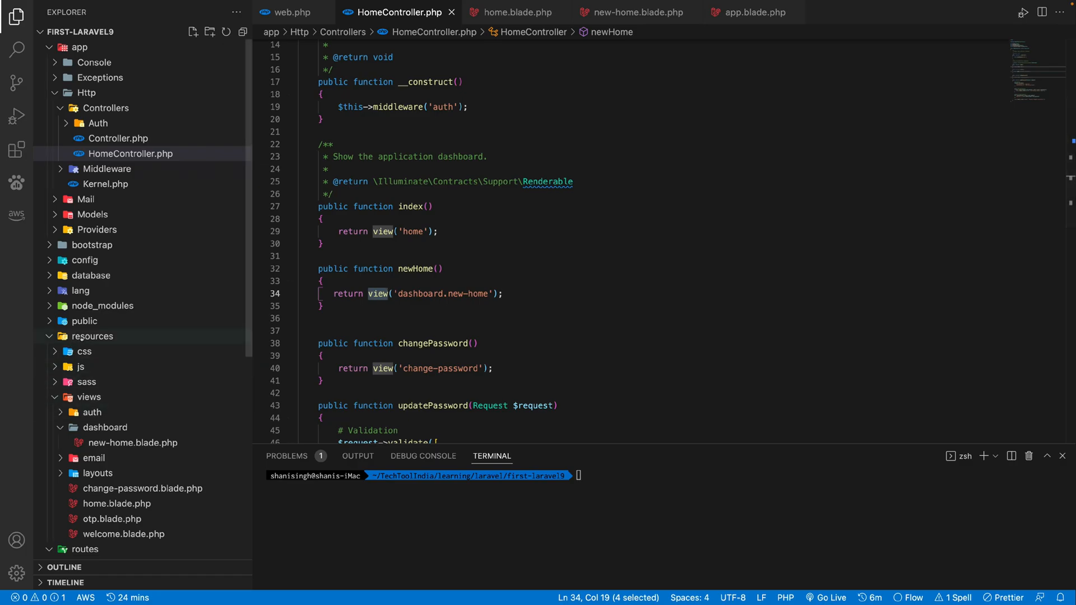
{"action": "left_click", "coordinate": [105, 427]}
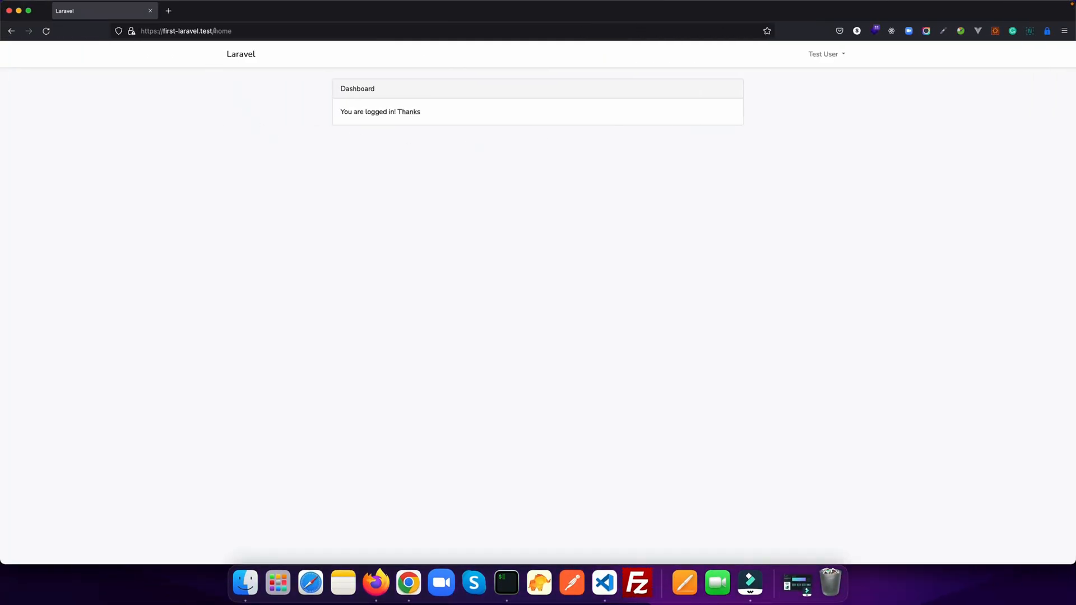
Load /new-home in Firefox and highlight the 'Welcome to the new Home Page!' message
{"action": "left_click", "coordinate": [186, 31]}
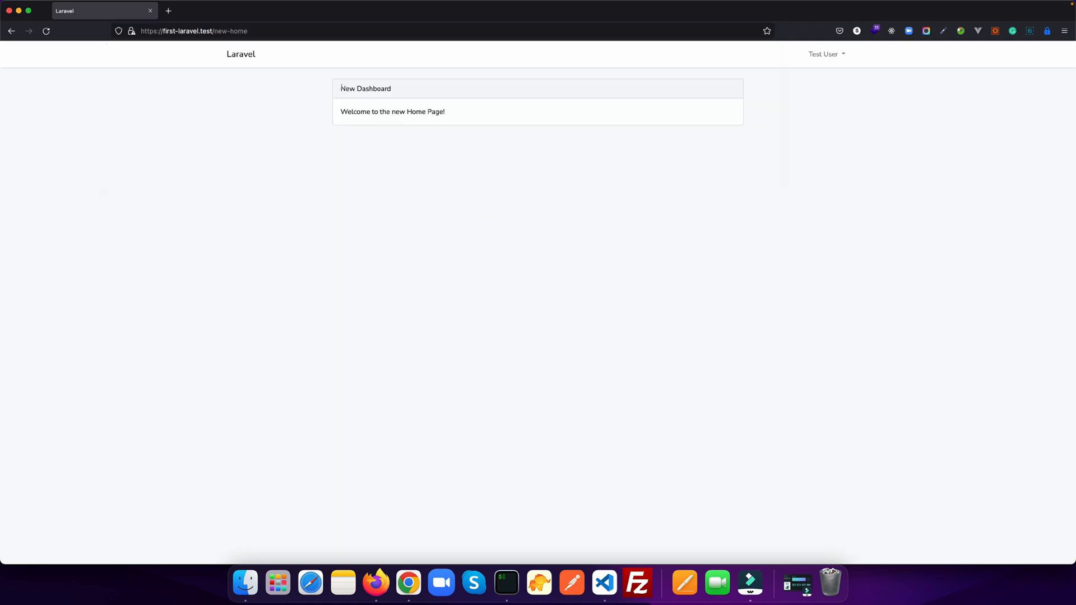
{"action": "double_click", "coordinate": [365, 88]}
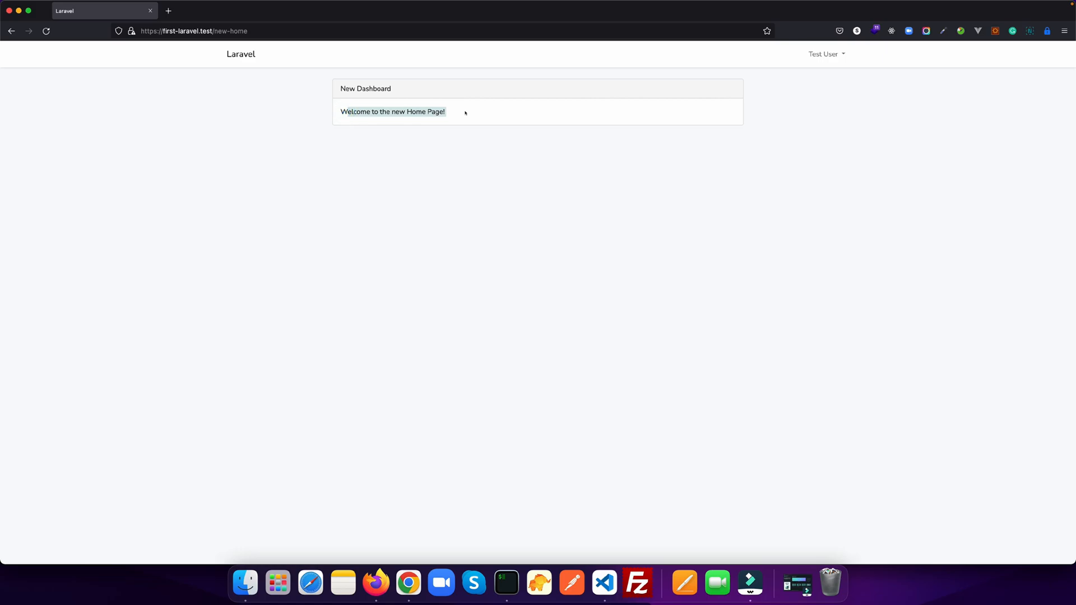
{"action": "mouse_move", "coordinate": [464, 193]}
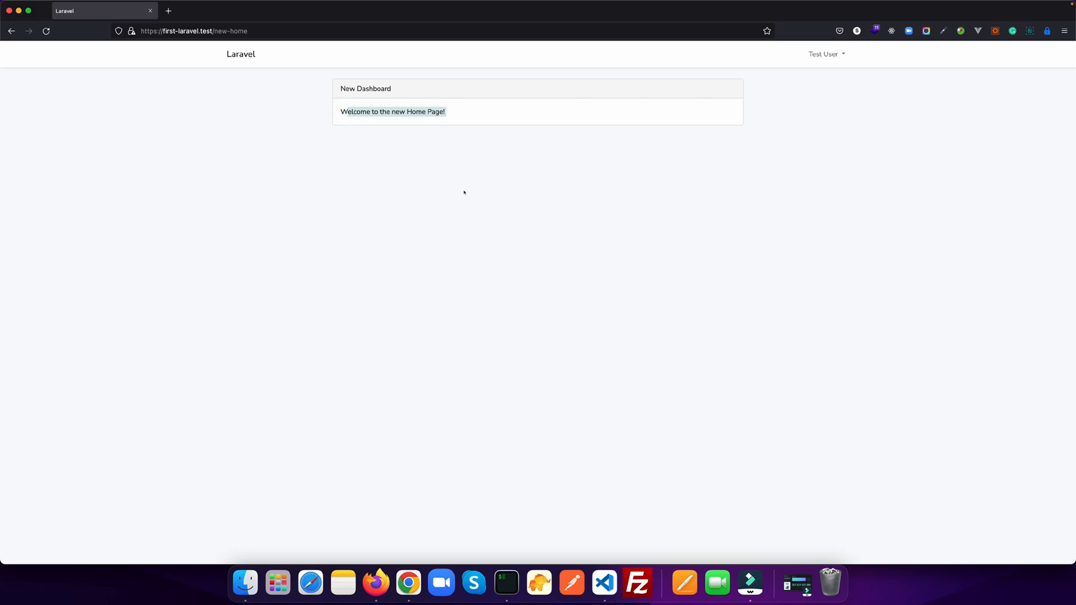
{"action": "mouse_move", "coordinate": [418, 71]}
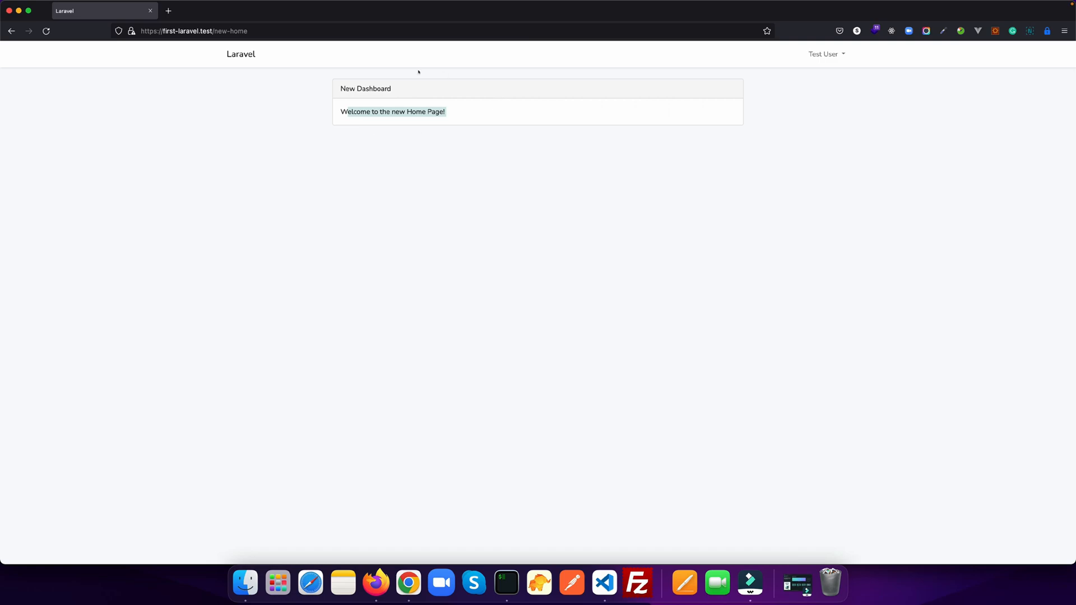
{"action": "mouse_move", "coordinate": [429, 55]}
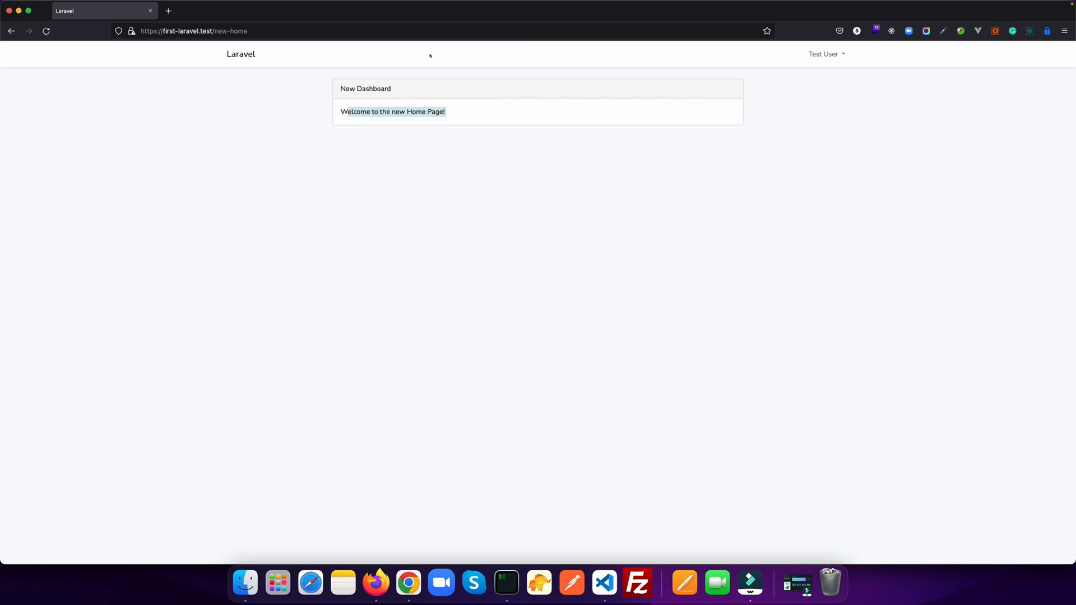
{"action": "mouse_move", "coordinate": [474, 138]}
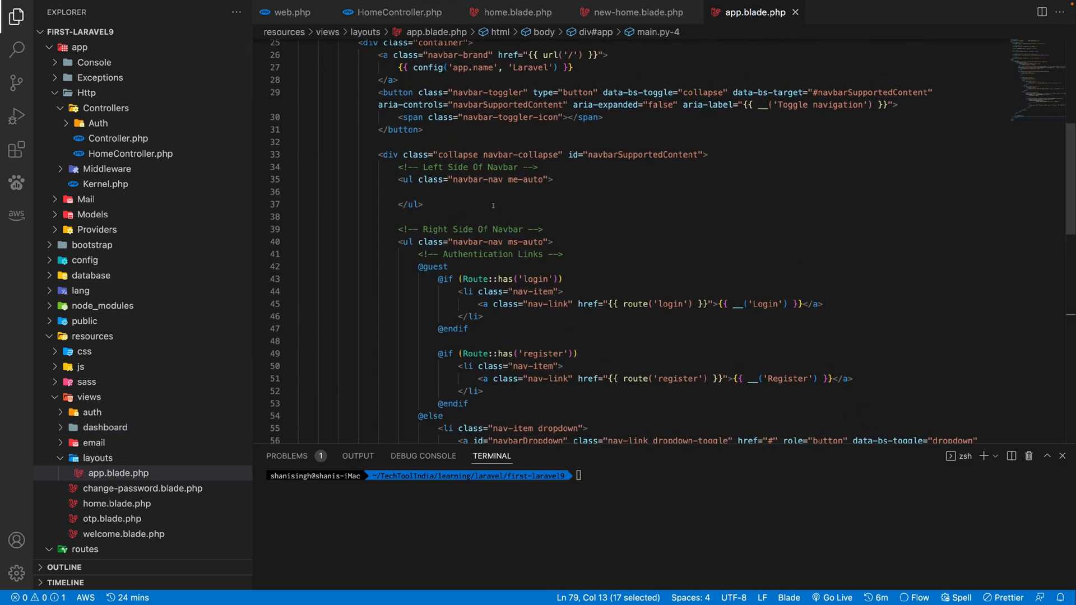
Review the guest and user-dropdown navbar markup, then start a blank line in the left navbar list
{"action": "scroll", "scroll_direction": "down", "scroll_amount": 3}
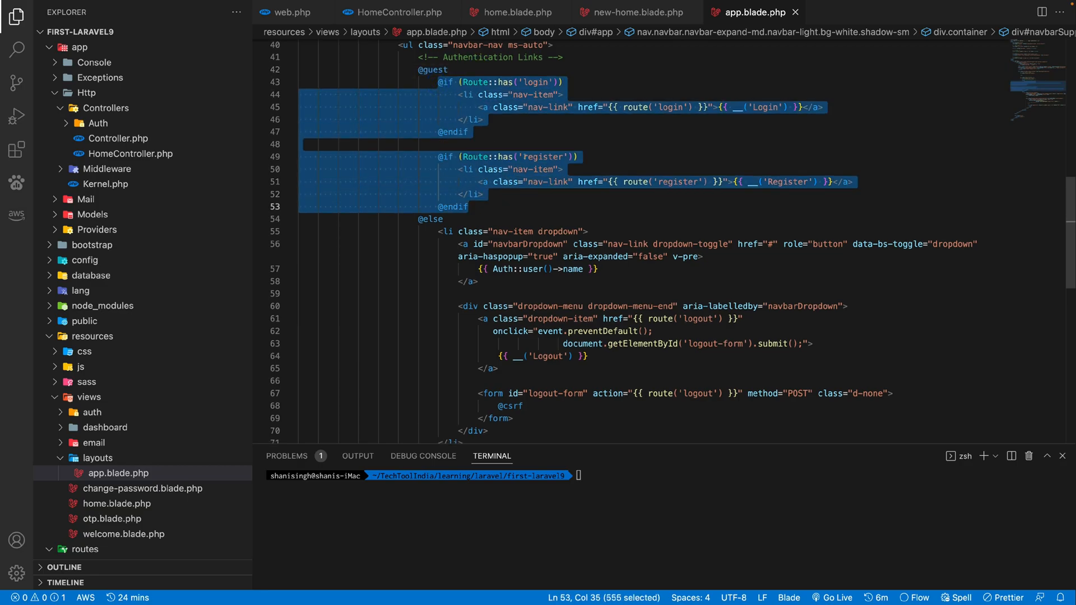
{"action": "scroll", "scroll_direction": "down", "scroll_amount": 3}
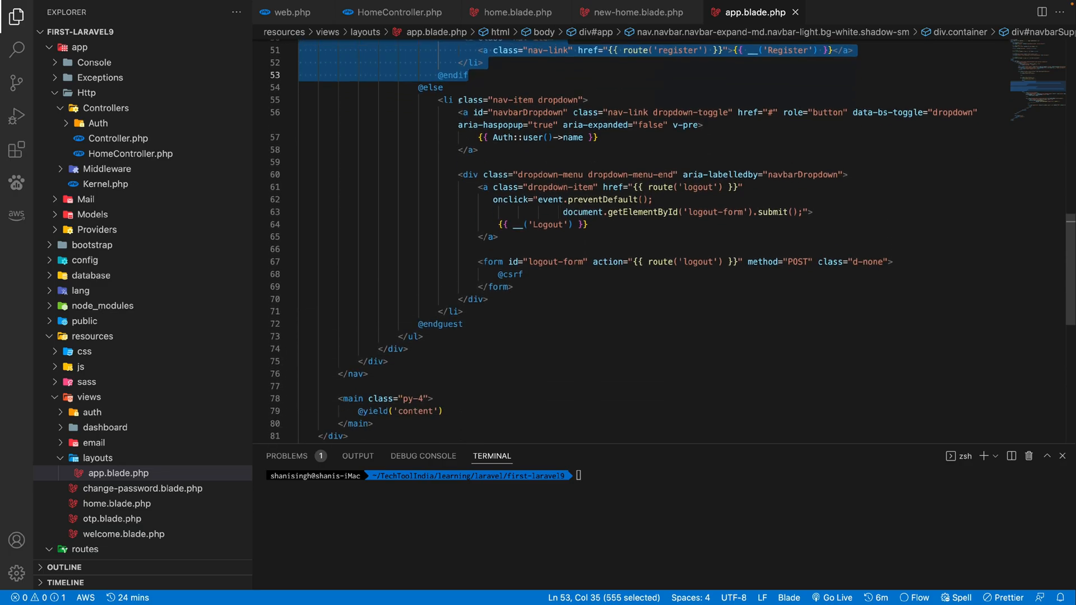
{"action": "left_click", "coordinate": [489, 298]}
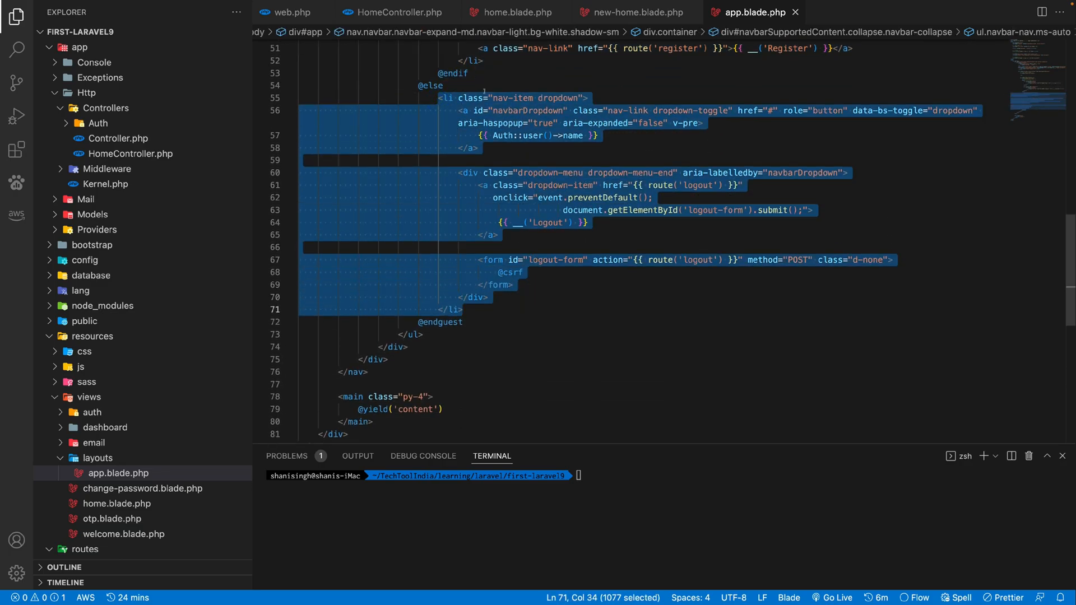
{"action": "left_click", "coordinate": [822, 55]}
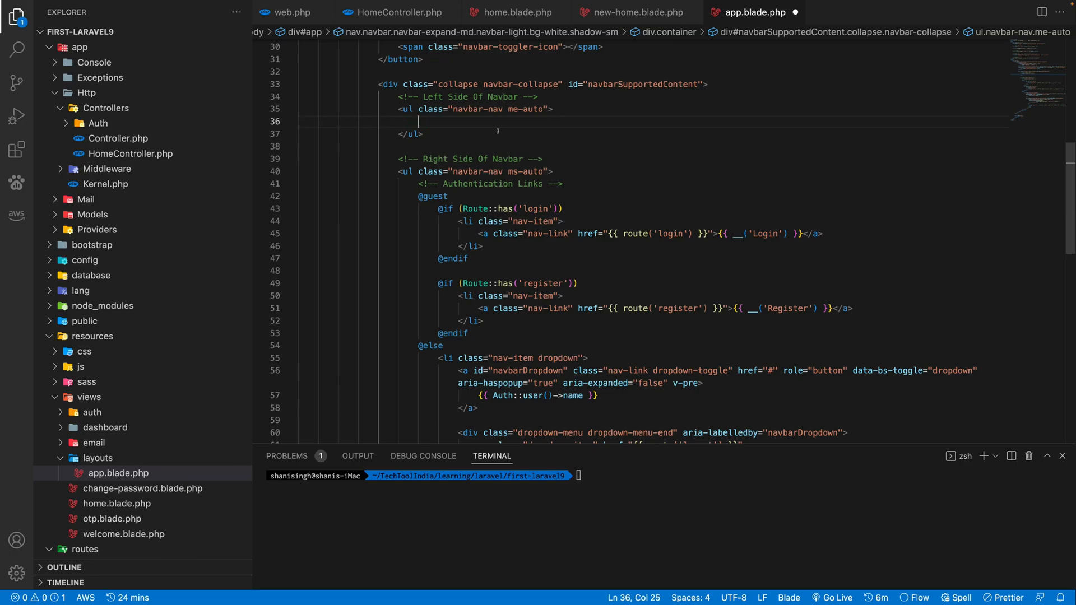
{"action": "type", "text": "@auth"}
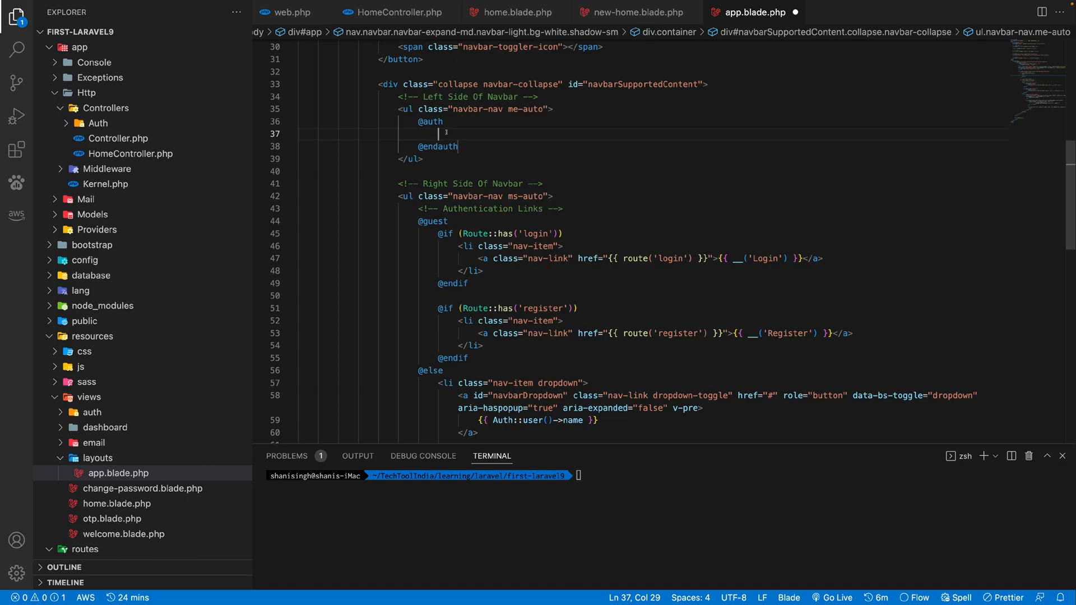
{"action": "type", "text": "<li class=\"n\"></li>"}
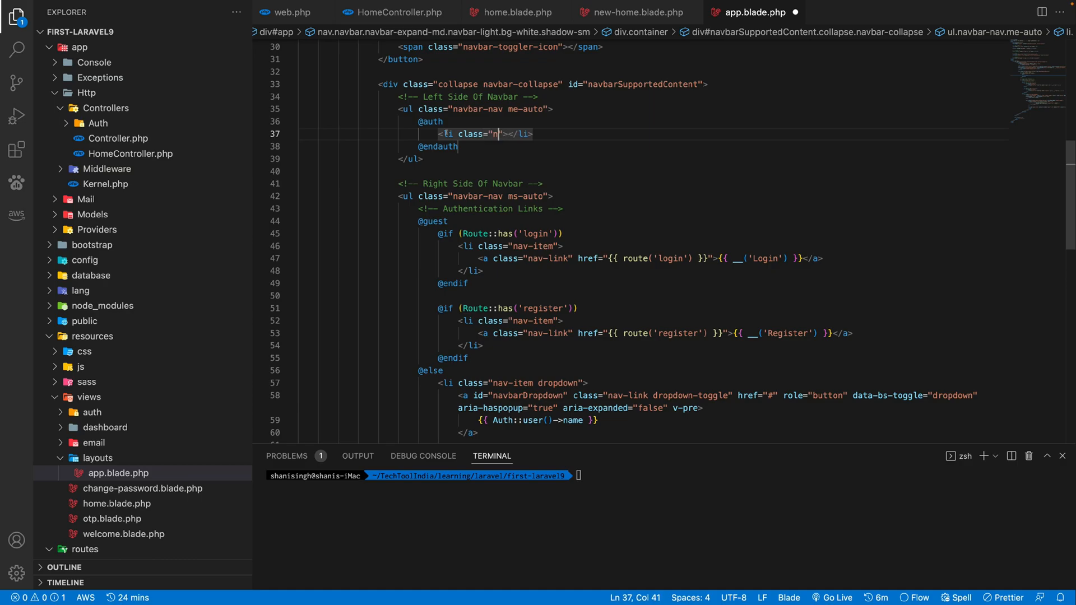
{"action": "type", "text": "av-item"}
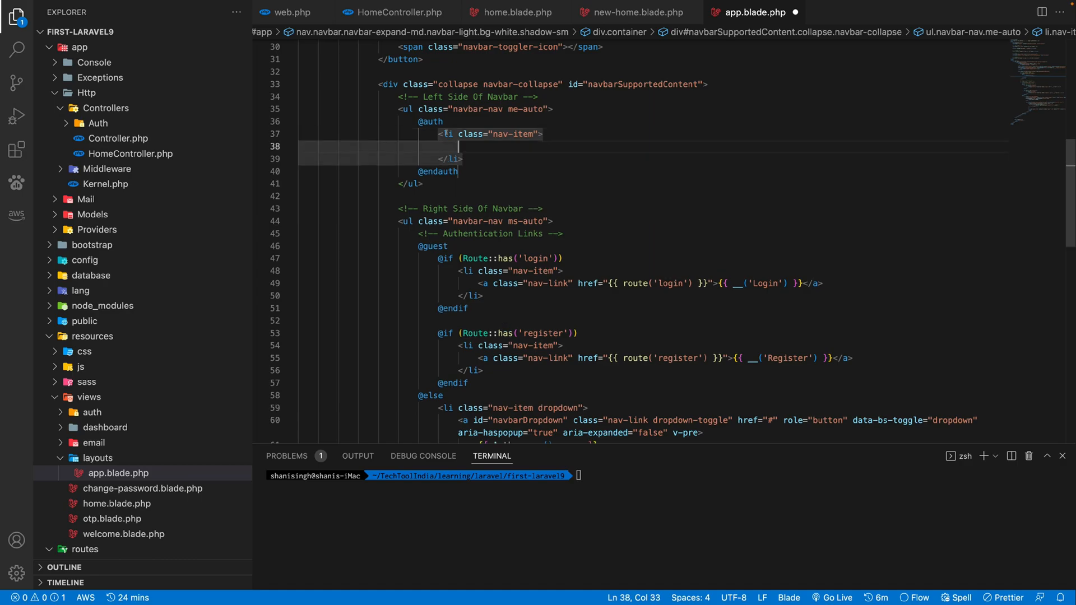
{"action": "type", "text": "a"}
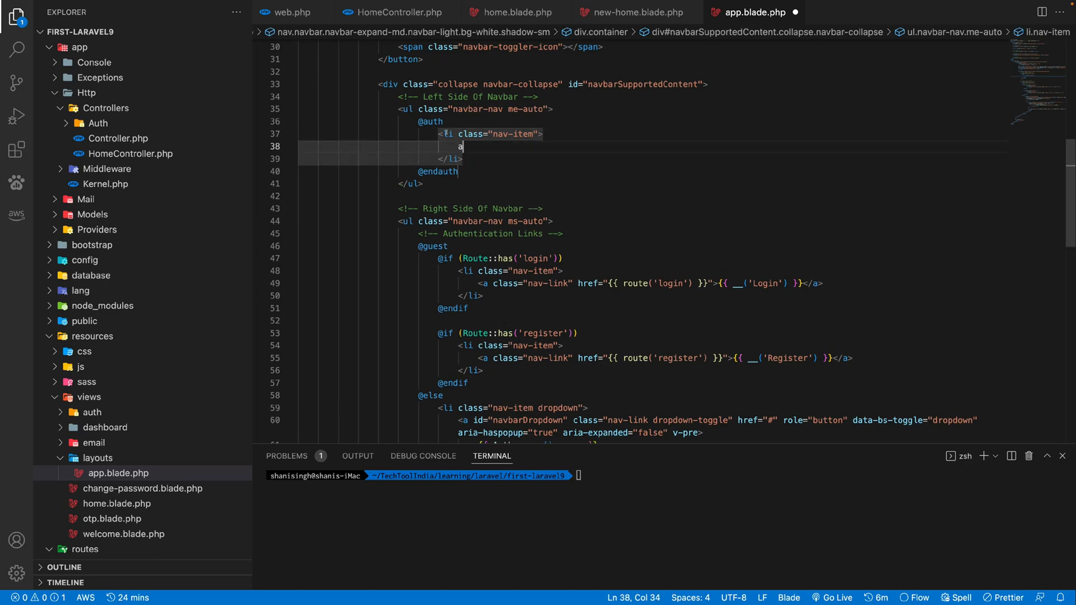
{"action": "type", "text": "<a></a>"}
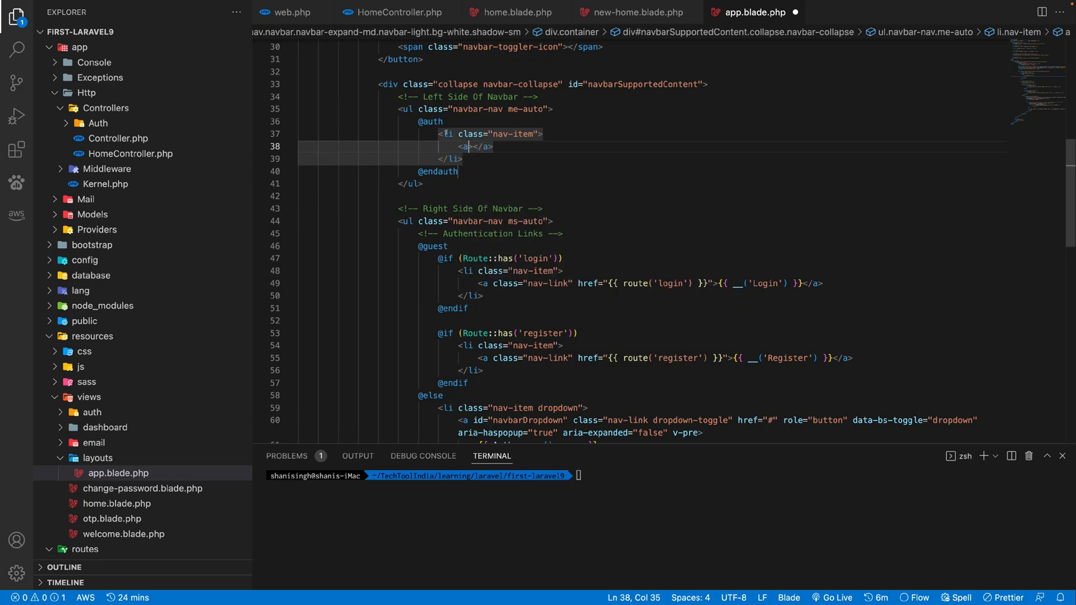
{"action": "type", "text": "href=\""}
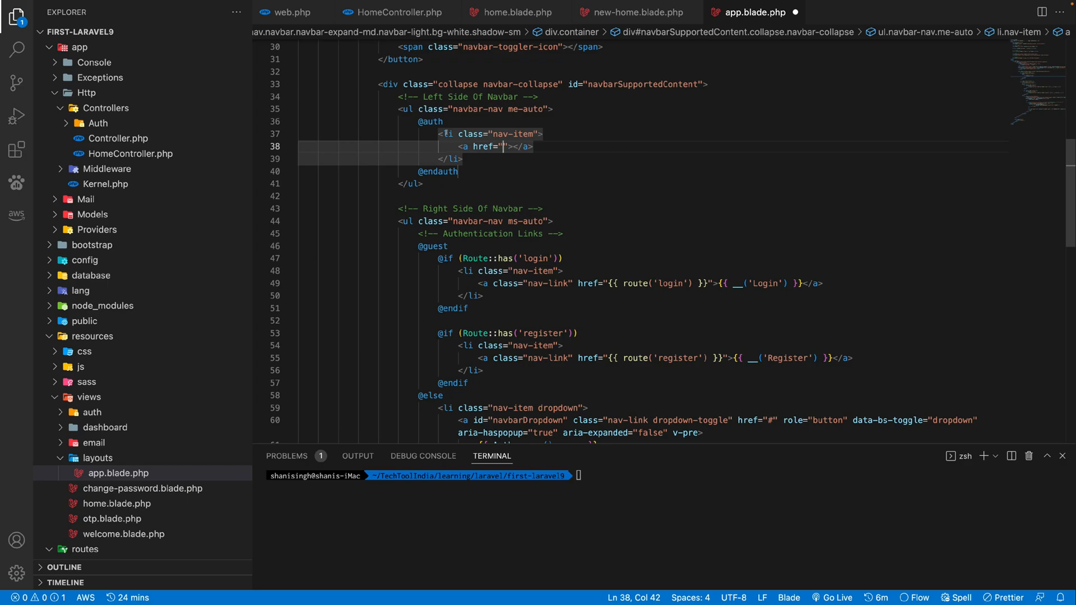
{"action": "type", "text": "{{}}"}
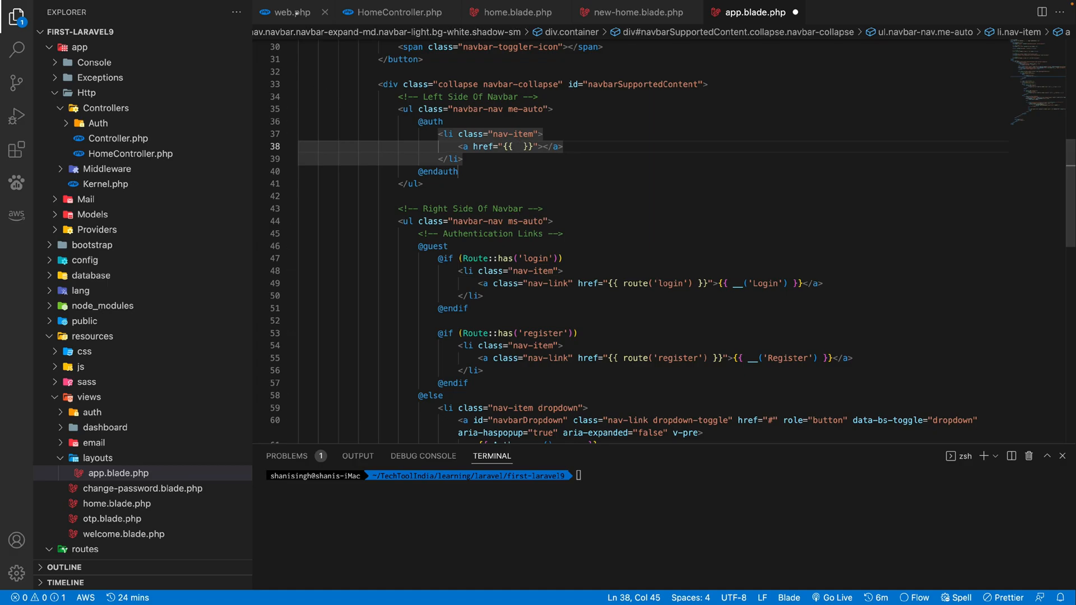
After checking route names in web.php, point the link to route('new-home') labelled New Home
{"action": "left_click", "coordinate": [293, 11]}
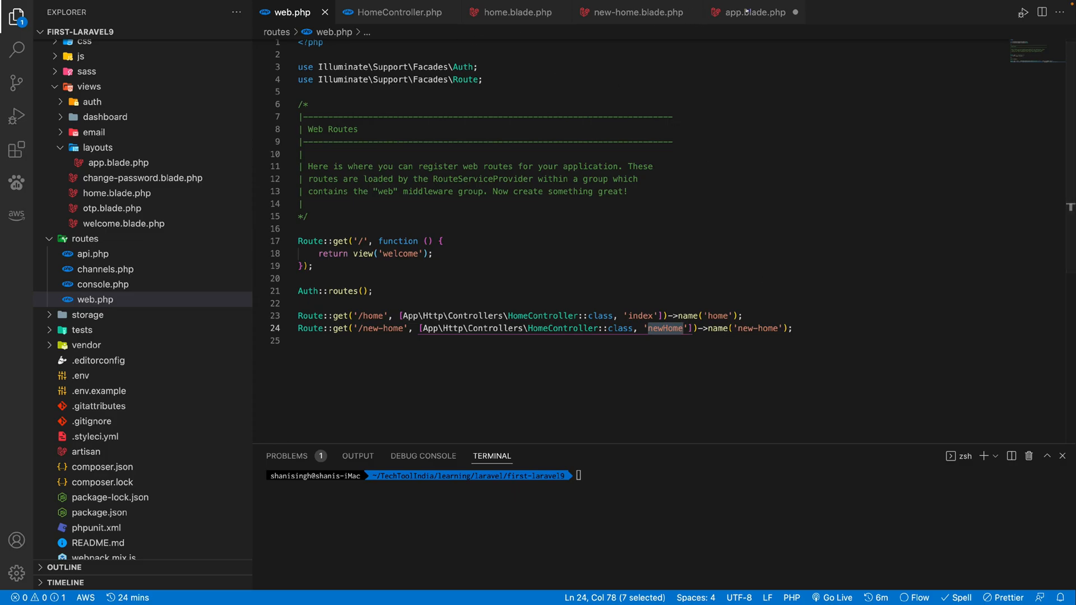
{"action": "left_click", "coordinate": [752, 13]}
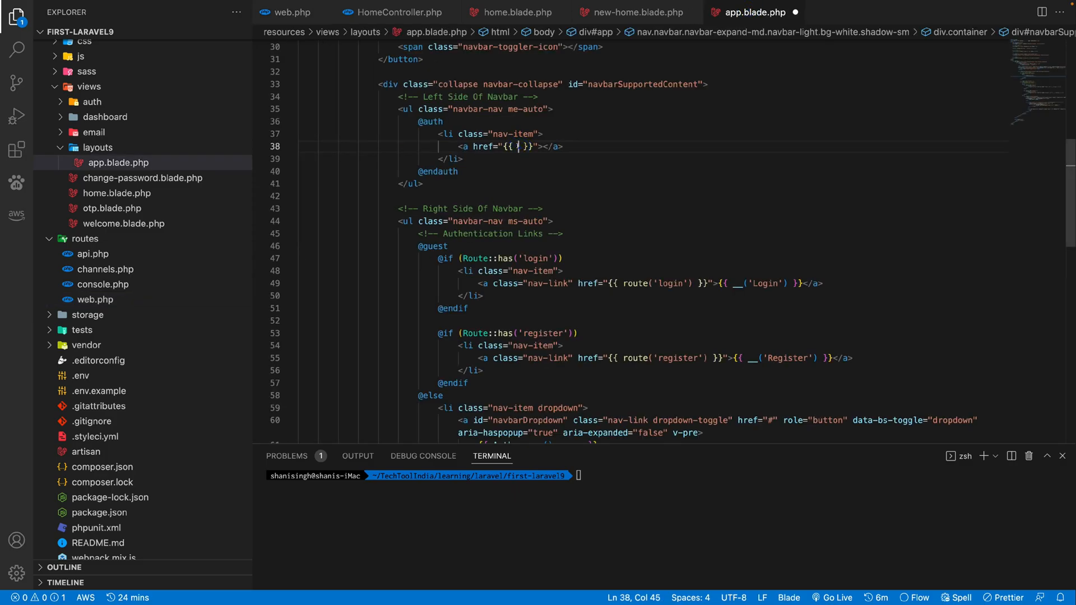
{"action": "type", "text": "route('"}
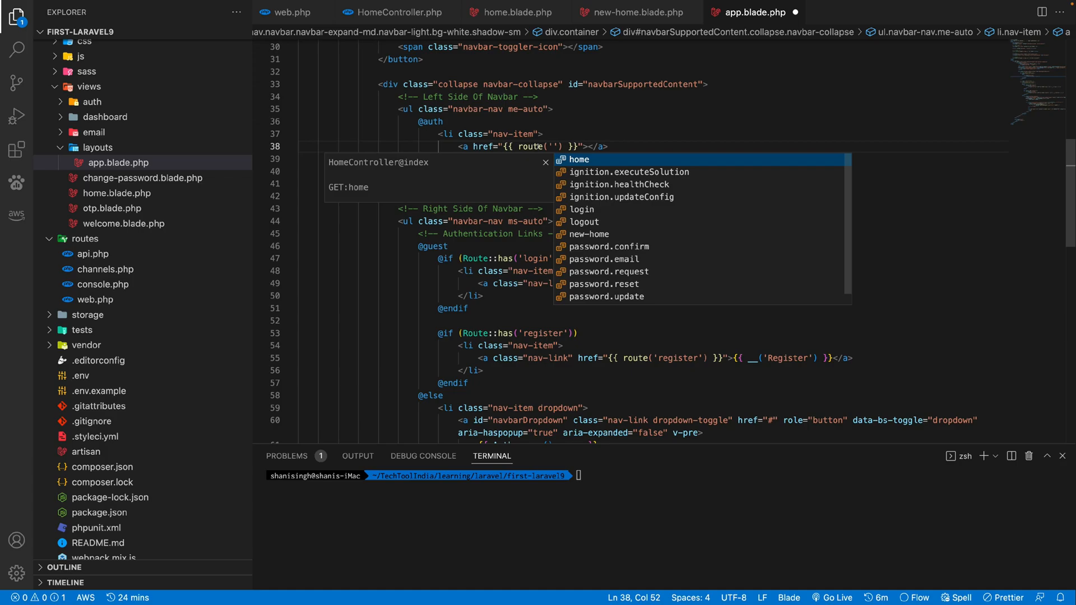
{"action": "type", "text": "new-home"}
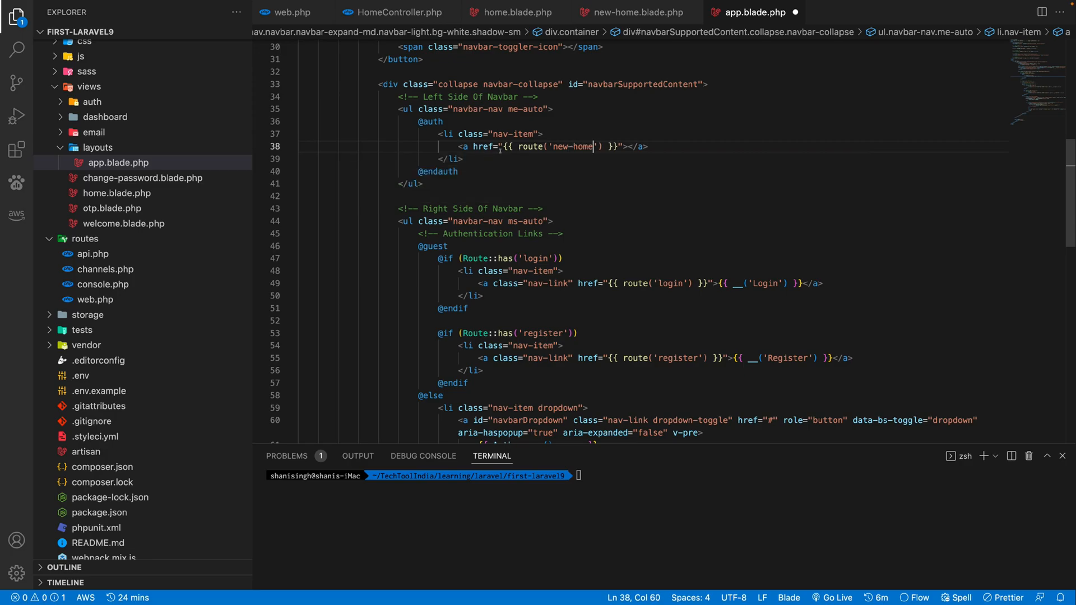
{"action": "type", "text": "q"}
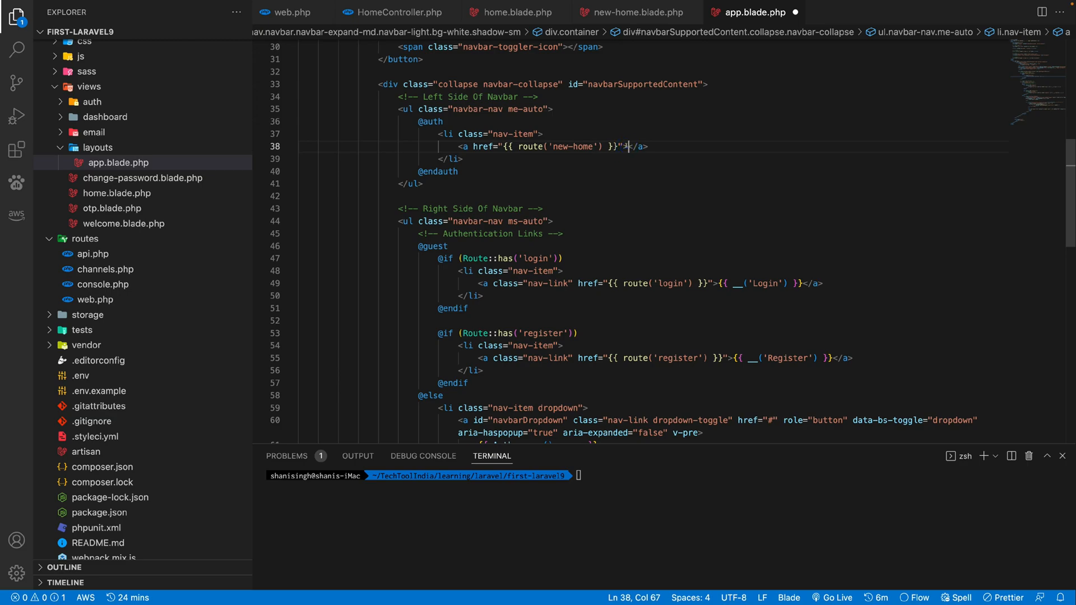
{"action": "type", "text": "New hom"}
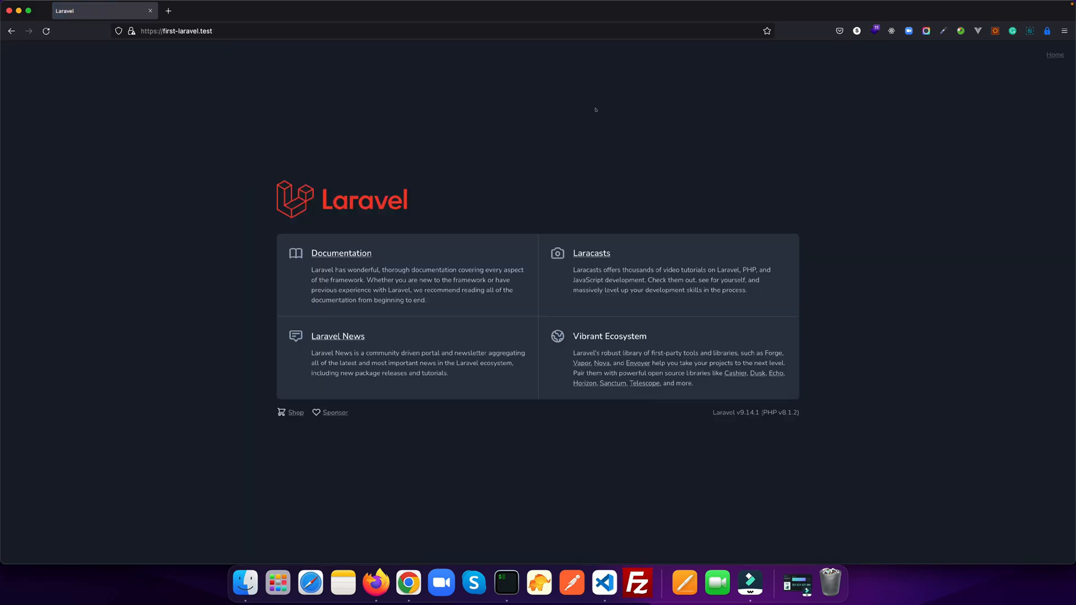
{"action": "mouse_move", "coordinate": [1054, 55]}
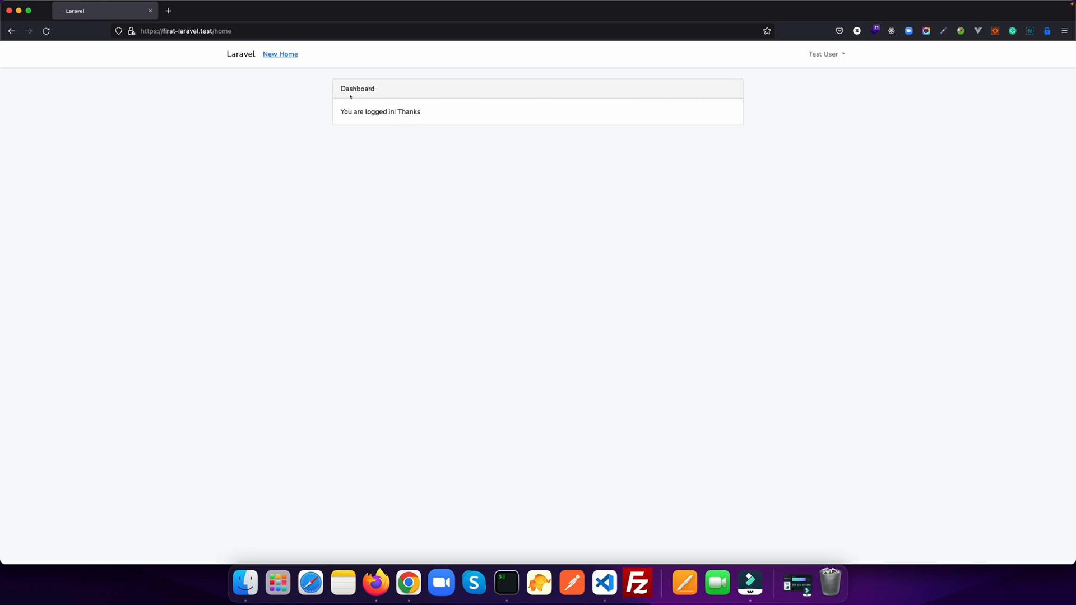
Click the New Home link in the logged-in dashboard's navbar
{"action": "left_click", "coordinate": [281, 54]}
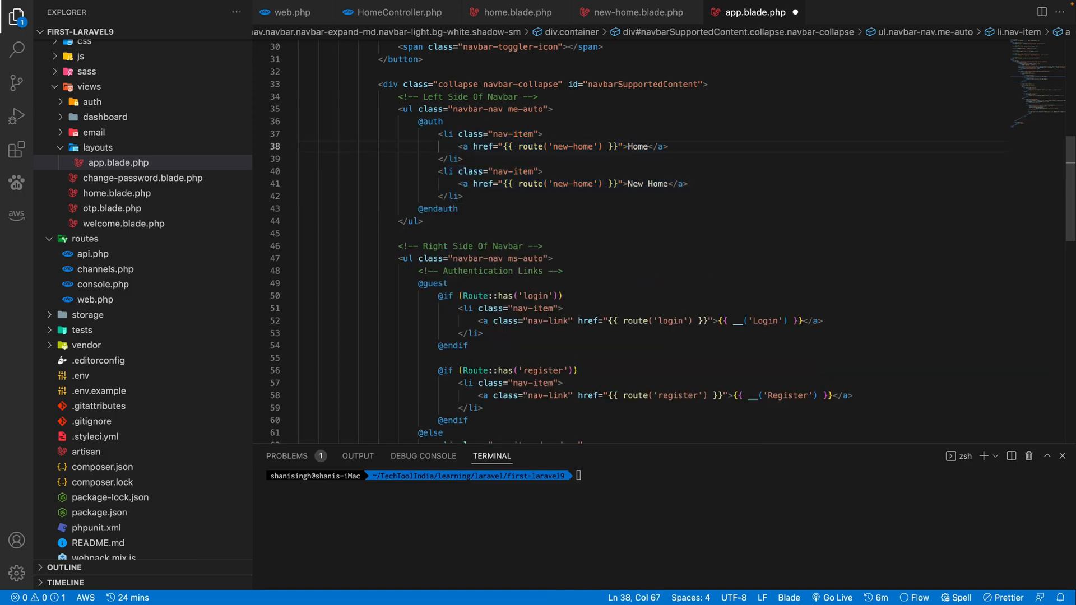
Select the route name in the duplicated Home link to change it to 'home'
{"action": "double_click", "coordinate": [560, 146]}
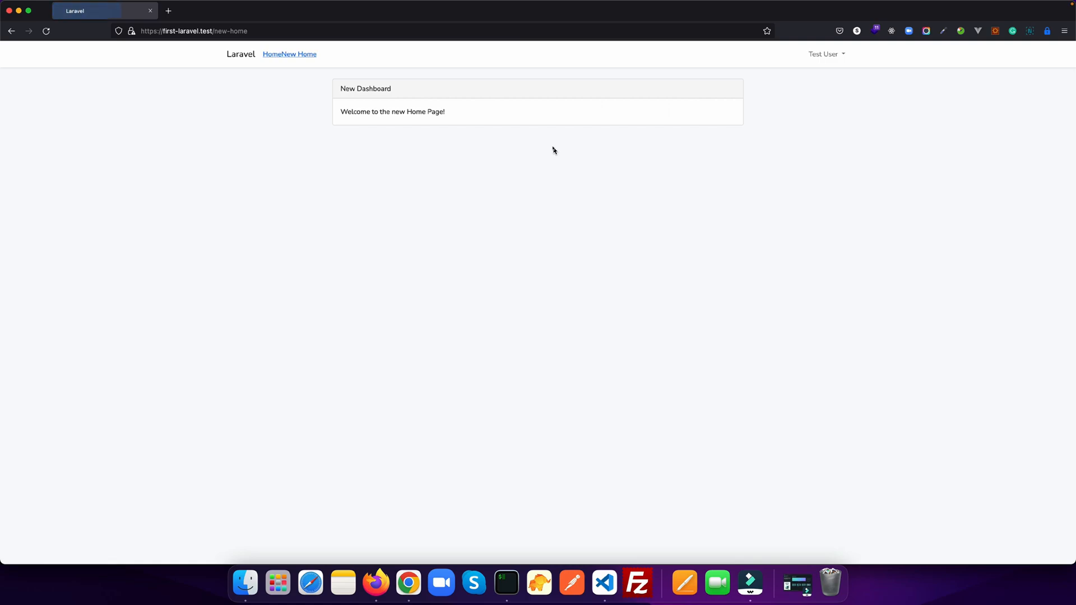
{"action": "mouse_move", "coordinate": [272, 53]}
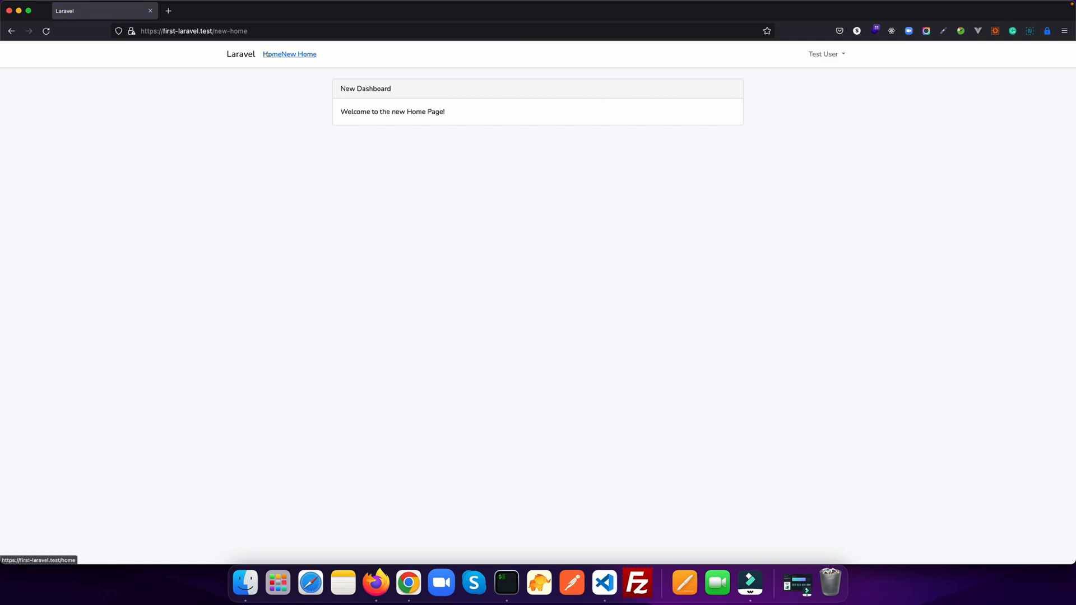
Test navbar navigation by visiting the Home dashboard, then returning to New Home
{"action": "left_click", "coordinate": [272, 55]}
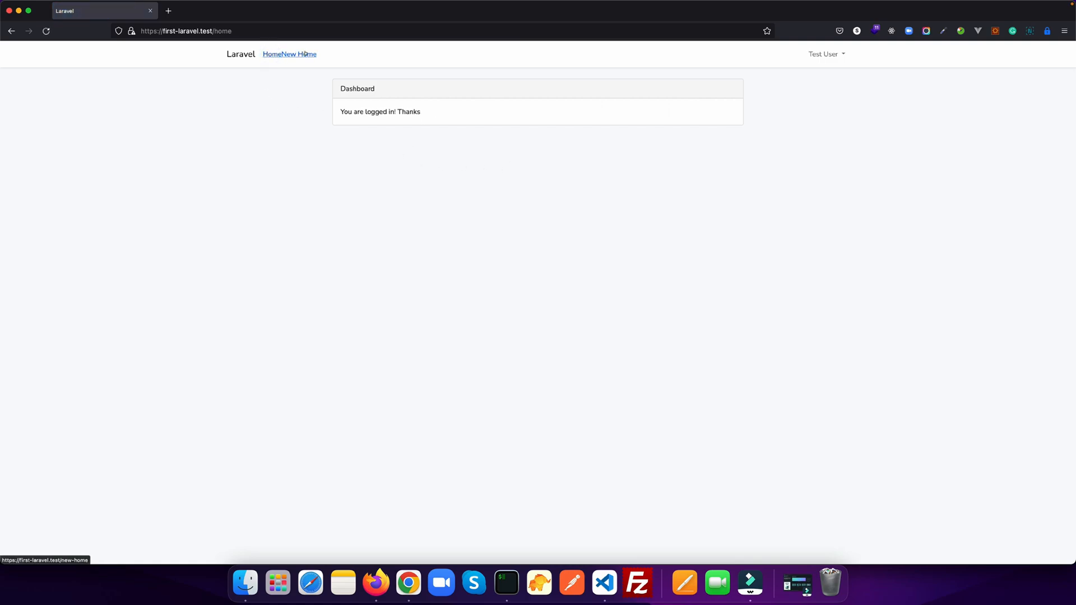
{"action": "left_click", "coordinate": [299, 54]}
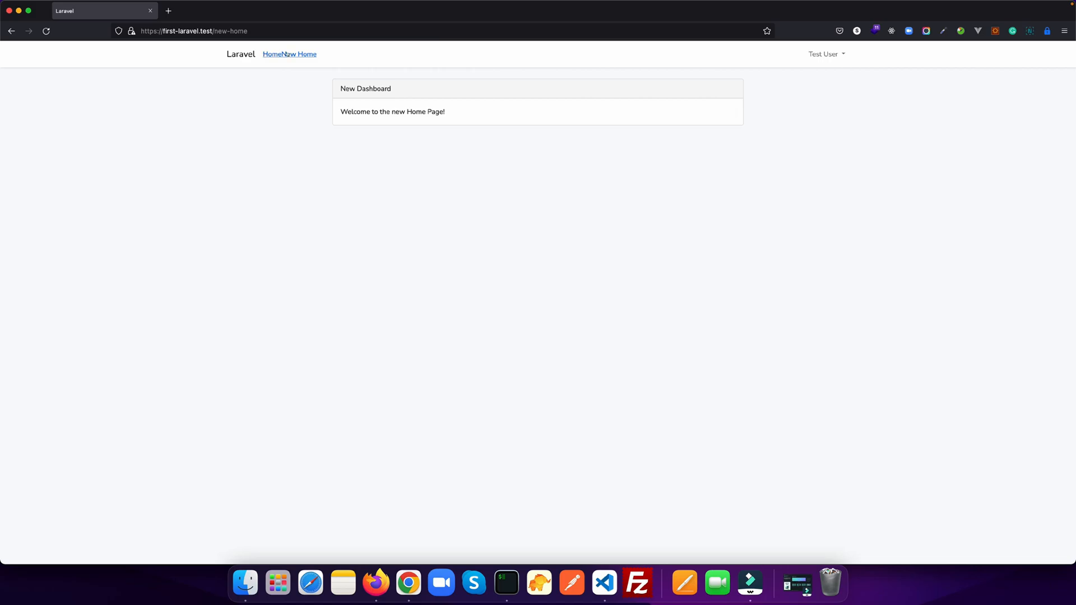
{"action": "mouse_move", "coordinate": [836, 55]}
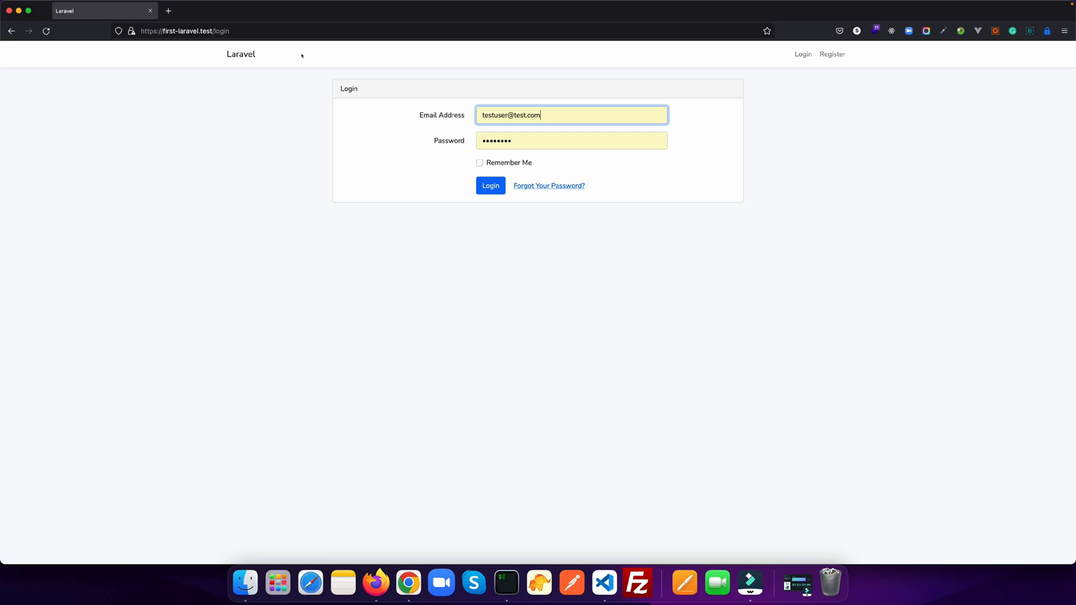
{"action": "mouse_move", "coordinate": [270, 60]}
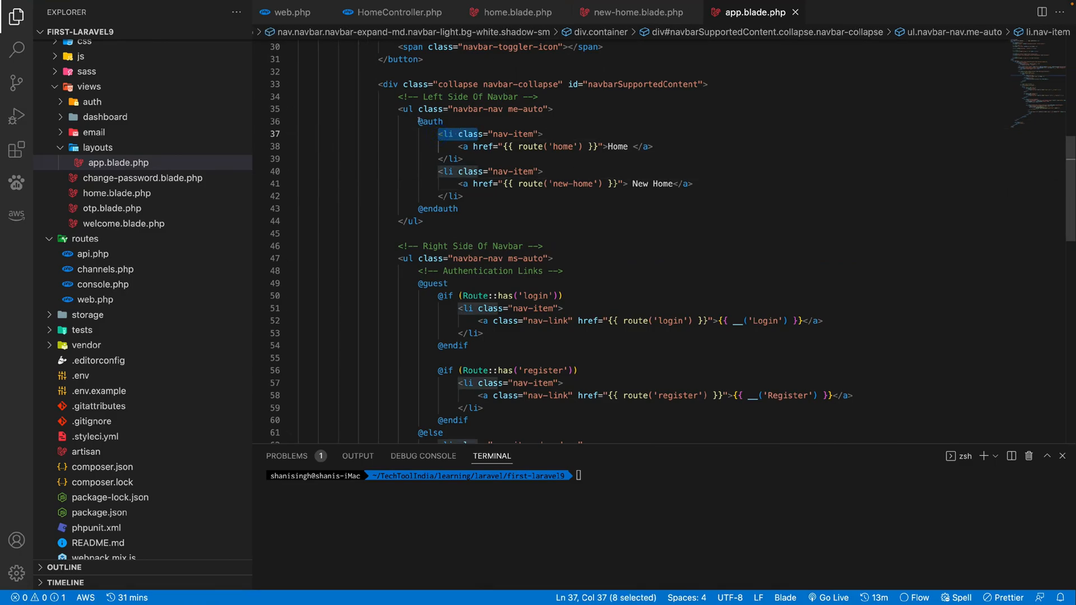
{"action": "left_click", "coordinate": [446, 121]}
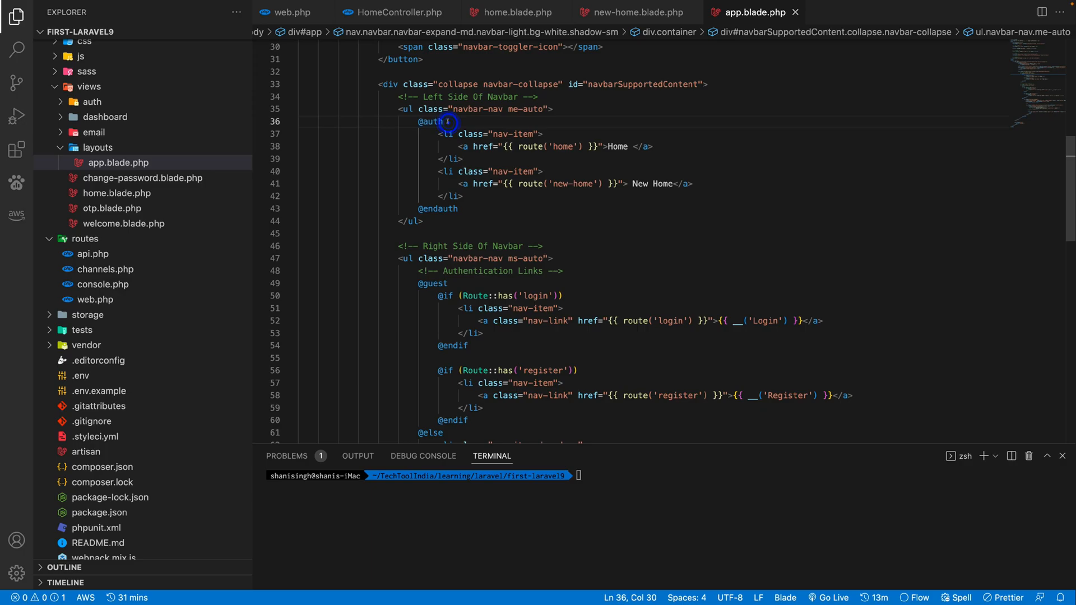
{"action": "double_click", "coordinate": [430, 122]}
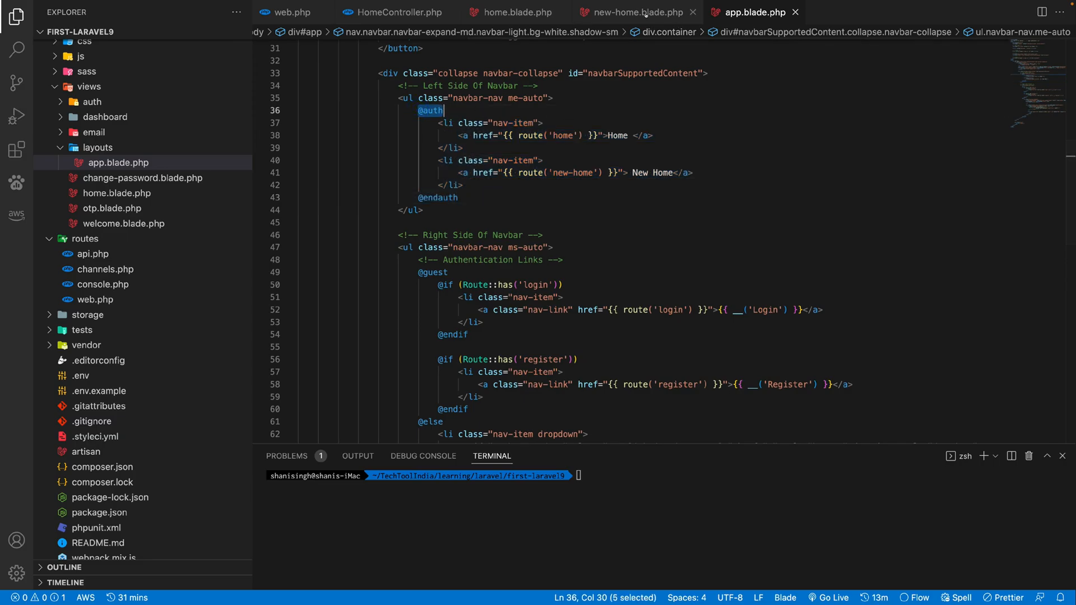
{"action": "left_click", "coordinate": [635, 12]}
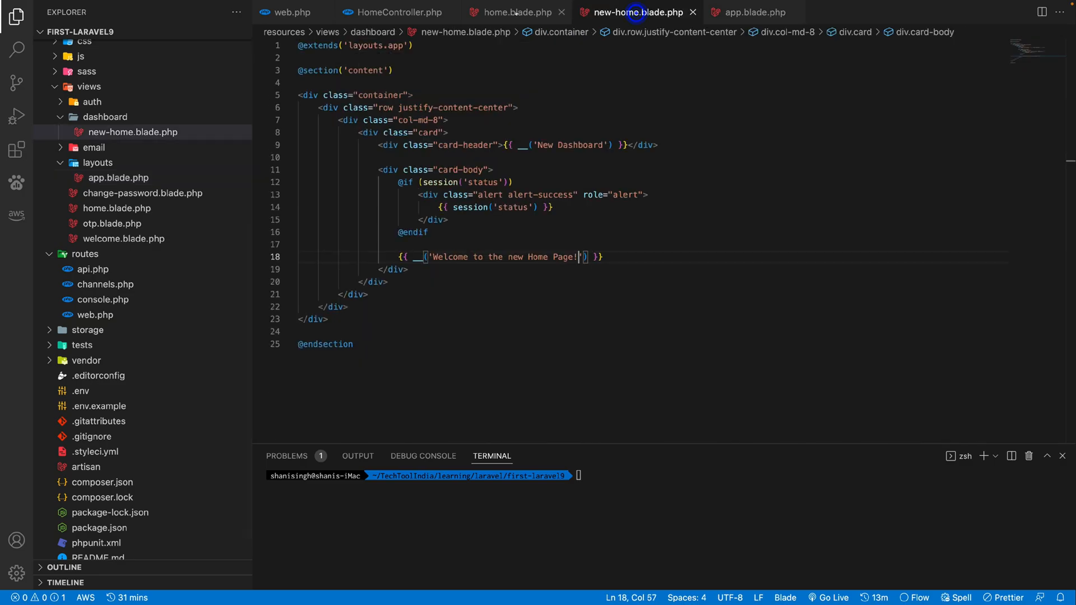
{"action": "left_click", "coordinate": [511, 12]}
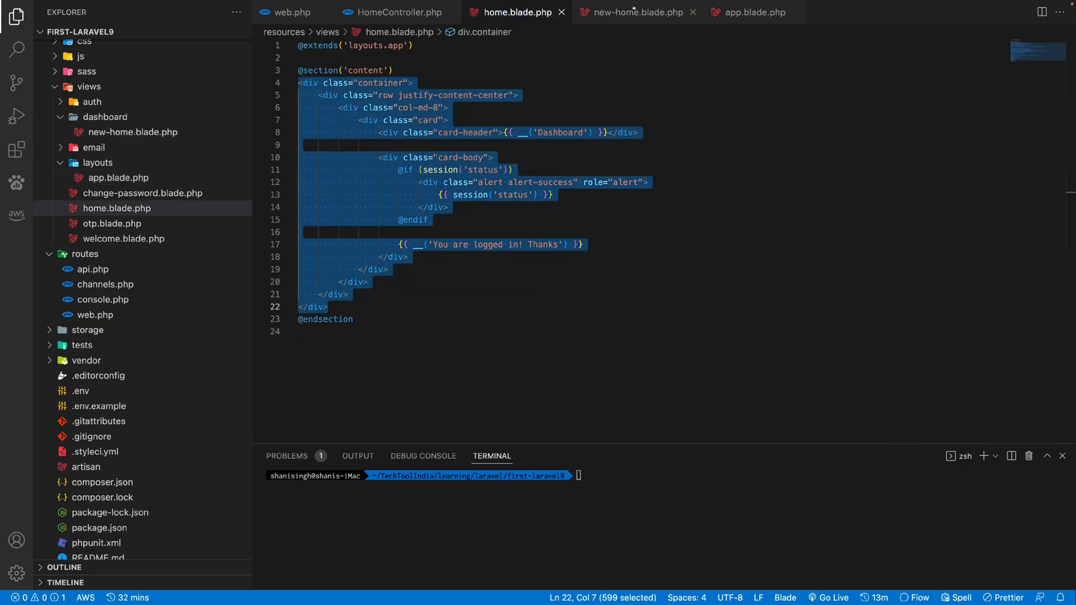
{"action": "left_click", "coordinate": [634, 12]}
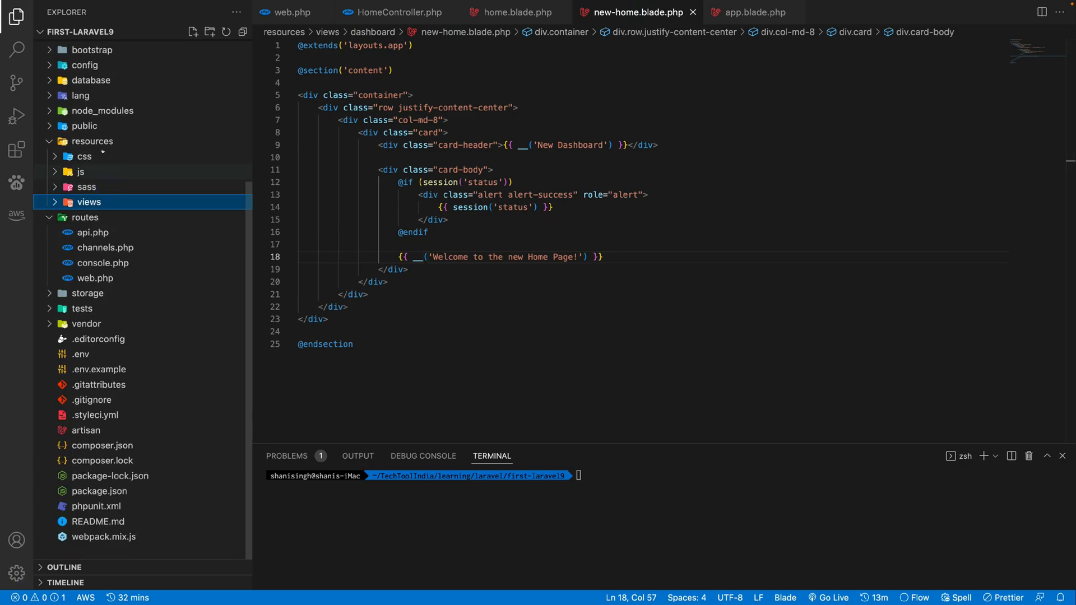
{"action": "left_click", "coordinate": [89, 202]}
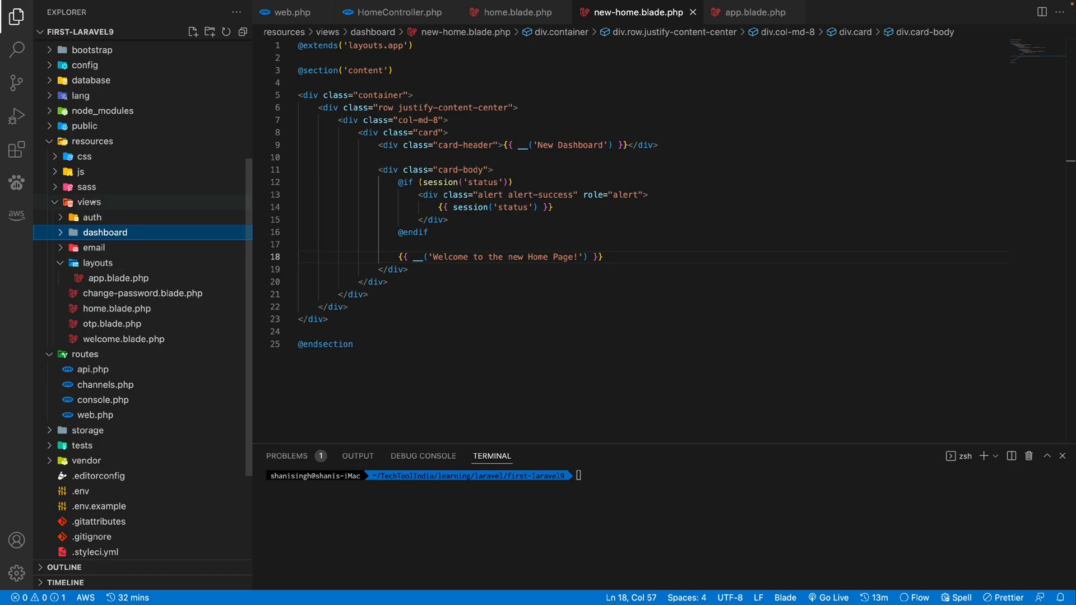
{"action": "mouse_move", "coordinate": [88, 218]}
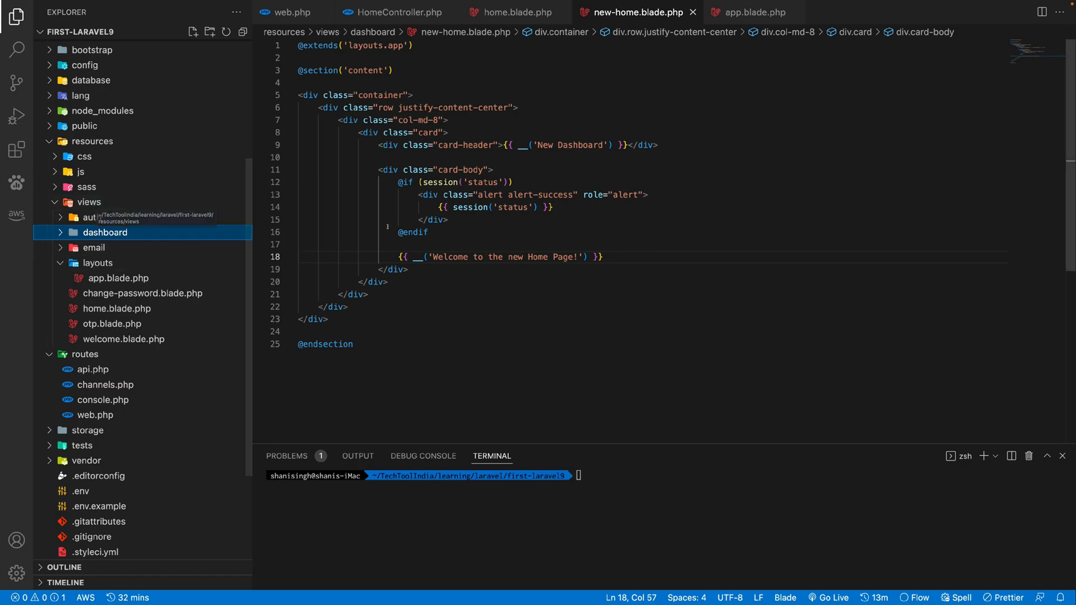